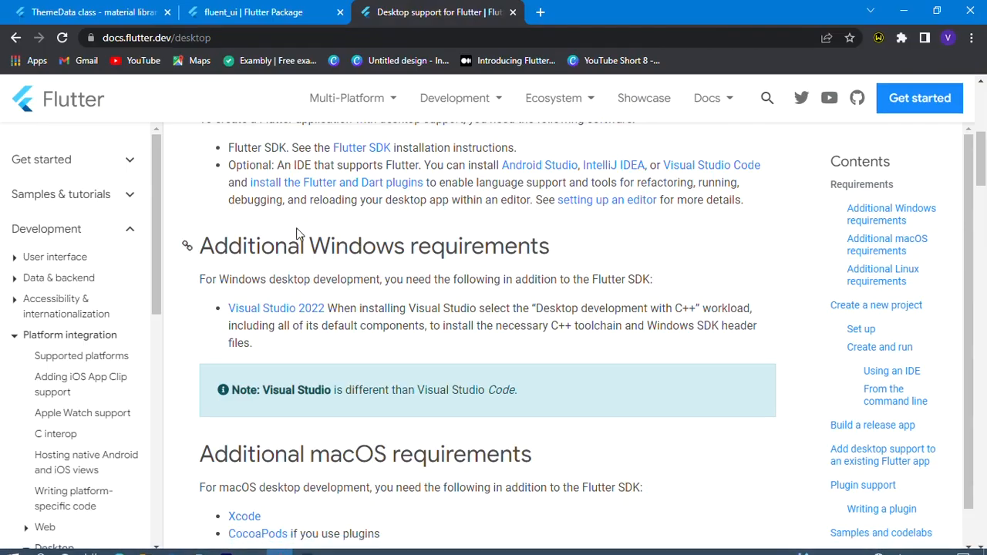
Switch to the fluent_ui 3.12.0 package page on pub.dev and view its readme.
scroll("up", 3)
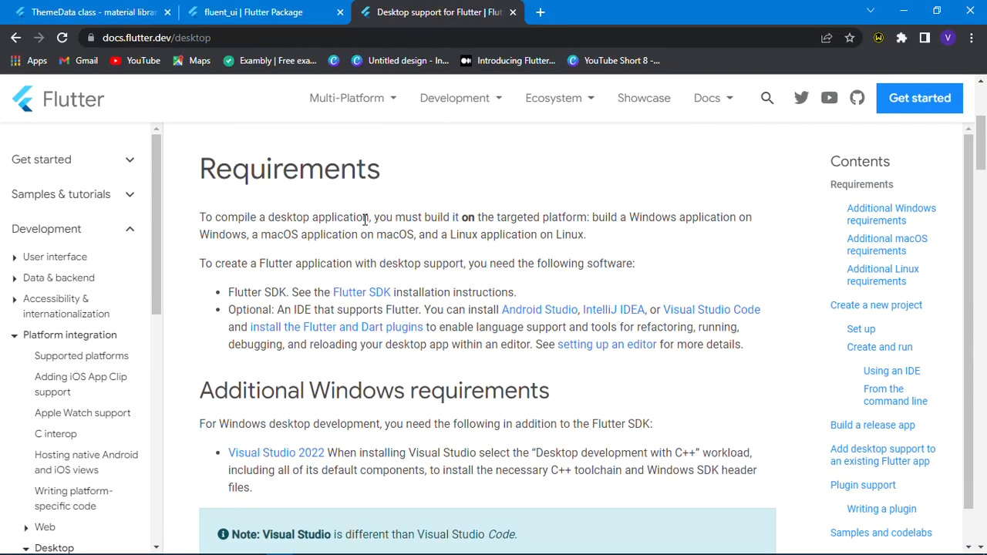
scroll("down", 3)
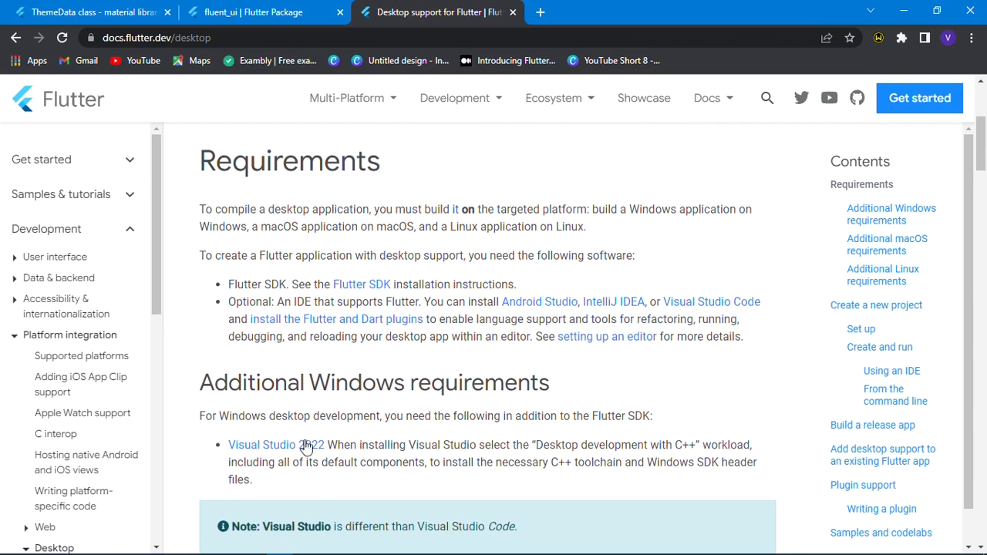
scroll("down", 3)
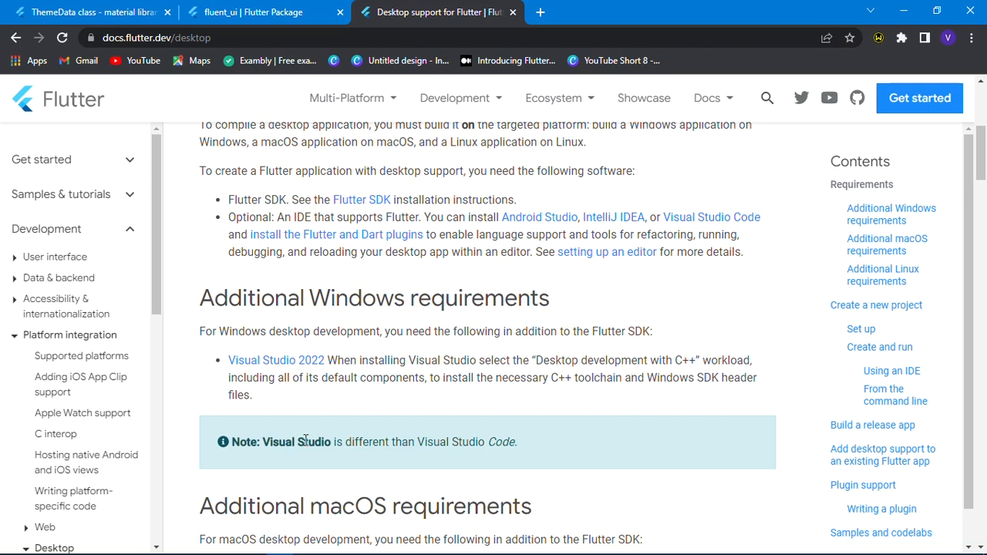
mouse_move(302, 370)
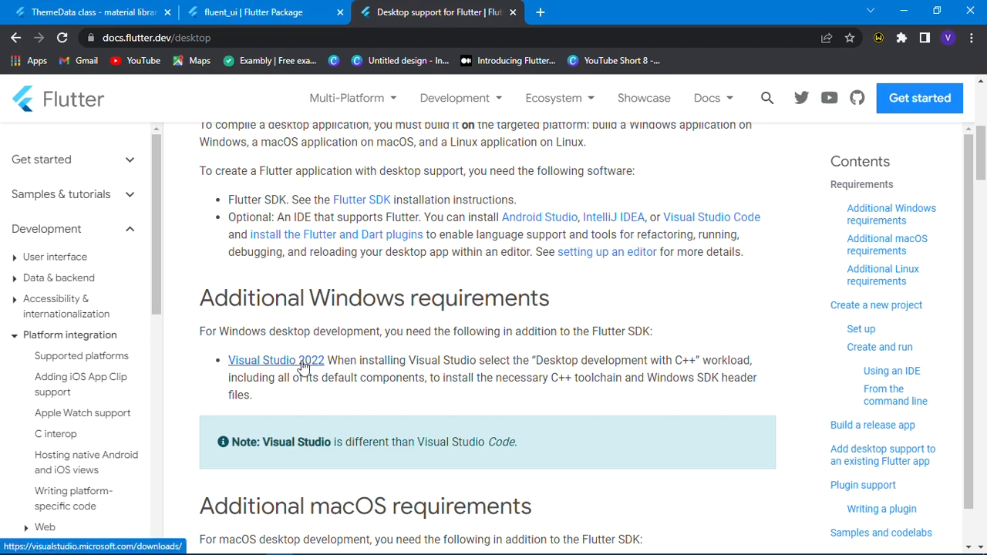
mouse_move(535, 336)
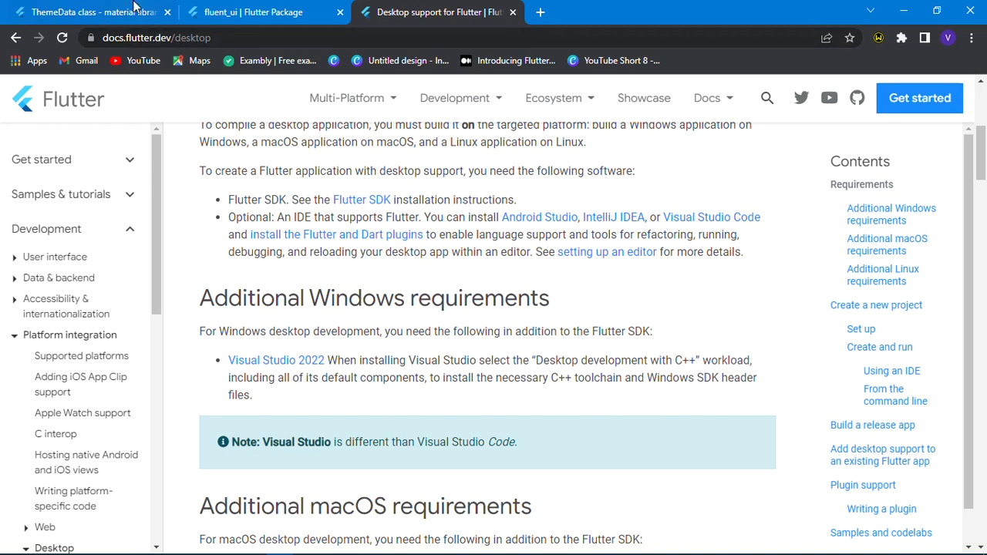
left_click(269, 12)
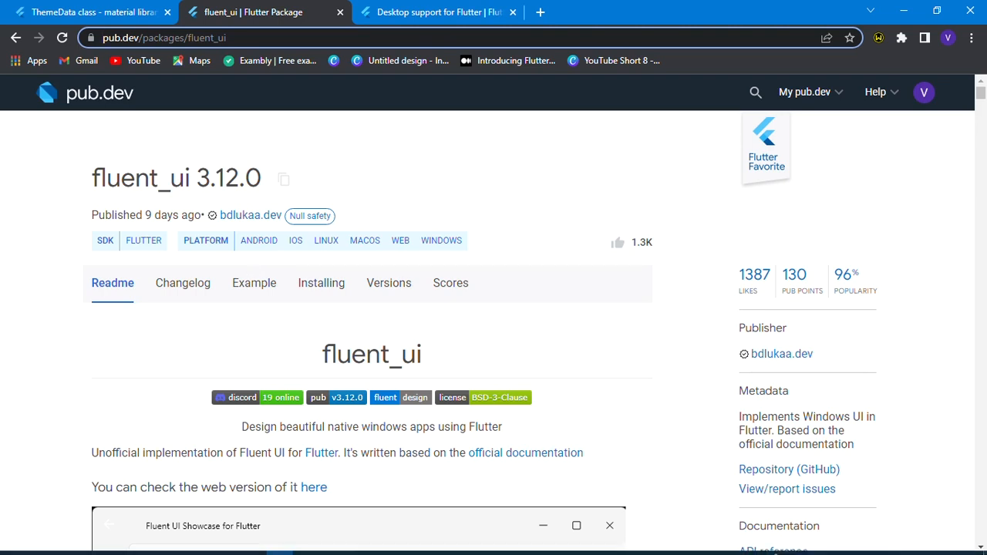
In main.dart, import 'fluent_ui/fluent_ui.dart' at the top of the file.
left_click(259, 544)
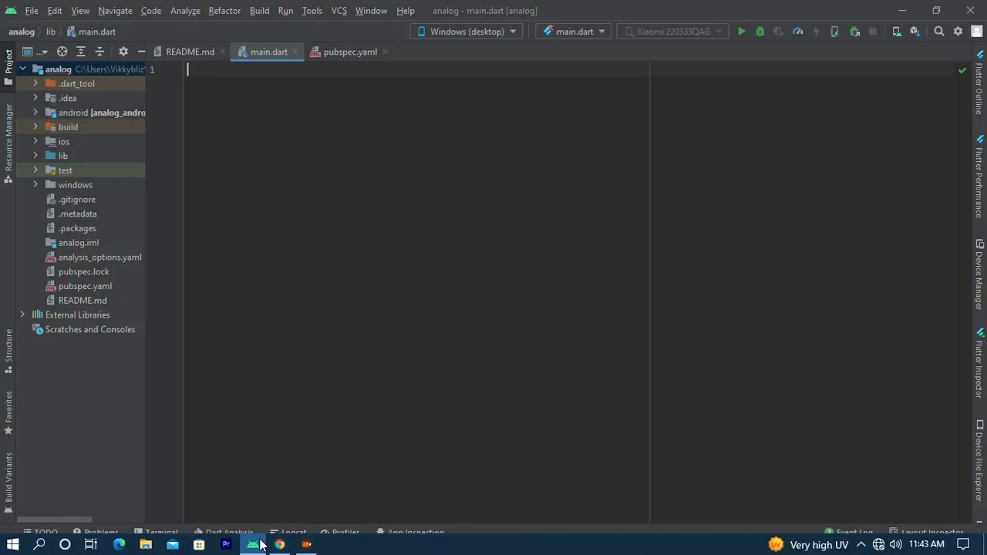
type("imp")
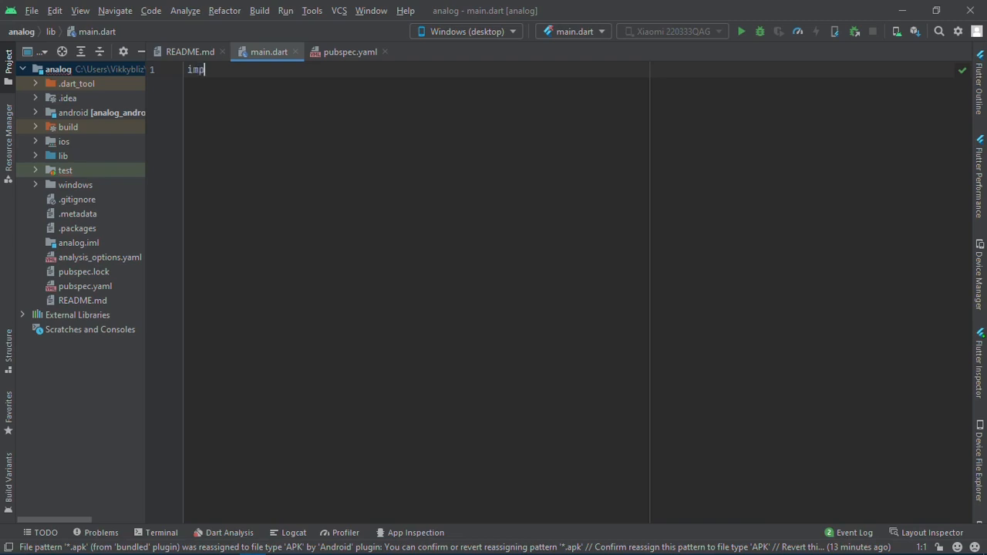
type("ort")
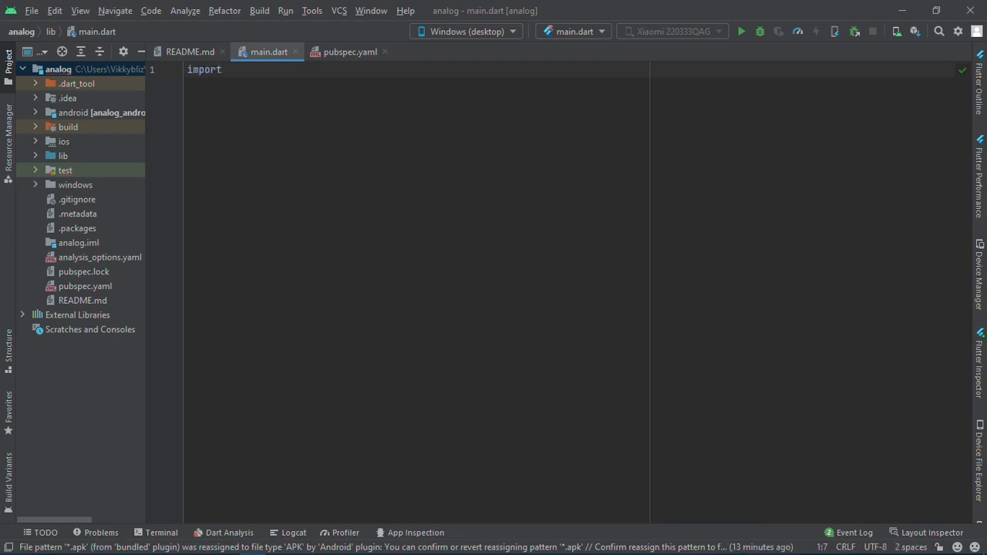
type("'flu")
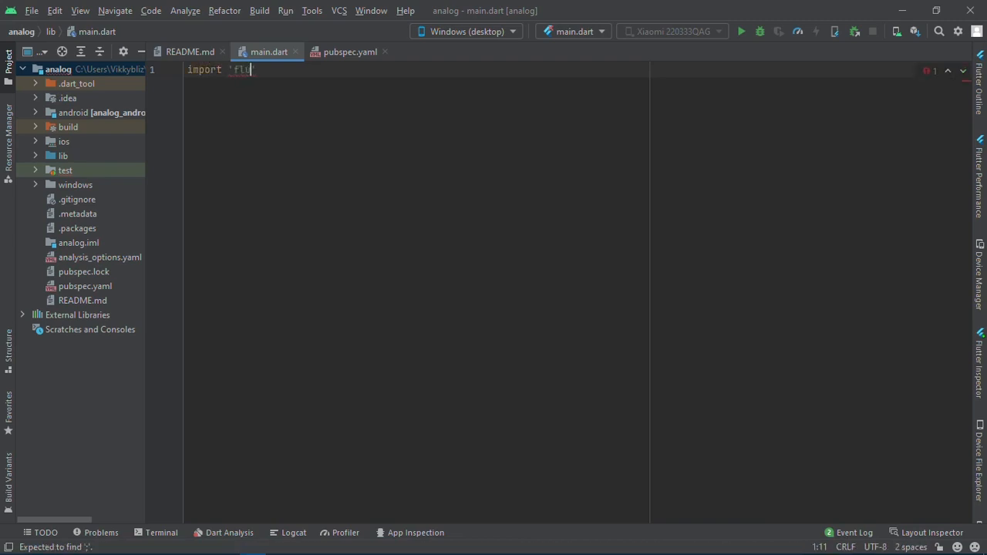
type("ent_")
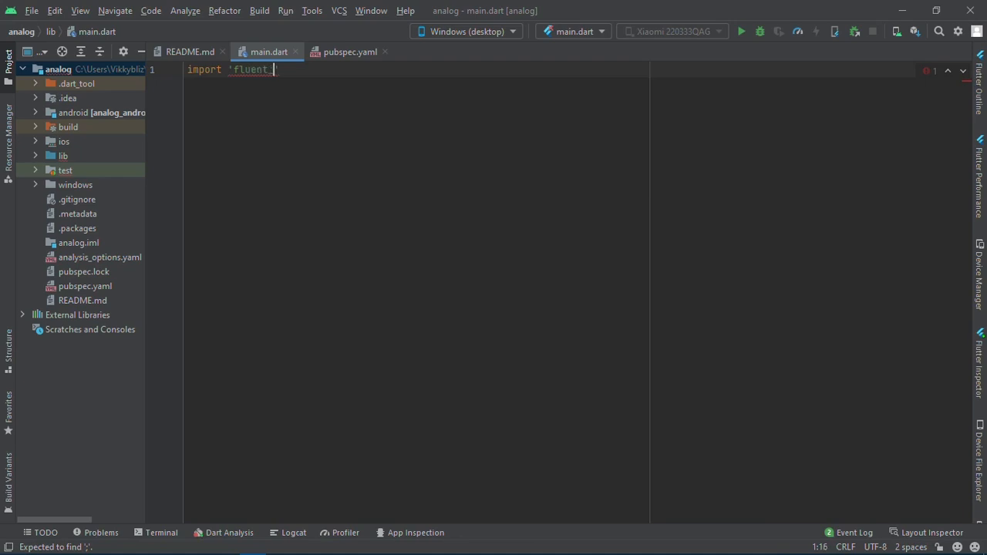
type("ui/fluent_ui.dart")
type("void main(")
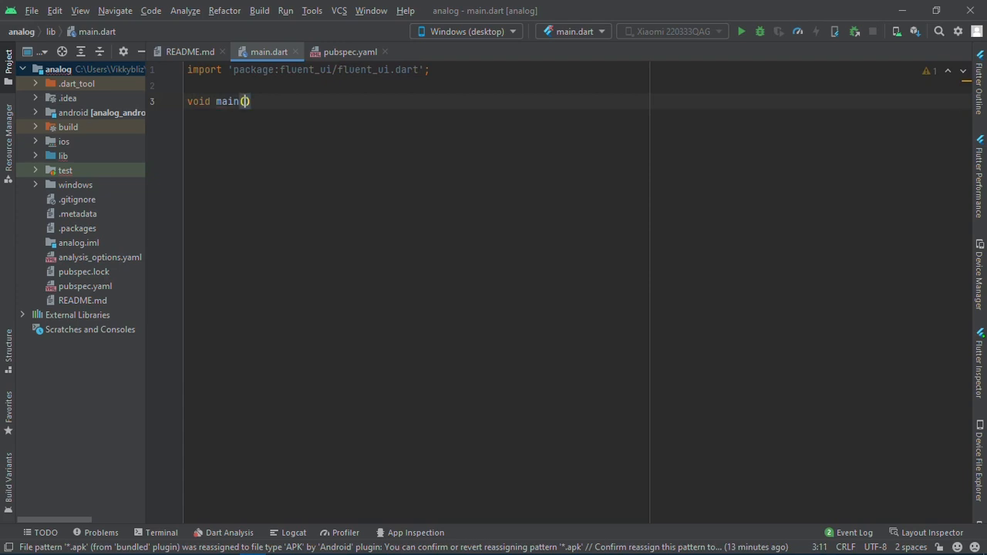
Add main() running const MyApp() and a stateless MyApp whose build returns FluentApp().
type("\" \"")
type("runApp")
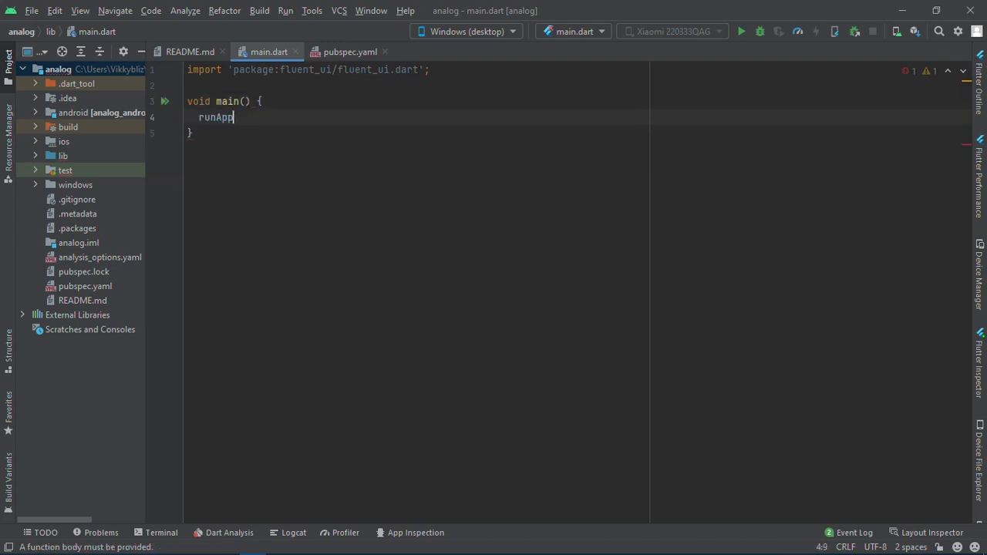
type("());")
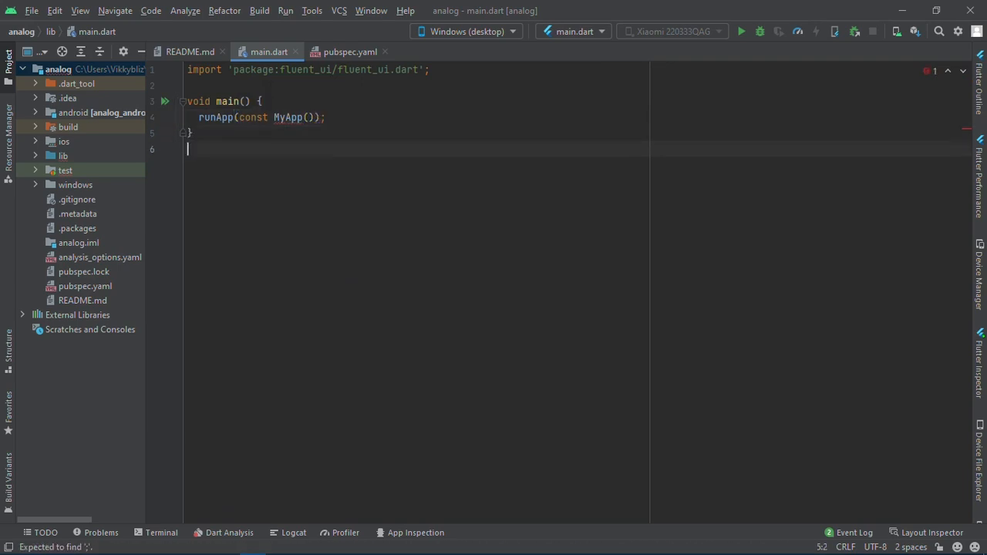
type("stle")
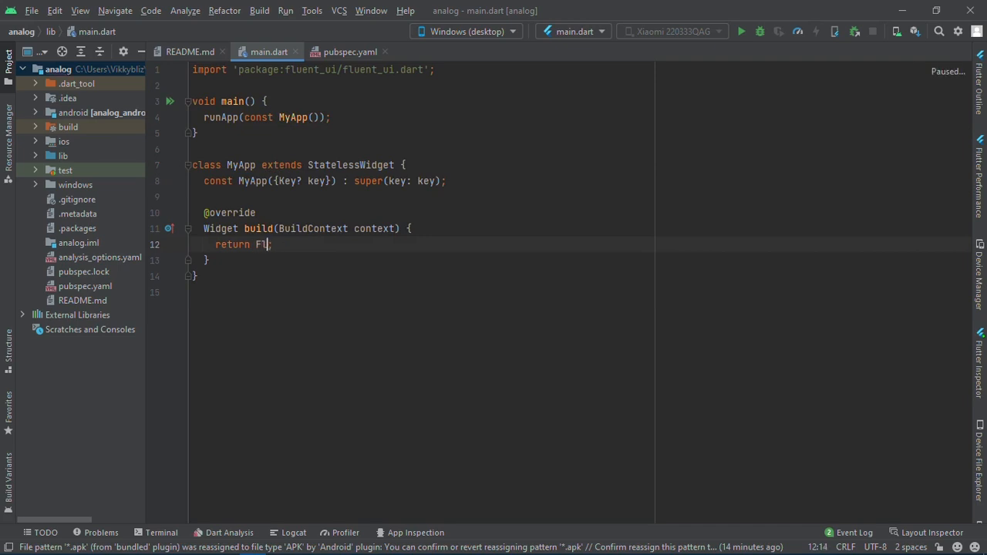
type("uentApp()")
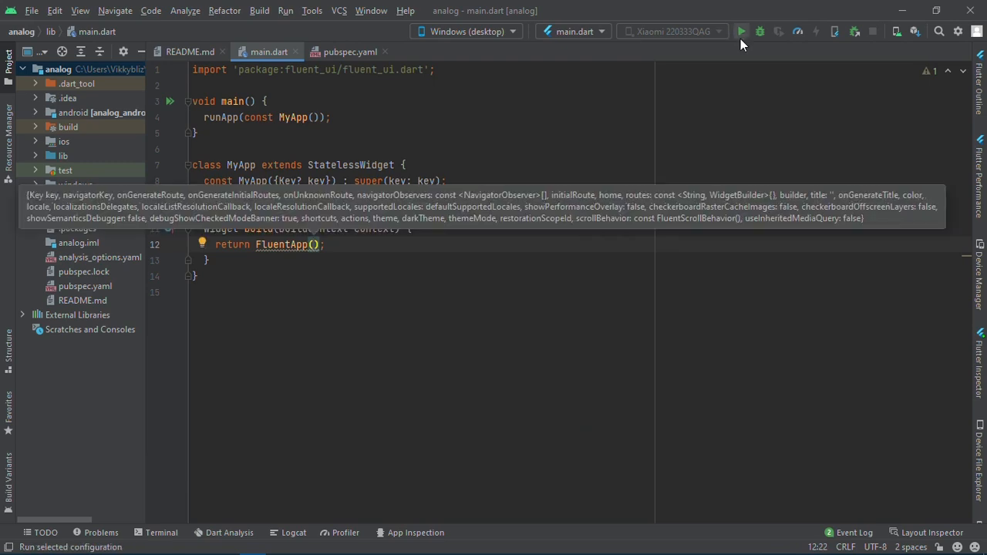
Launch main.dart as a Windows desktop debug build, which shows a blank window.
left_click(740, 31)
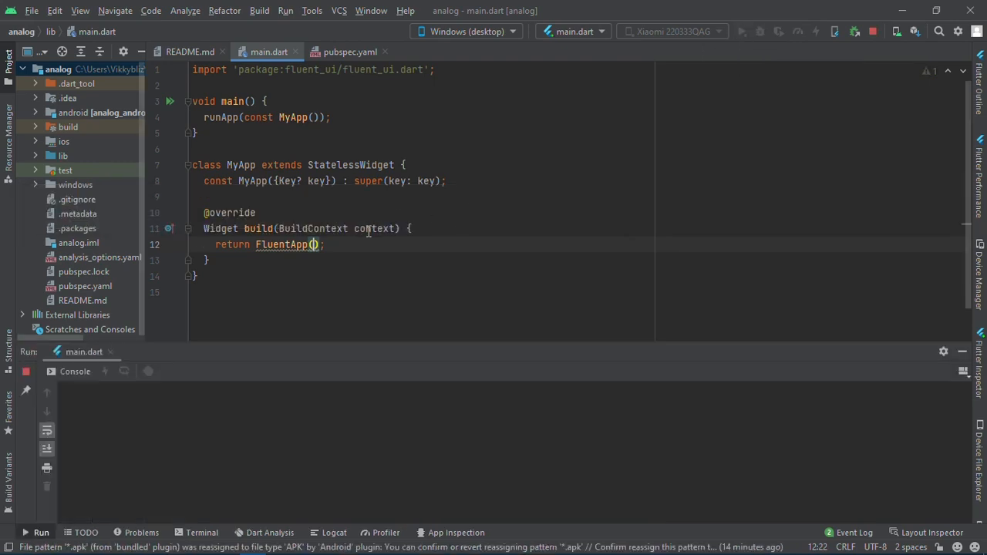
left_click(326, 243)
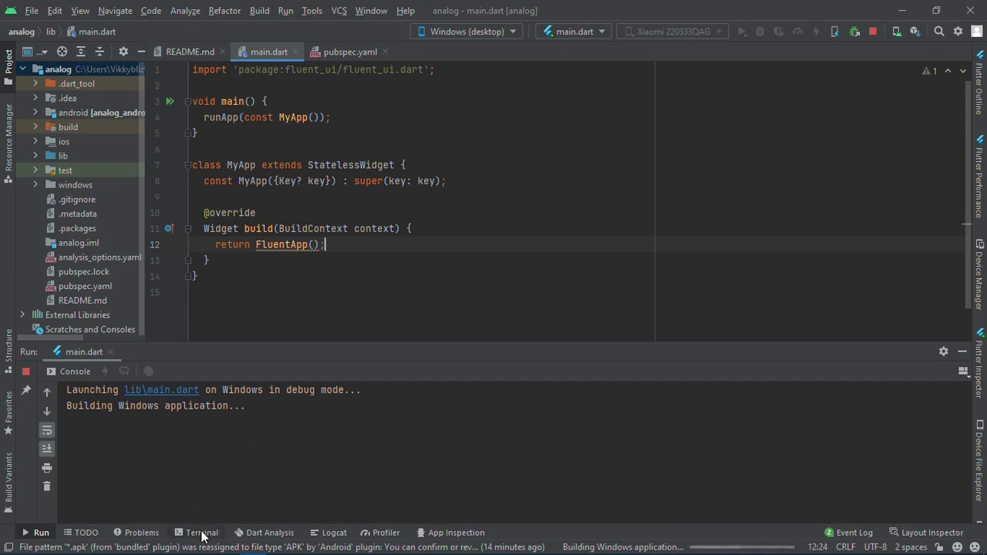
left_click(200, 533)
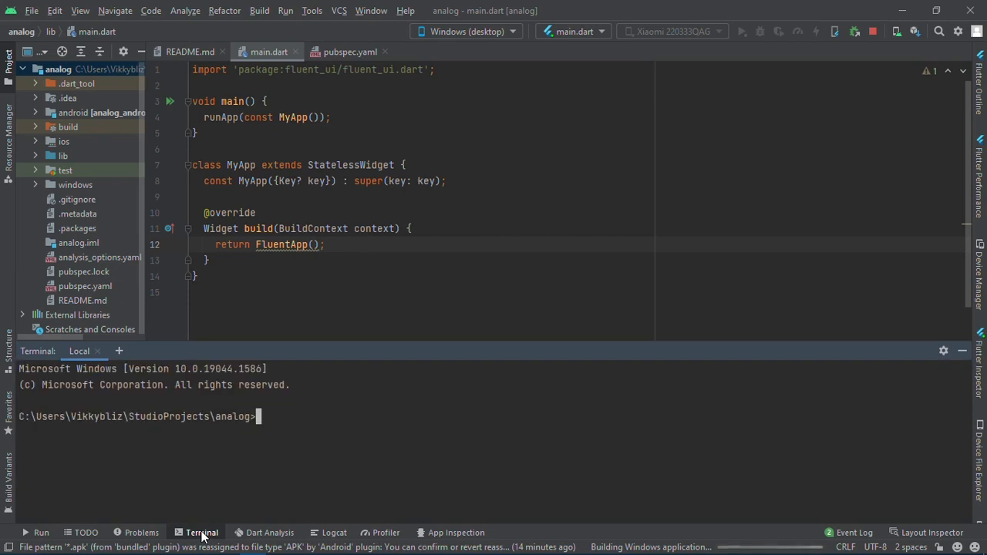
In the terminal, run 'flutter create --platforms=windows .' to add Windows support.
type("flutter")
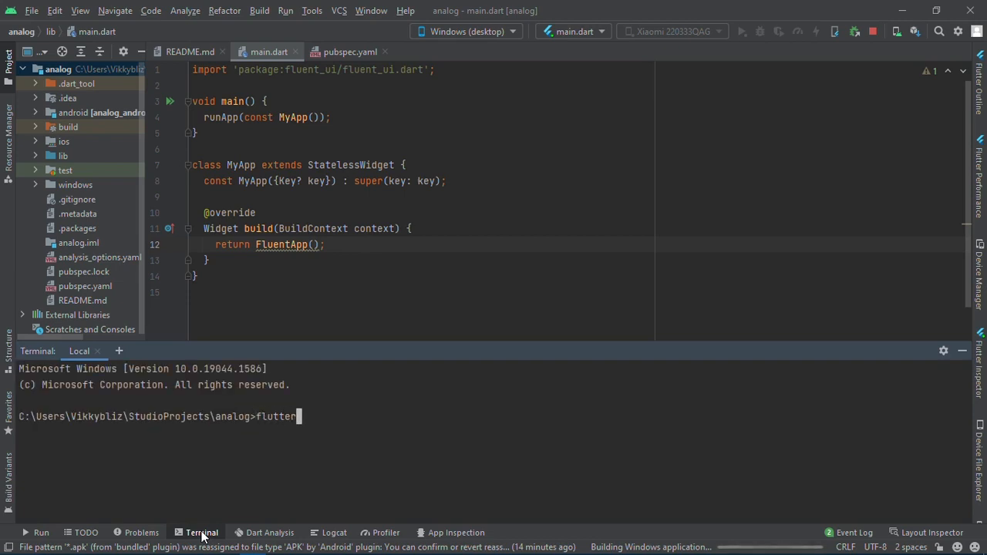
type("create")
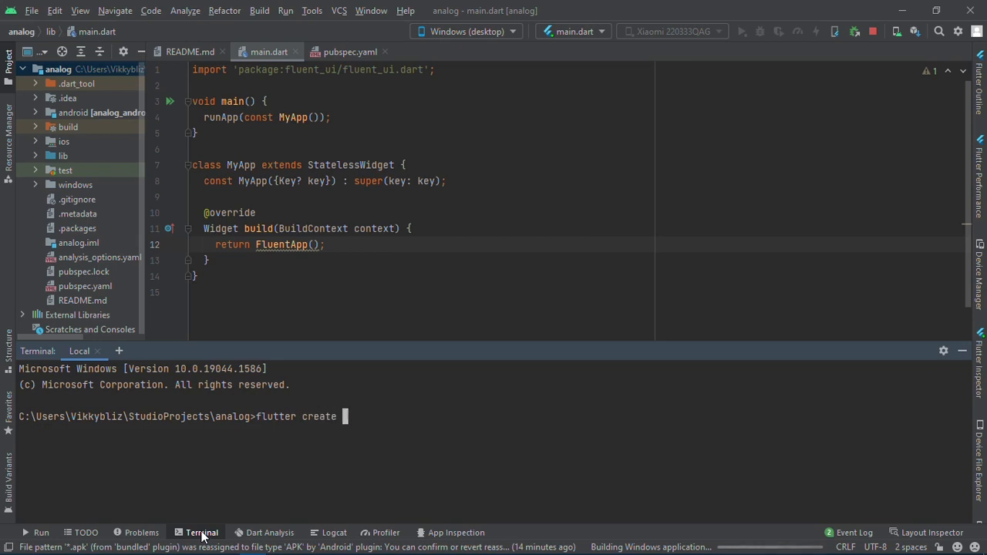
type("--platf")
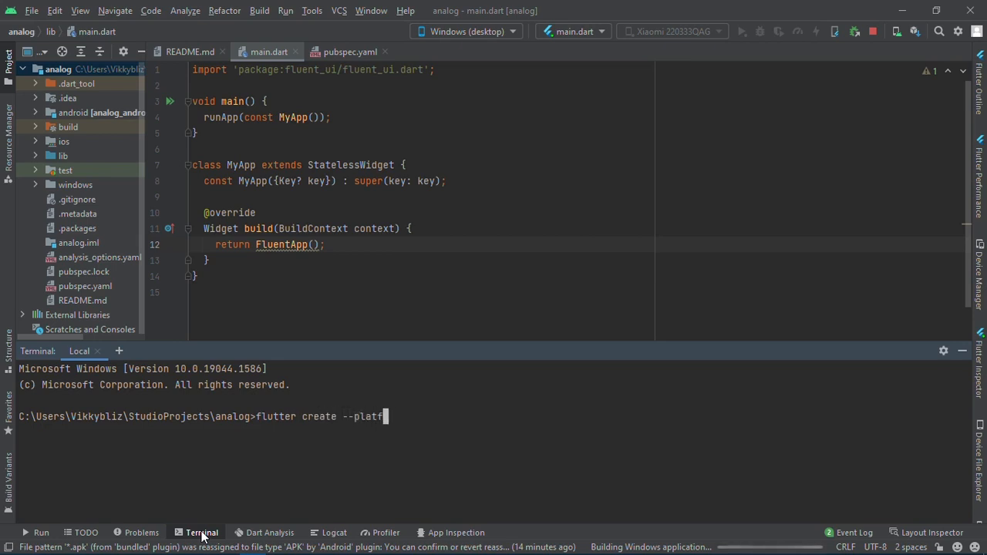
type("orms=wi")
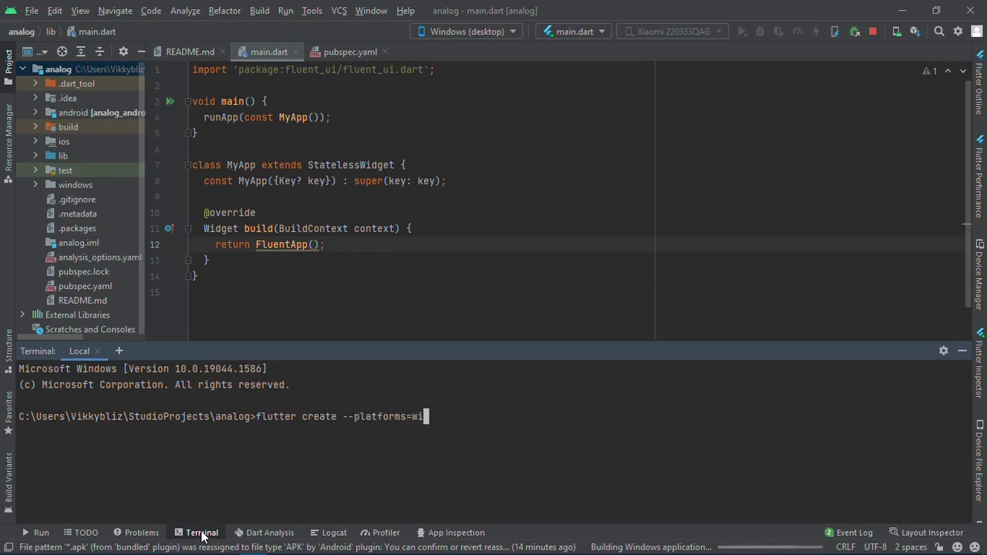
type("ndows .")
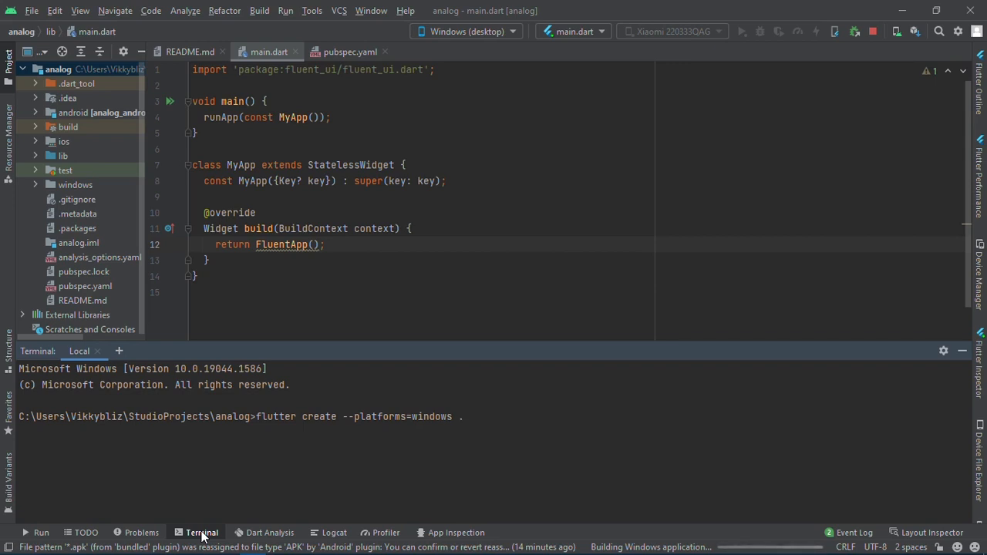
mouse_move(222, 410)
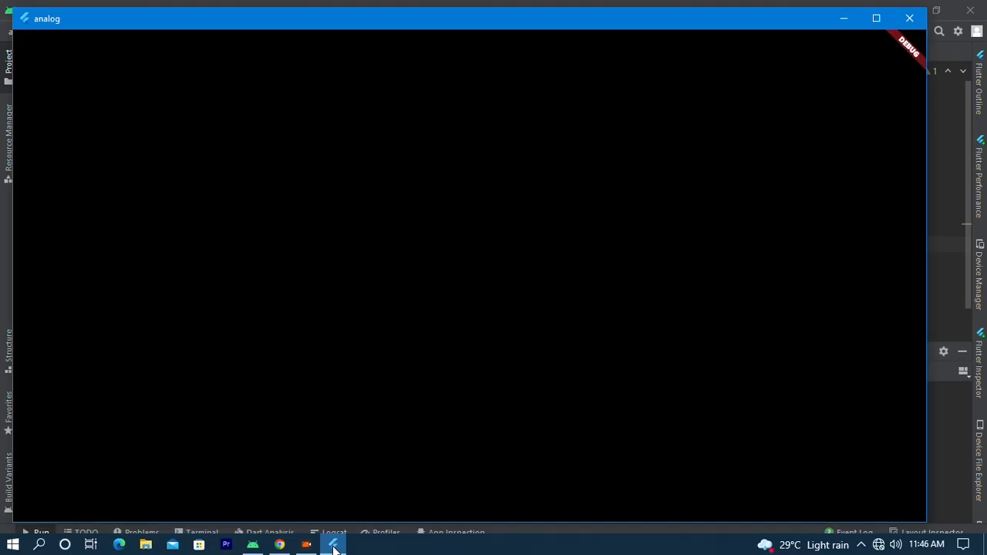
Set FluentApp's home to a NavigationView via code completion.
left_click(335, 543)
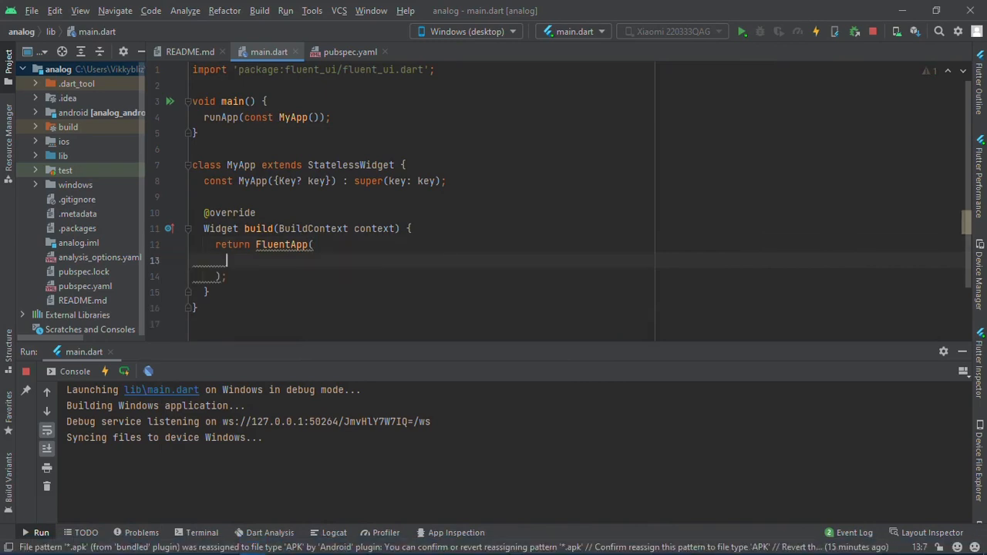
type("home: ,")
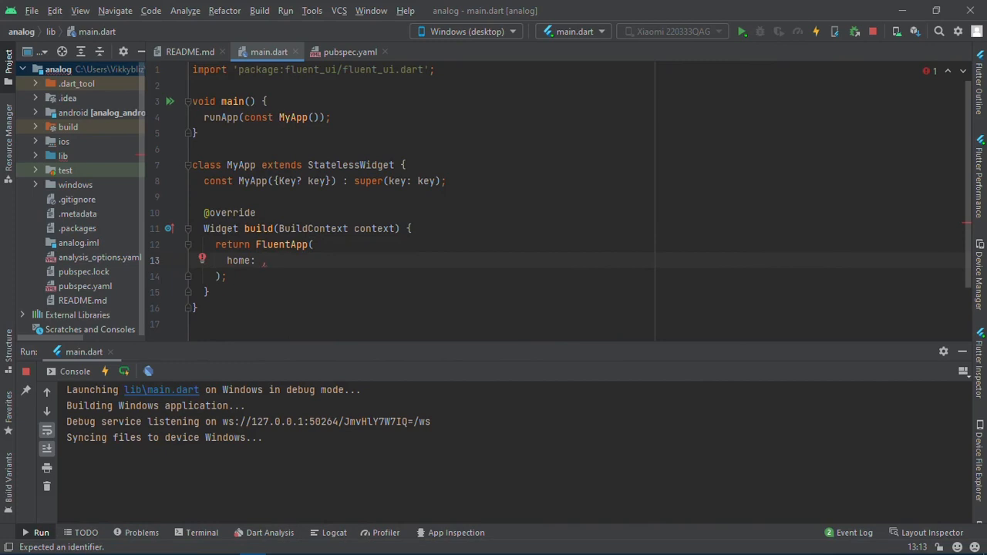
type("Na")
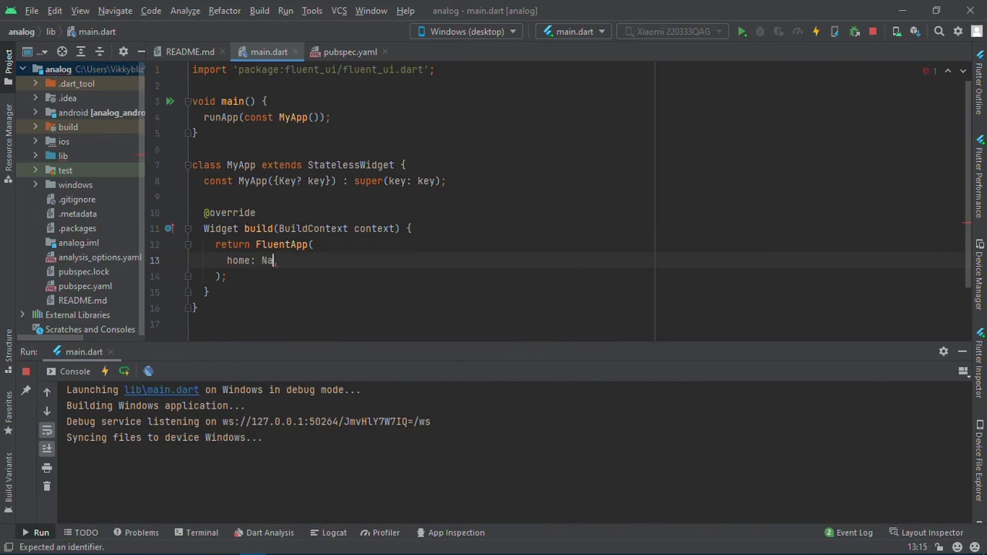
type("avigation")
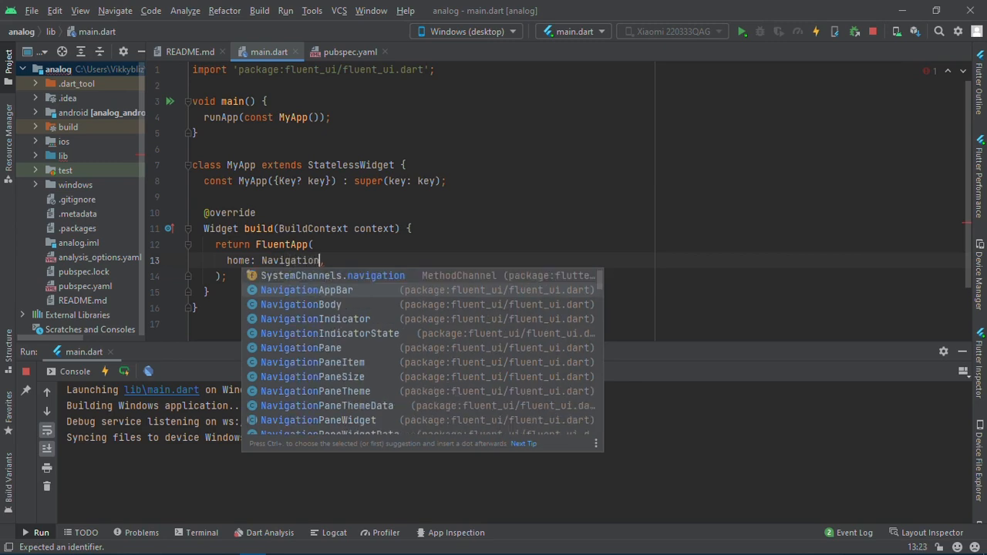
type("Ve")
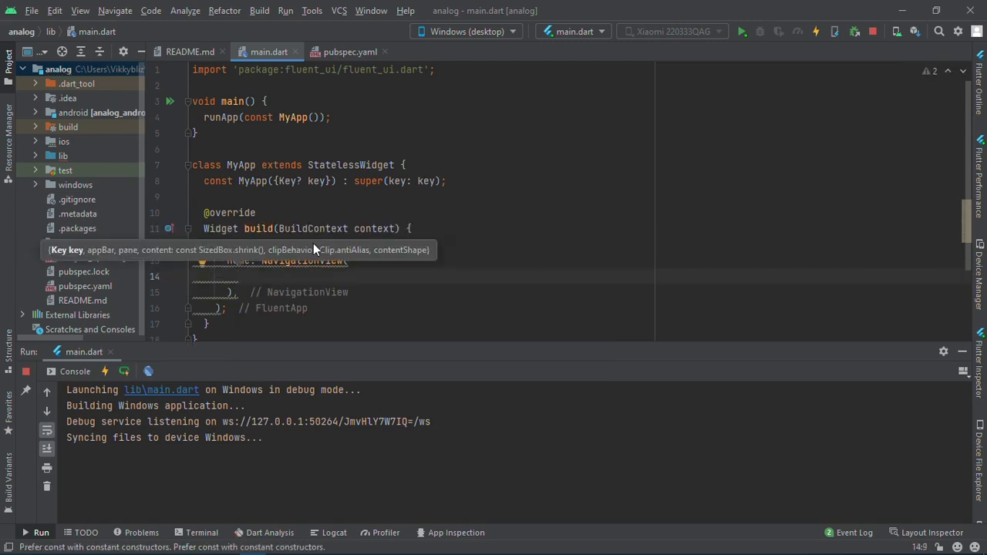
Give the NavigationView a pane: NavigationPane with an empty items: [ list.
type("pane:")
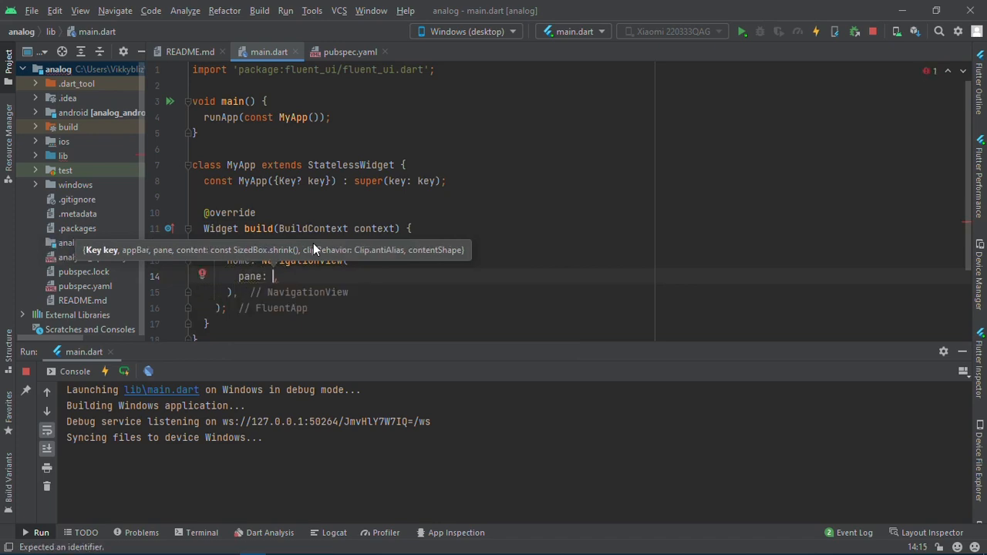
type("Naviga")
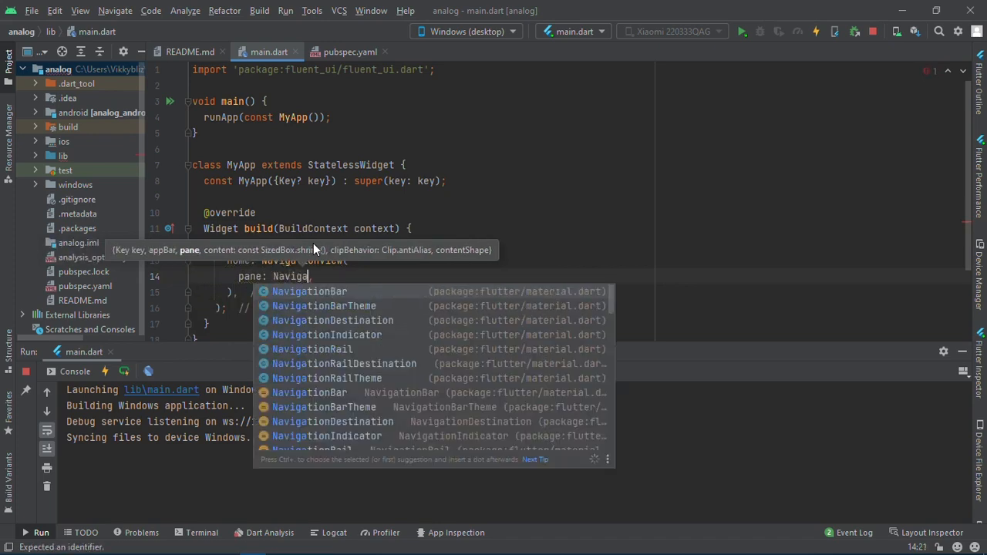
type("tionPane(")
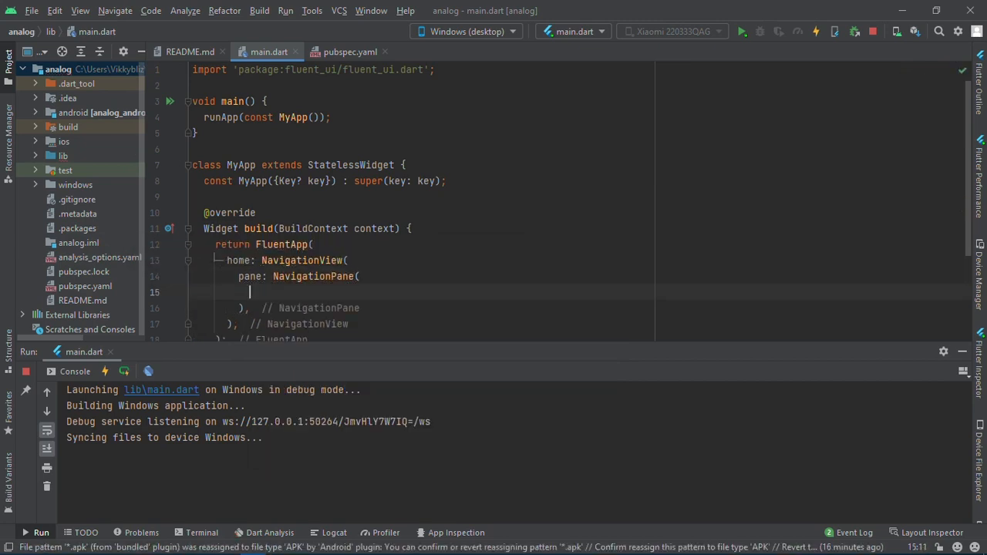
type("items:")
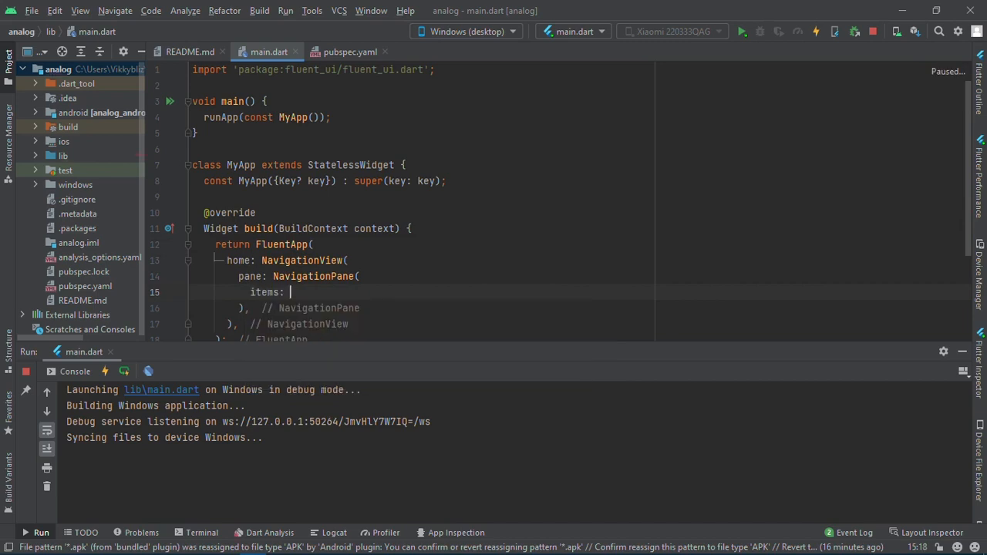
type("[")
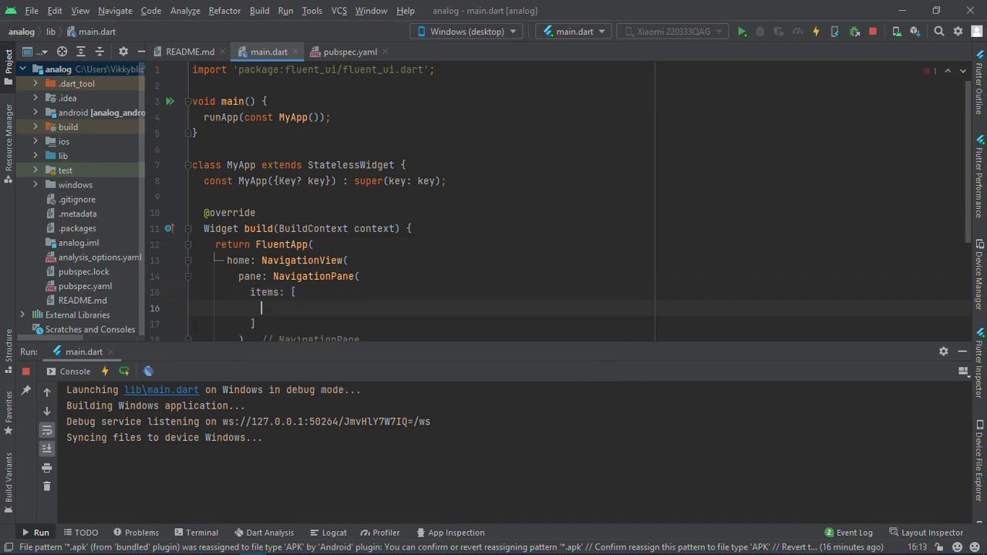
Add a PaneItem with icon FluentIcons.game and title Text('Game') to items.
type("PaneItem(icon: icon")
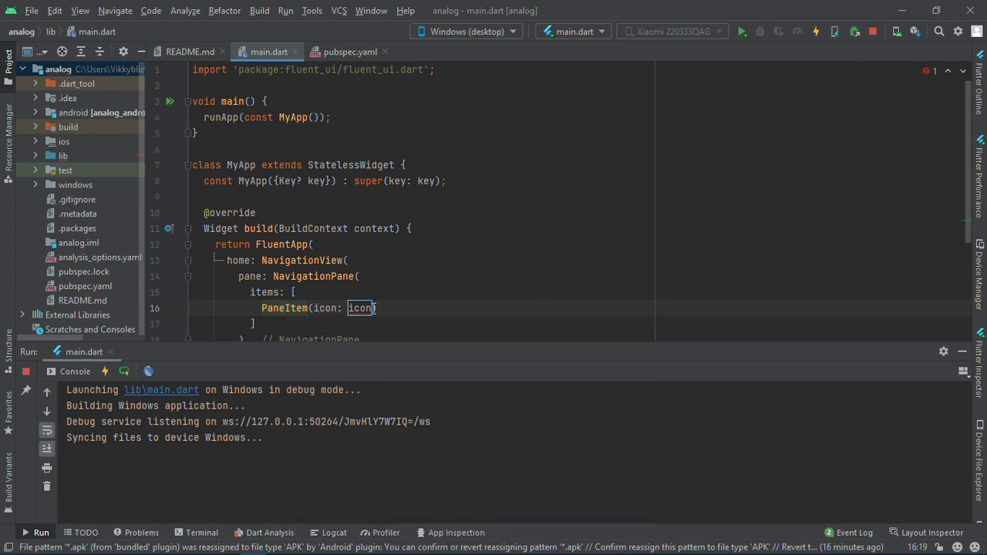
type("Icon")
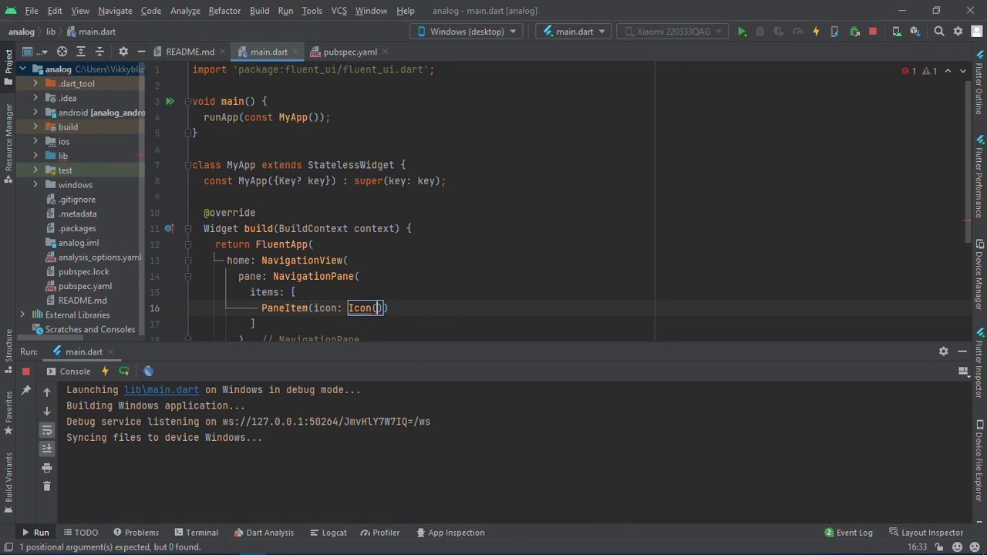
type("Fluent")
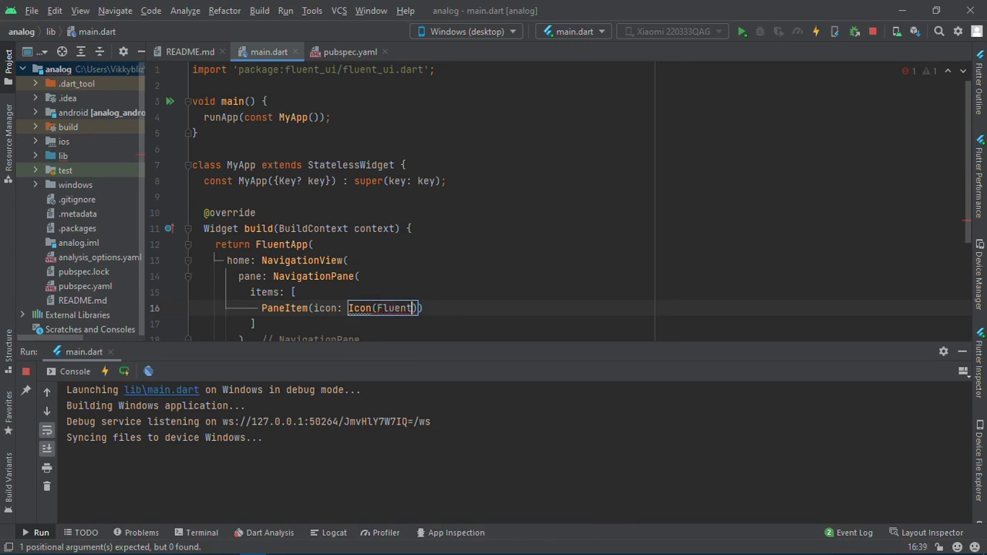
type("Icons")
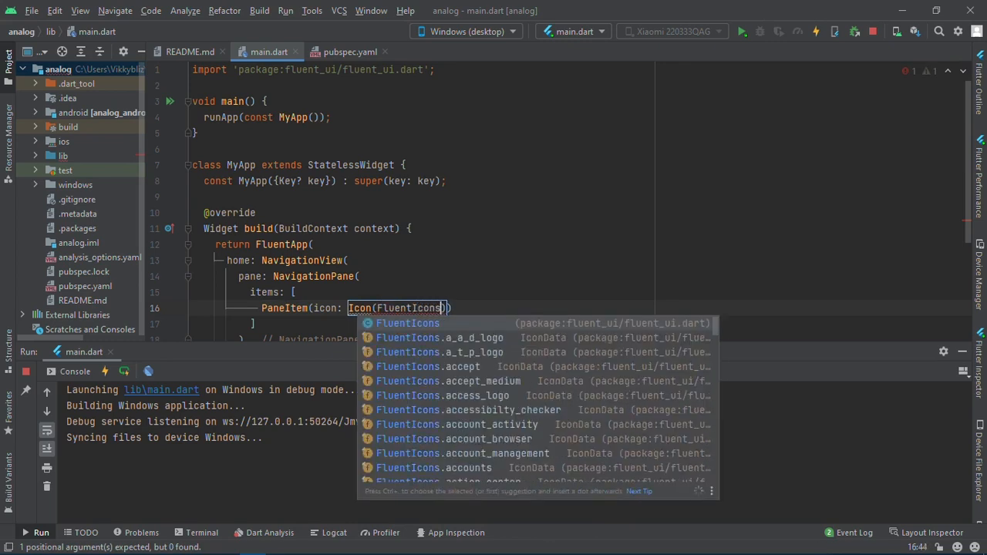
type(".gam")
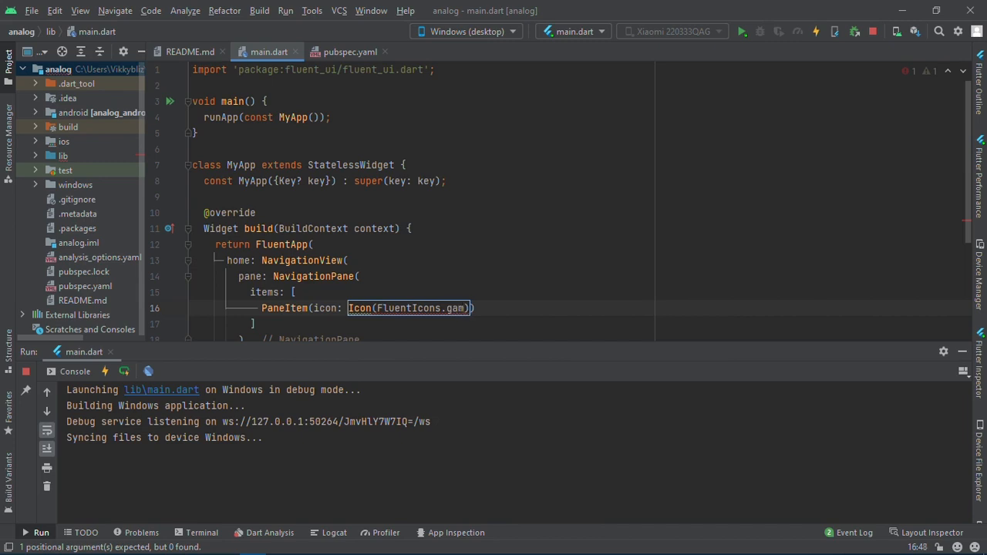
type("e")
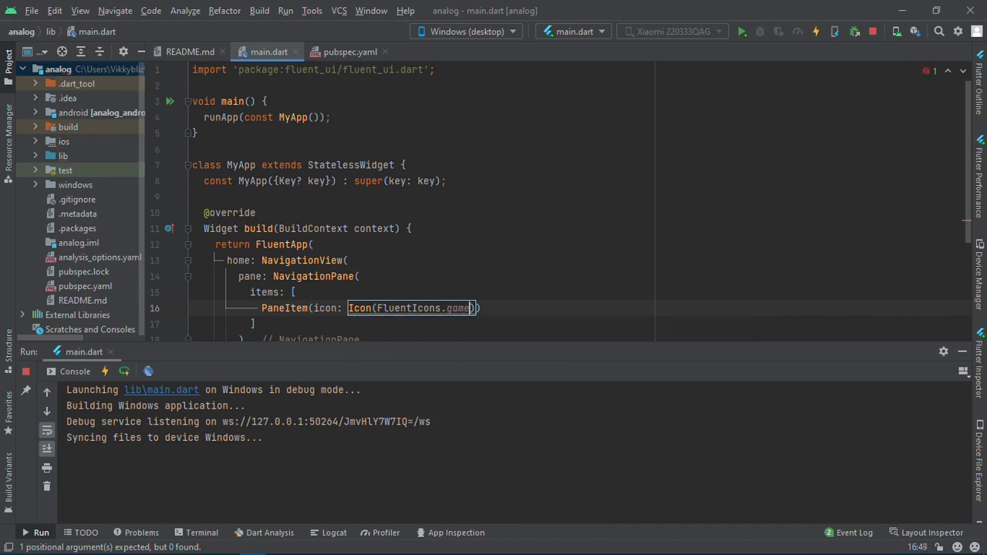
type("),")
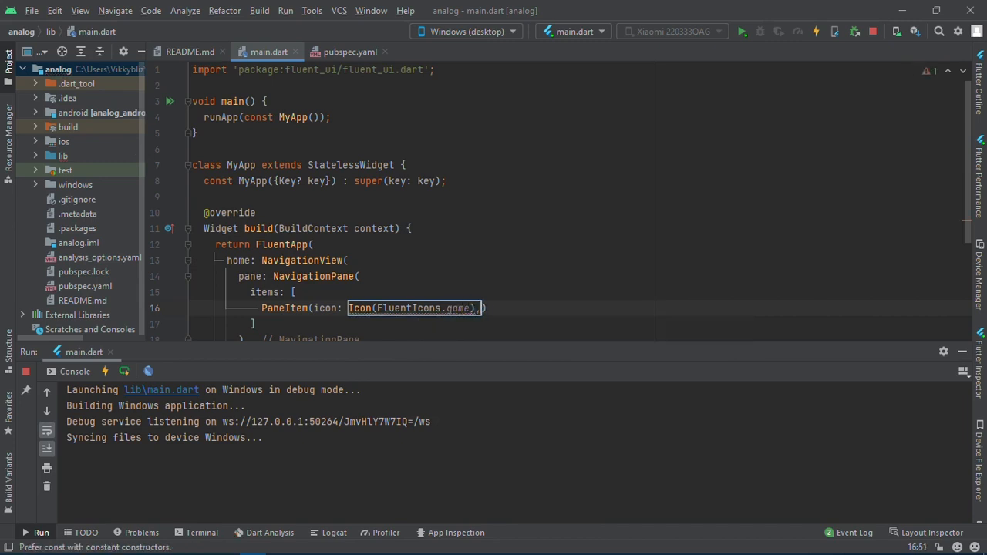
type(", title: T")
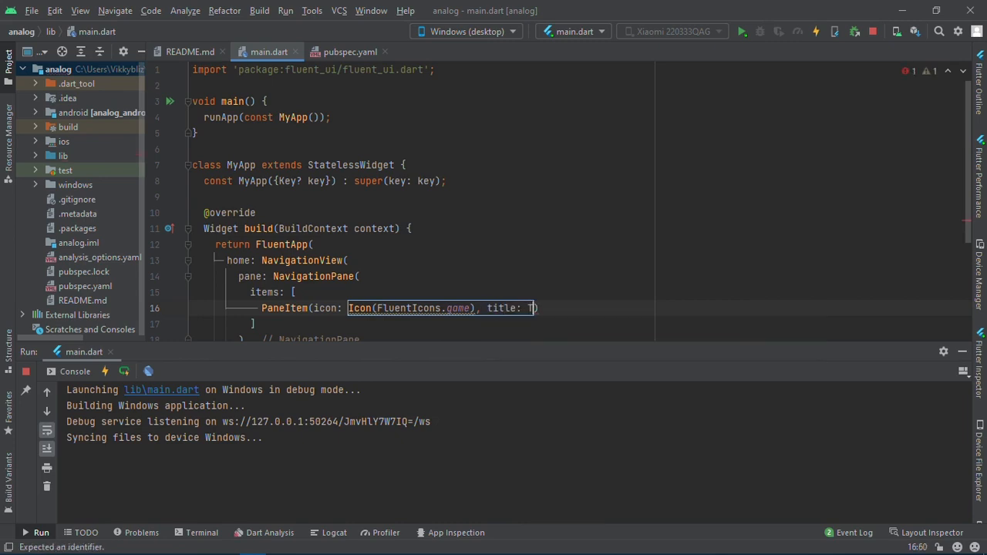
type("ext()")
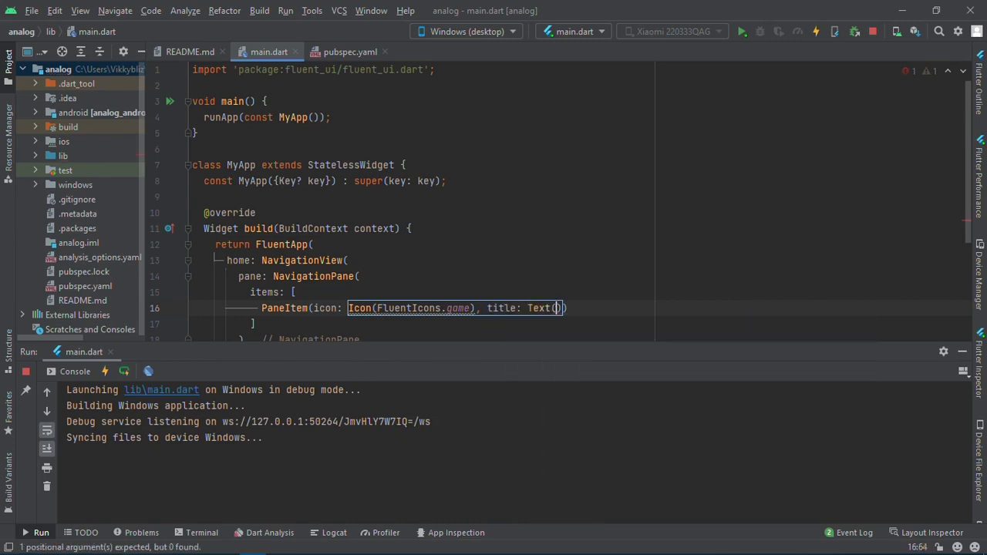
type("'Game'")
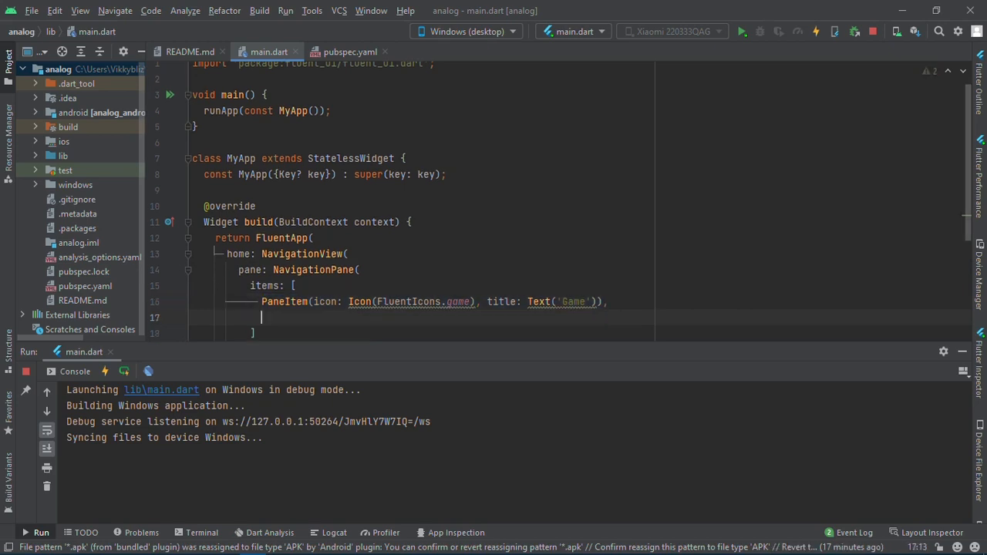
Duplicate the Game PaneItem twice for three entries and hot reload the app.
type("PaneItem(icon: Icon(FluentIcons.game), title: Text('Game')),")
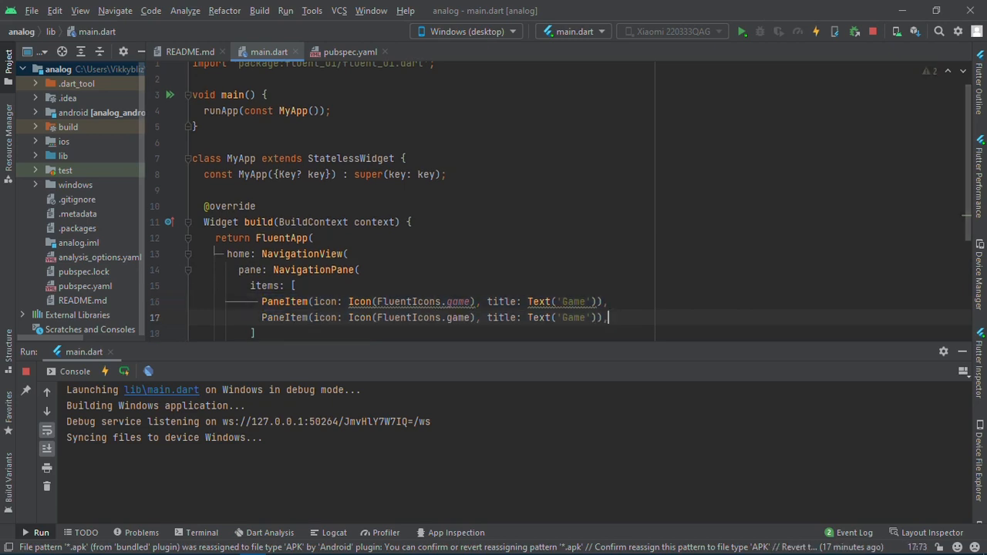
type("PaneItem(icon: Icon(FluentIcons.game), title: Text('Game')),")
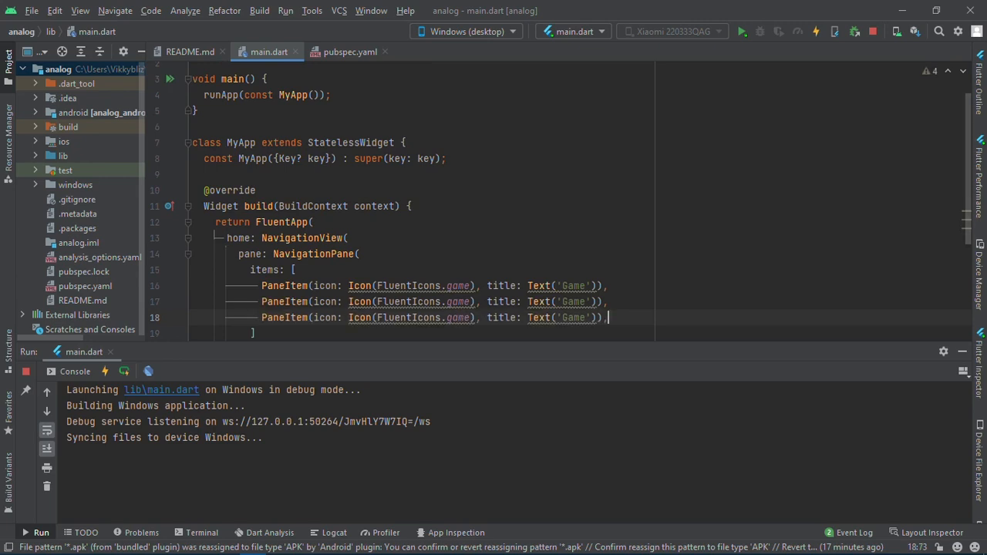
left_click(814, 31)
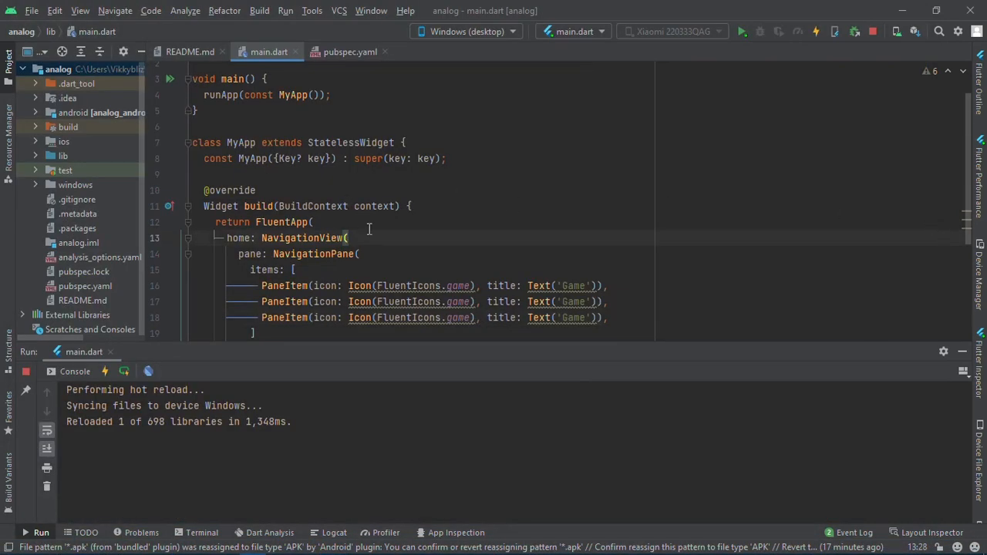
Add an appBar: NavigationAppBar titled Text('FLUENT UI TUTORIAL').
type("ap")
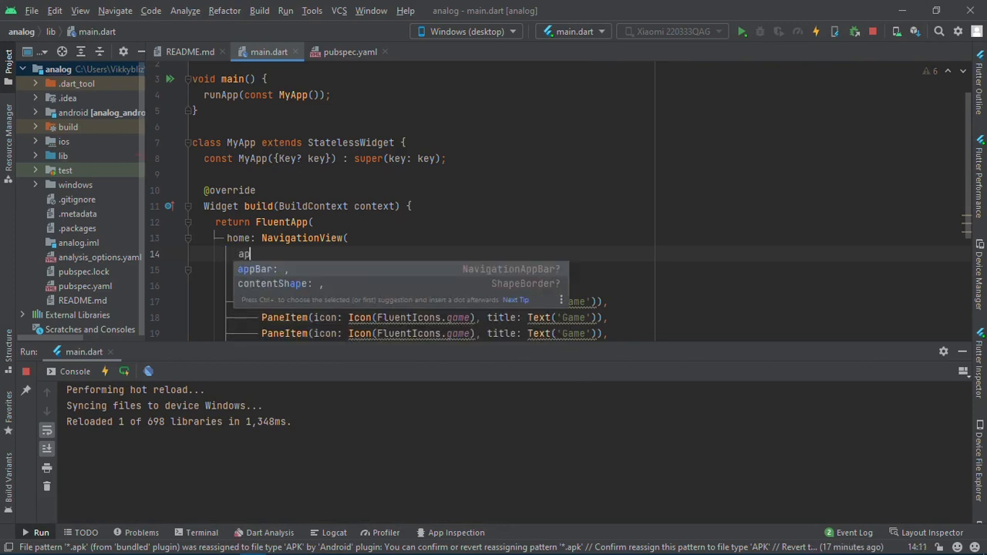
type("Naviga,")
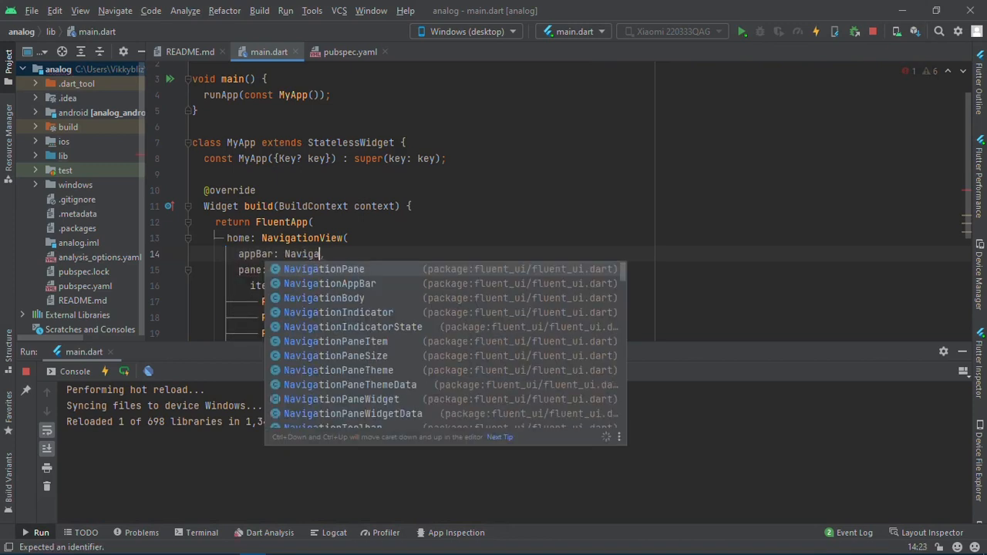
type("AppBar(")
type("title: ")
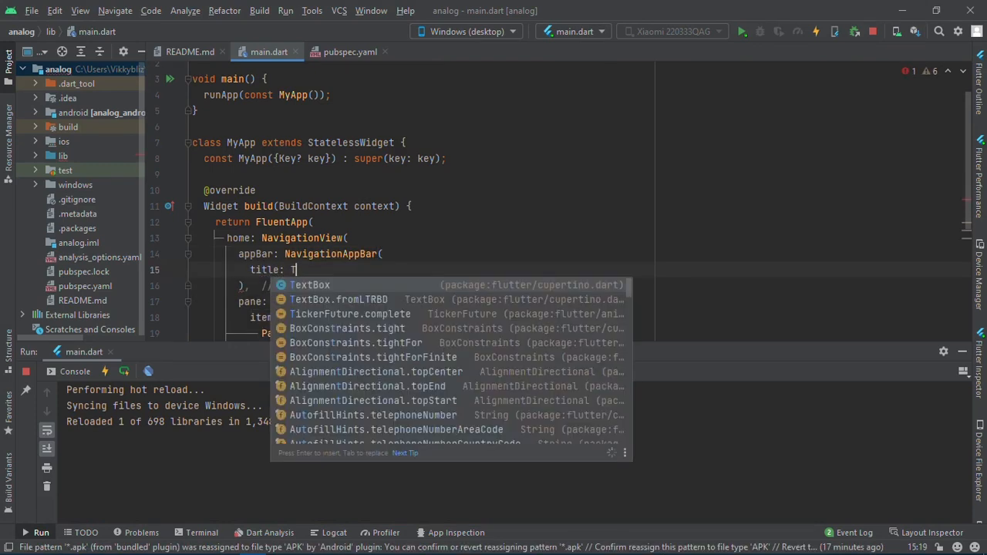
type("Text('")
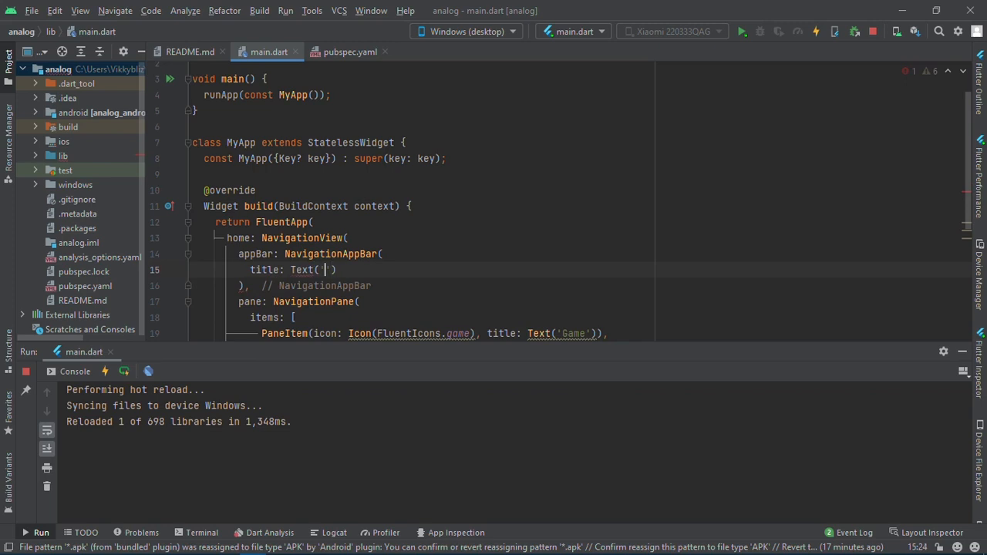
type("FLUENT UI")
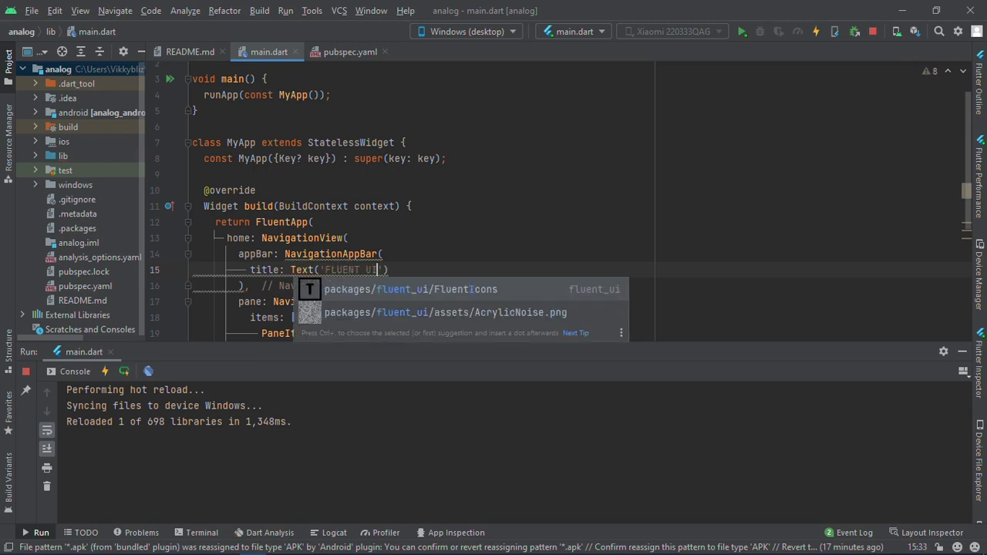
type("TUTORIAL")
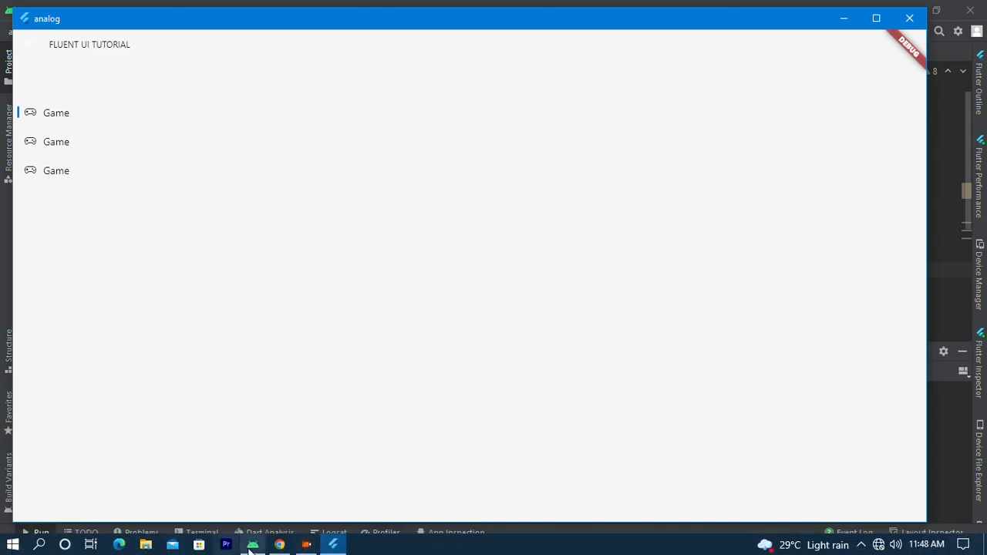
Set automaticallyImplyLeading: false on the app bar, reload and check the window.
left_click(253, 543)
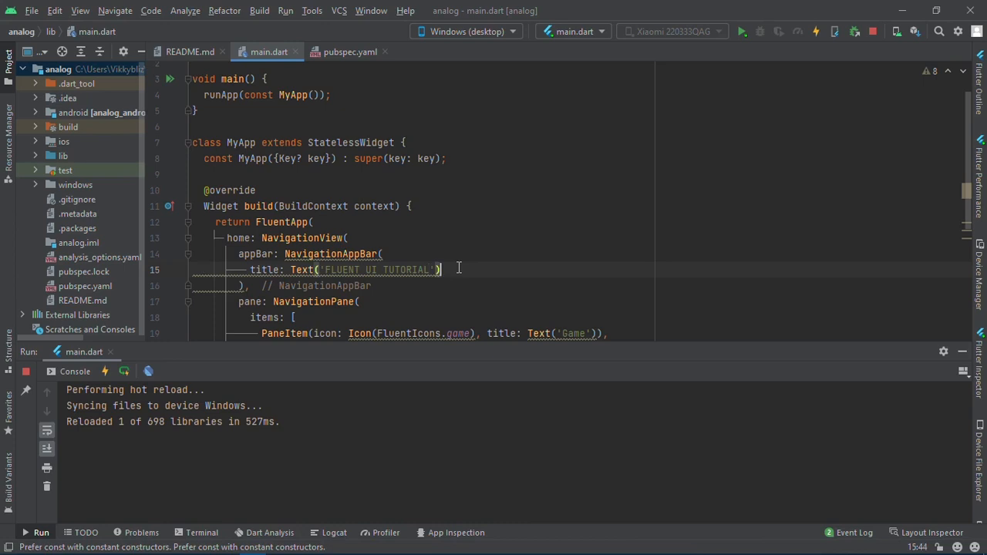
type("automaticallyImplyLeading:")
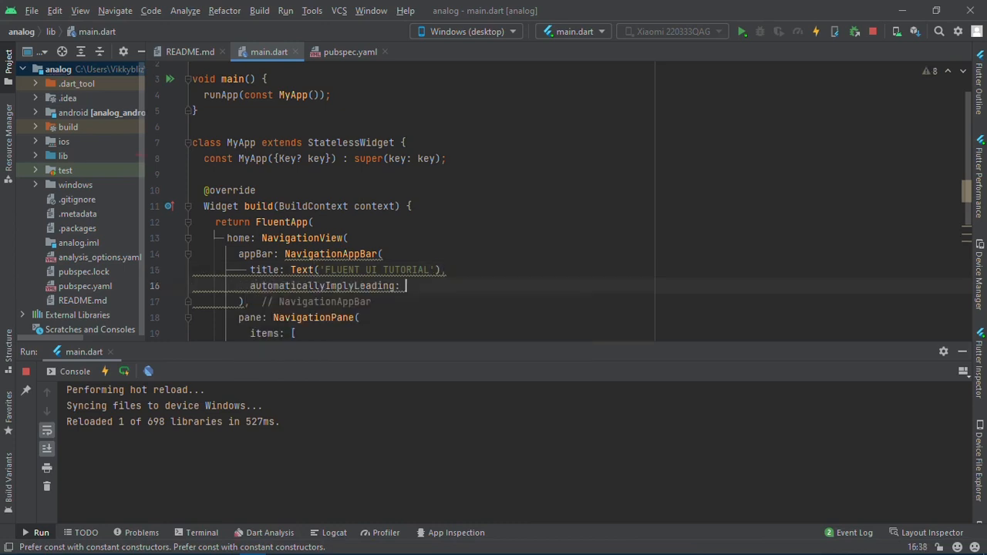
type("false")
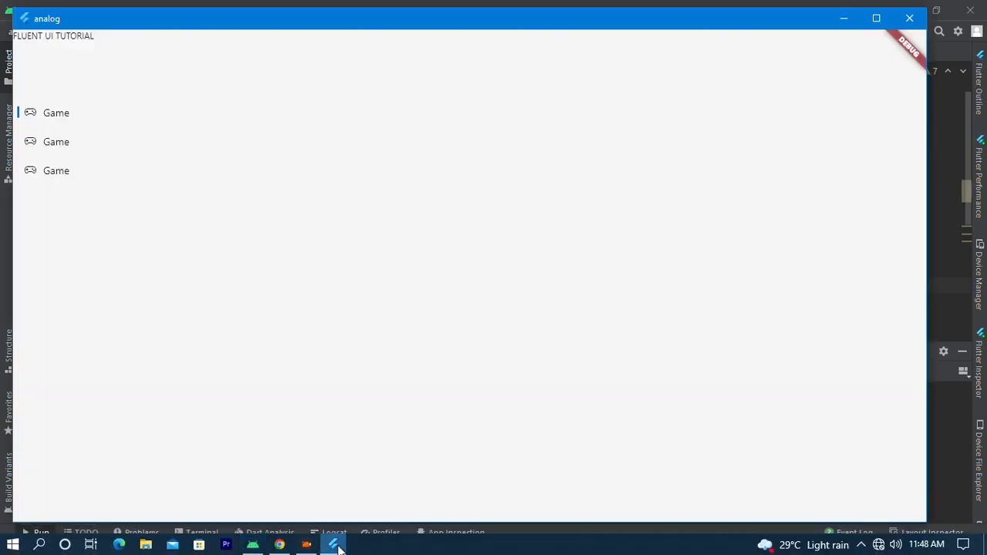
left_click(333, 543)
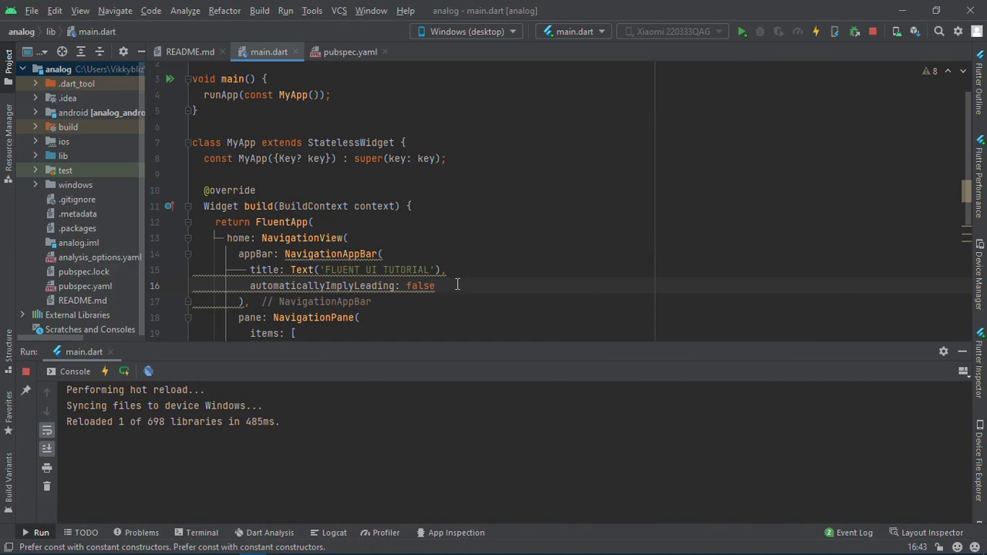
type(".ha")
type(",")
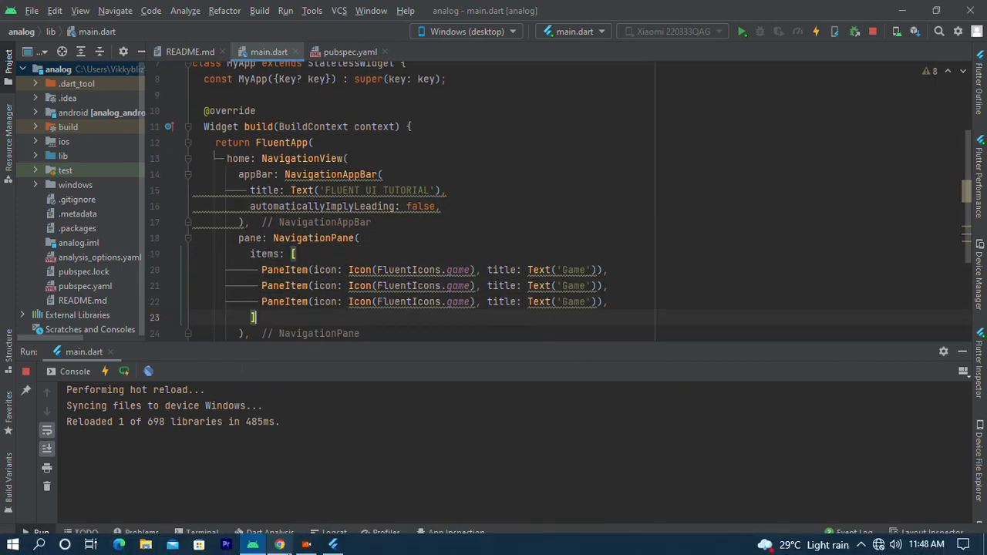
mouse_move(277, 543)
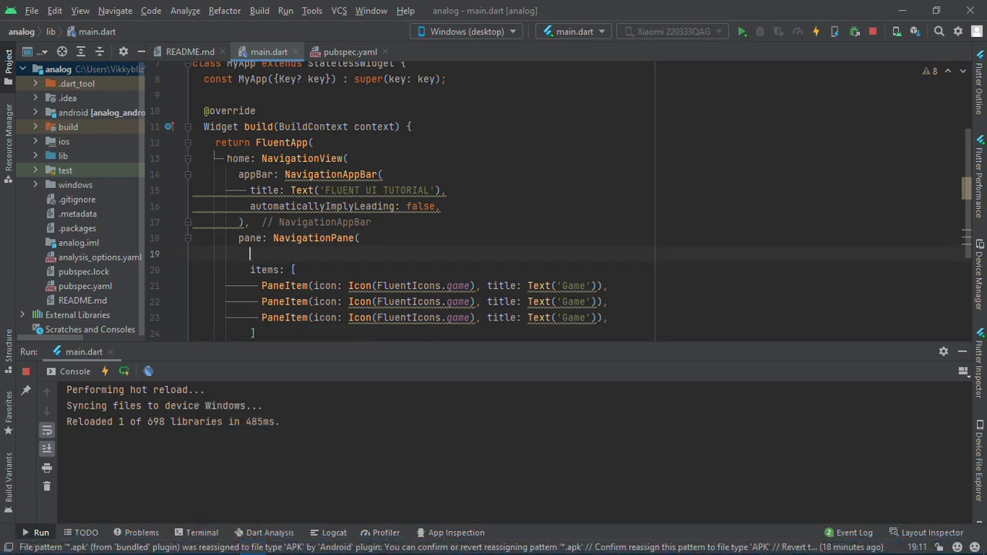
Make MyApp stateful with int index = 0 and NavigationPane selected: index.
type("selected: ,")
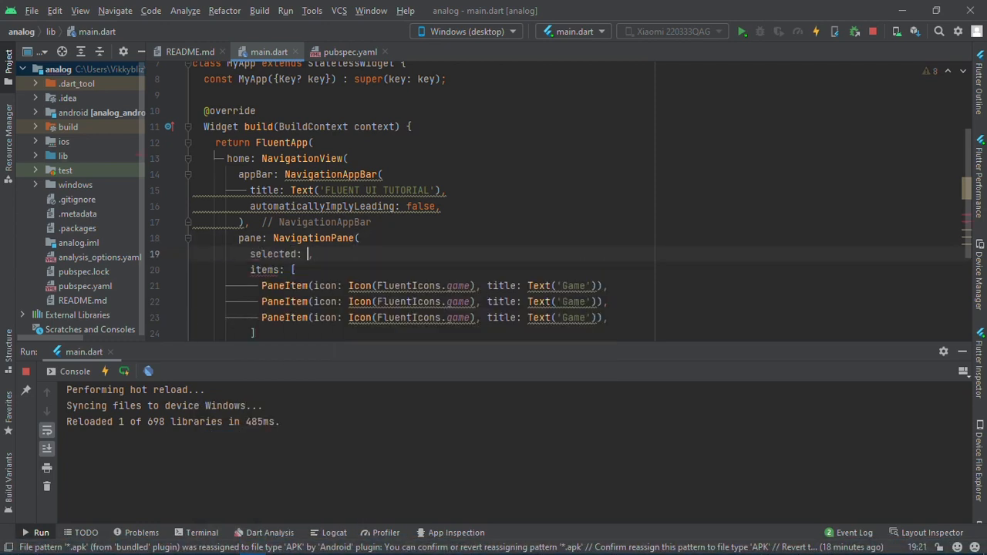
type("index")
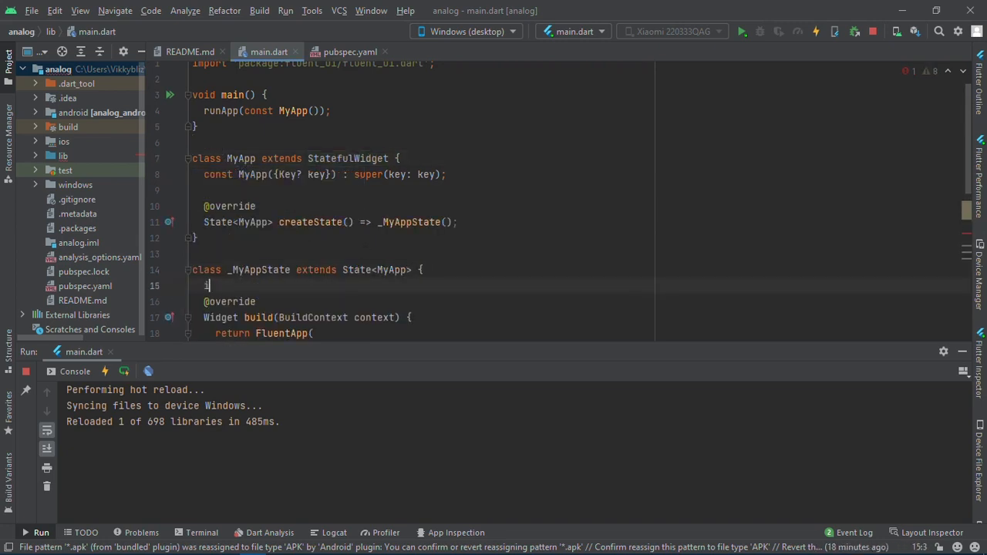
type("nt index")
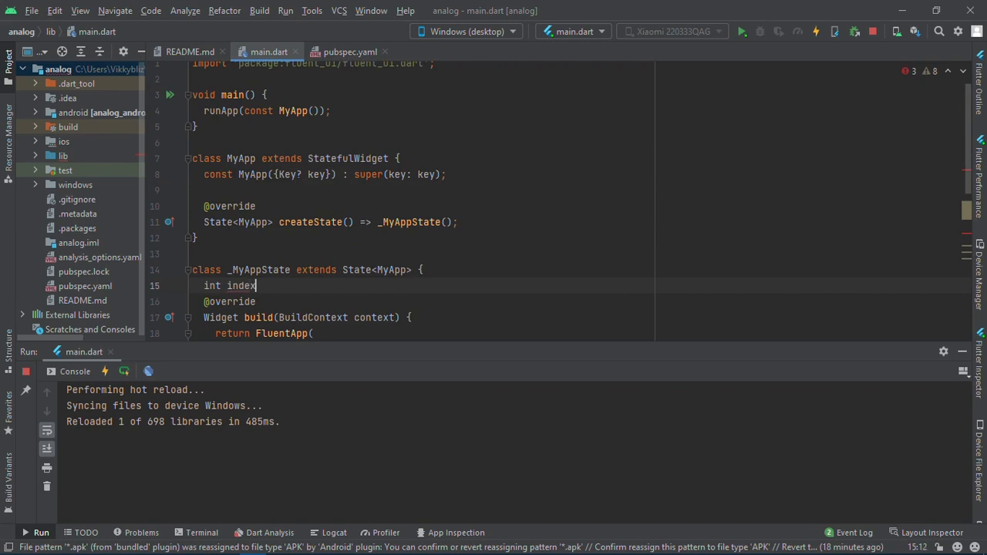
type("= 0;")
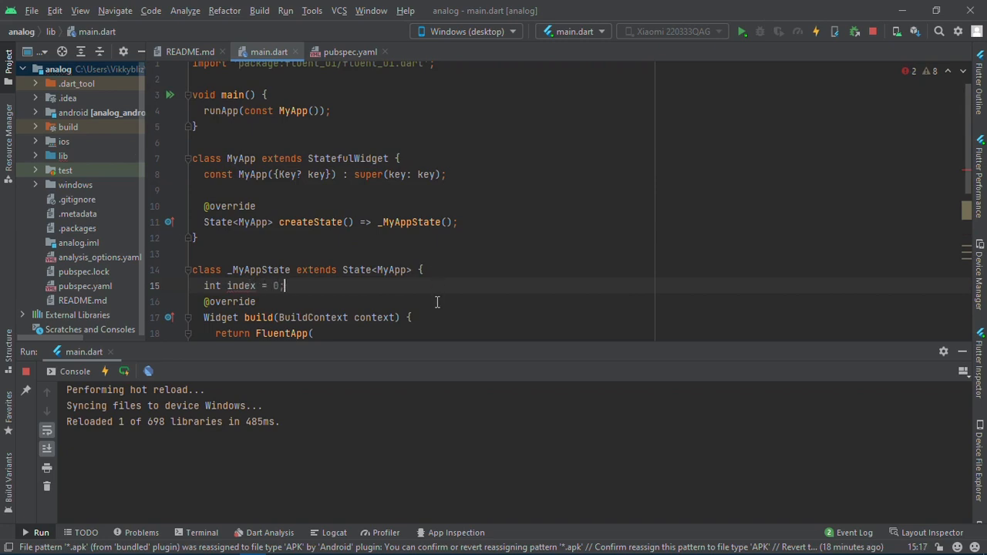
scroll("down", 3)
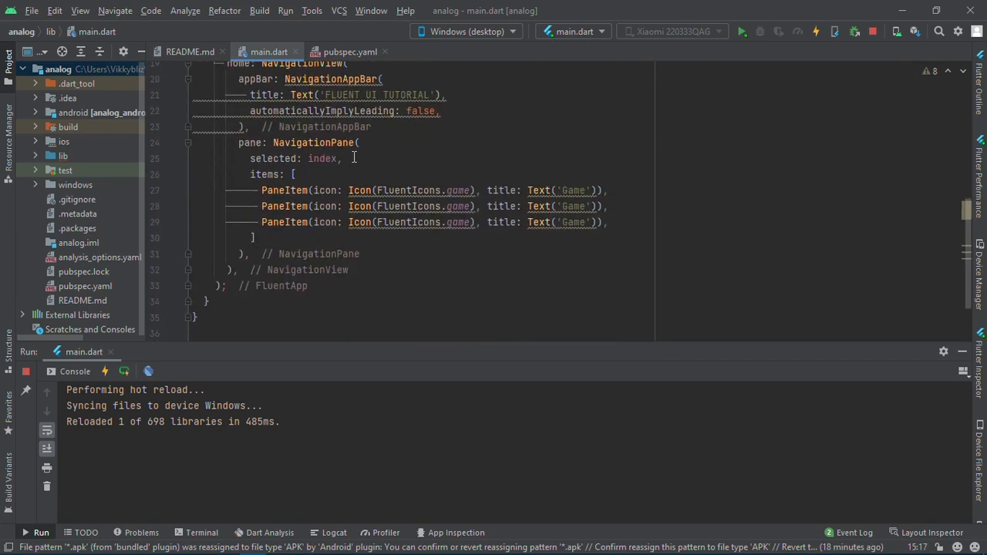
Add onChanged: (value){ index = value; } to the NavigationPane.
type("onChanged: ,")
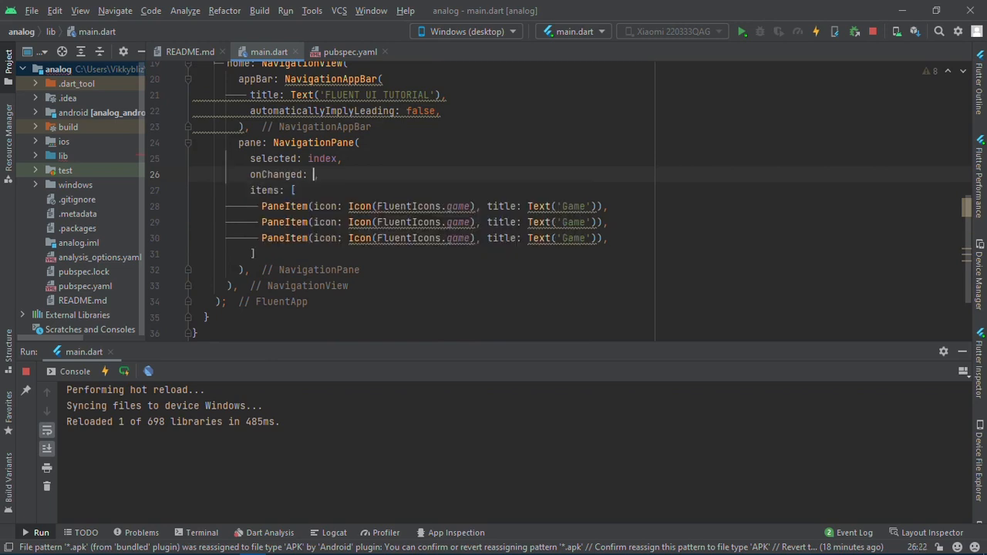
type("(value")
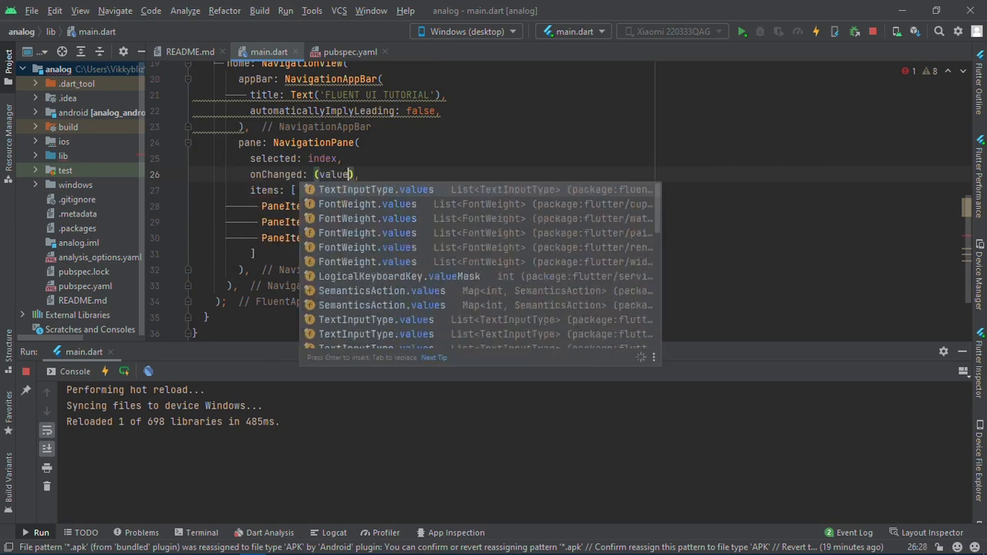
type("{")
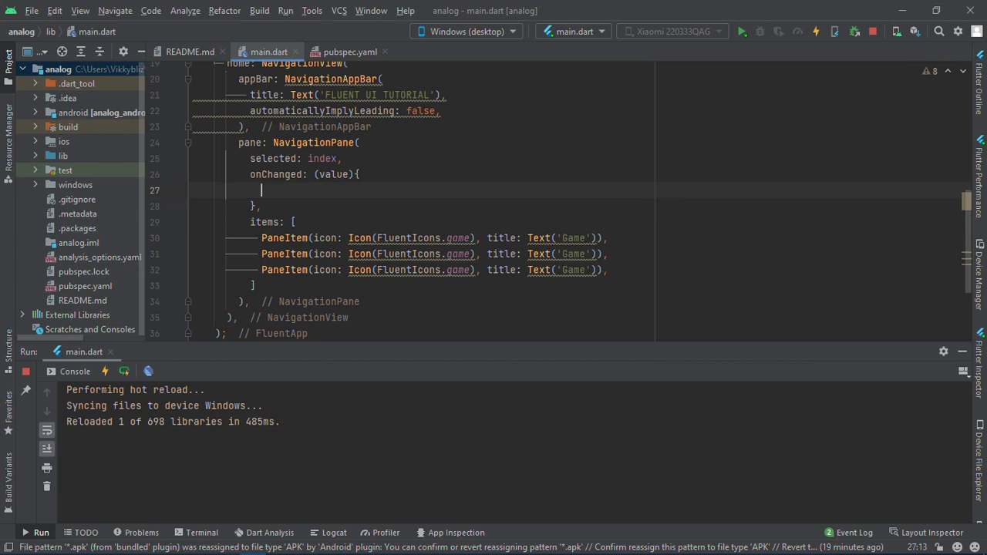
type("v")
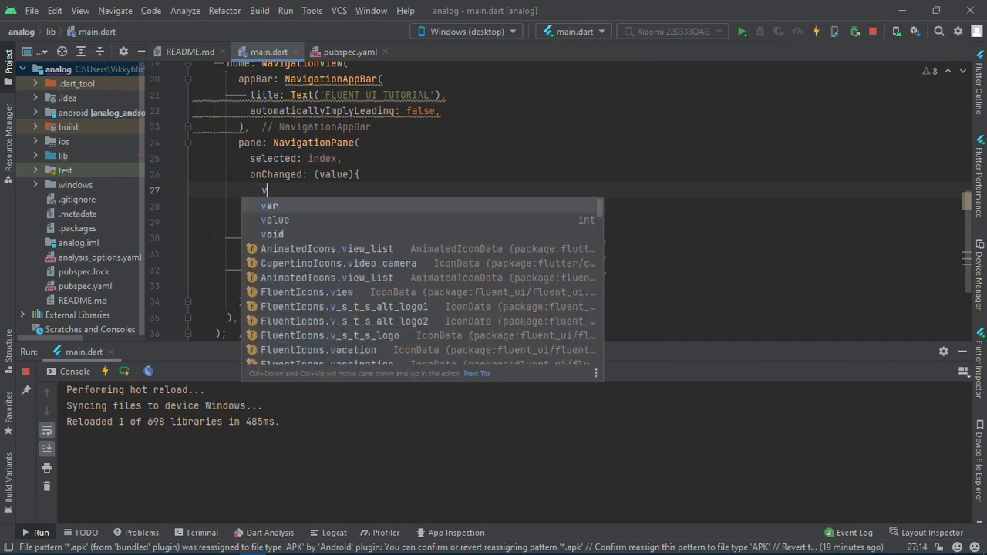
type("index")
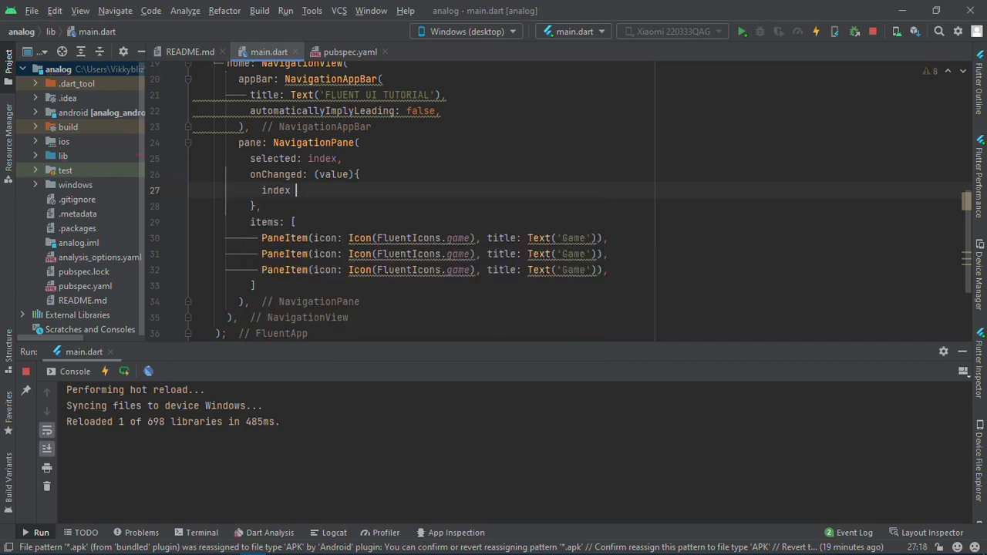
type("= value;")
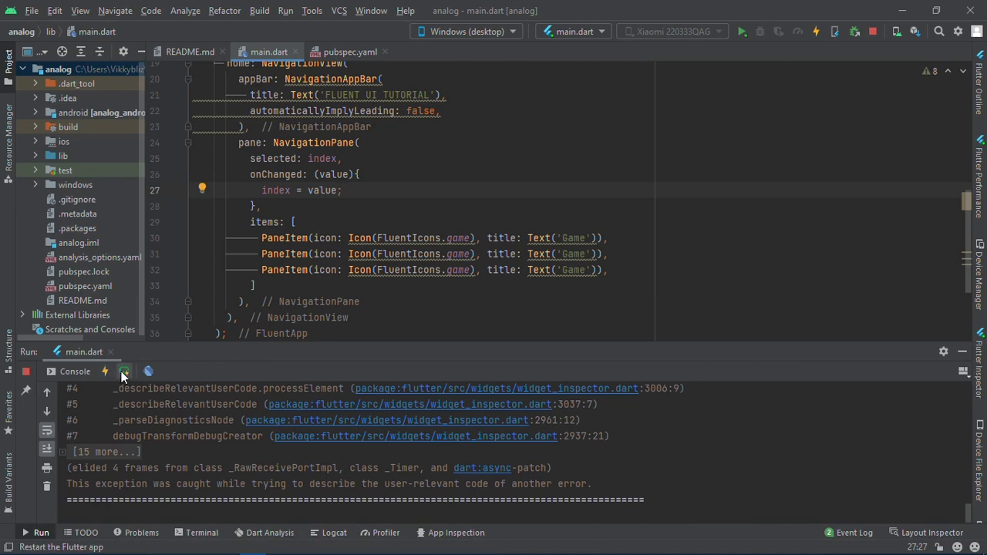
Hot restart, try the three Game entries, then start a blank line inside NavigationPane(.
left_click(104, 372)
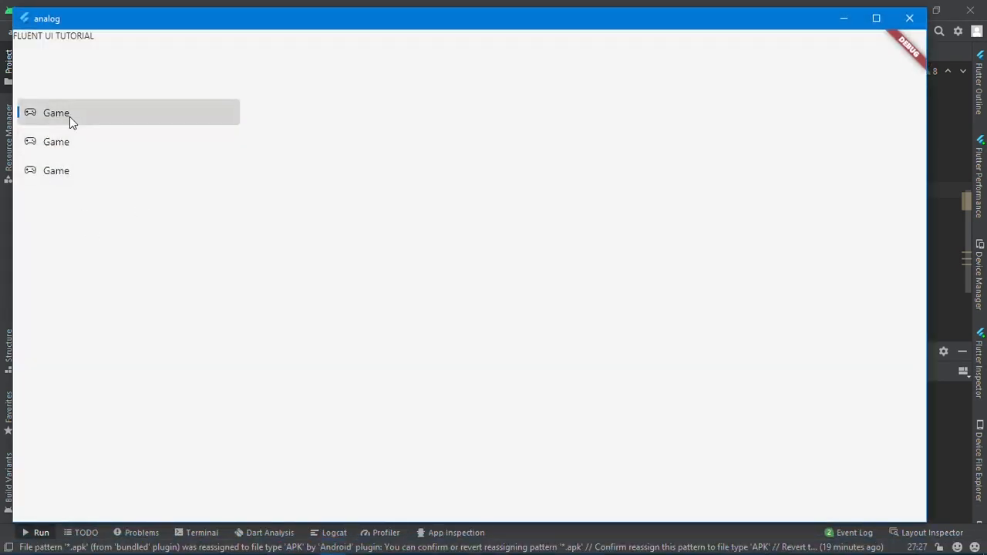
mouse_move(228, 280)
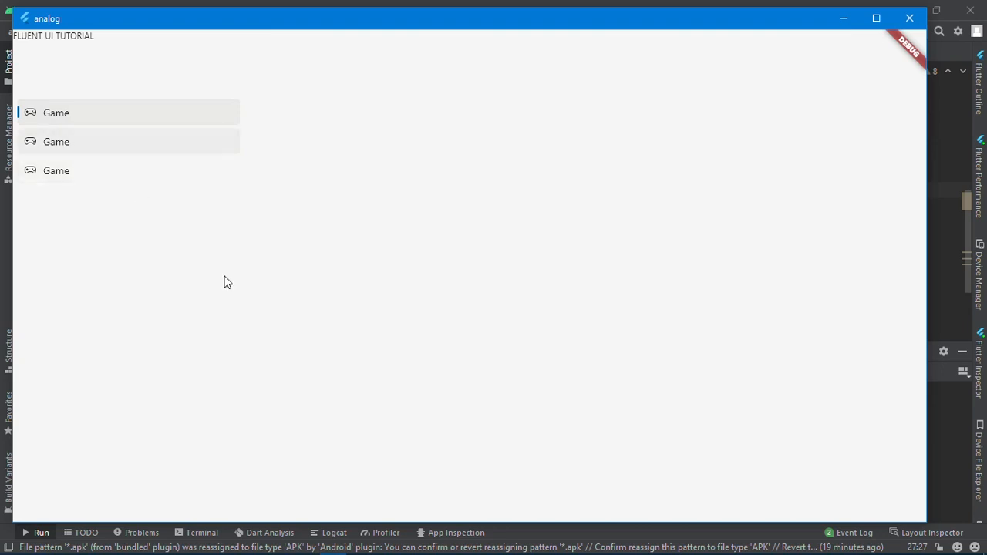
left_click(280, 542)
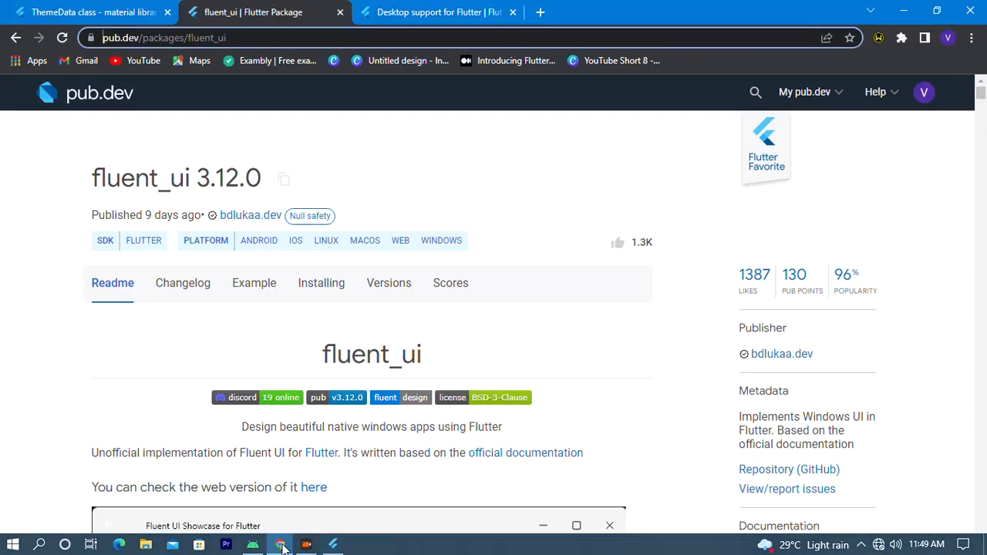
left_click(277, 543)
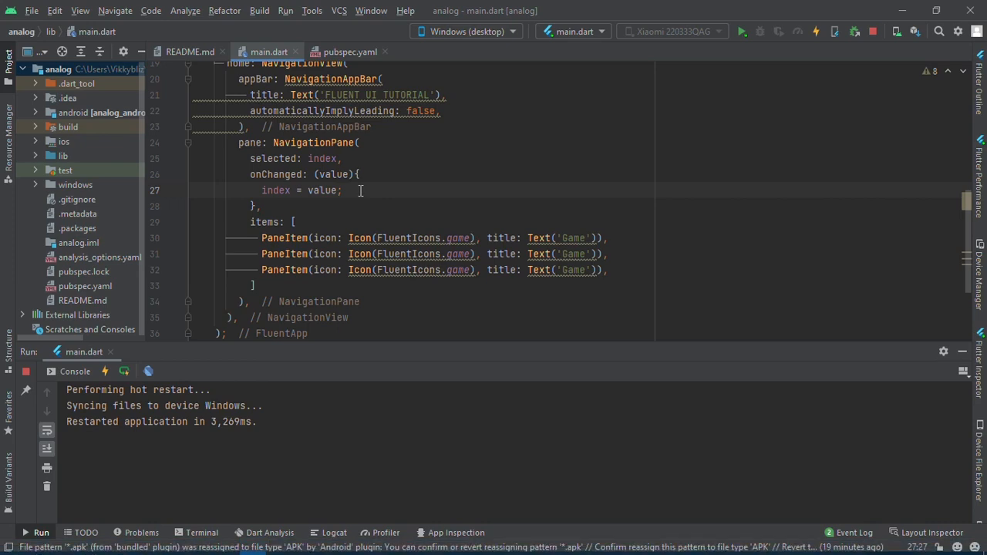
key("Enter")
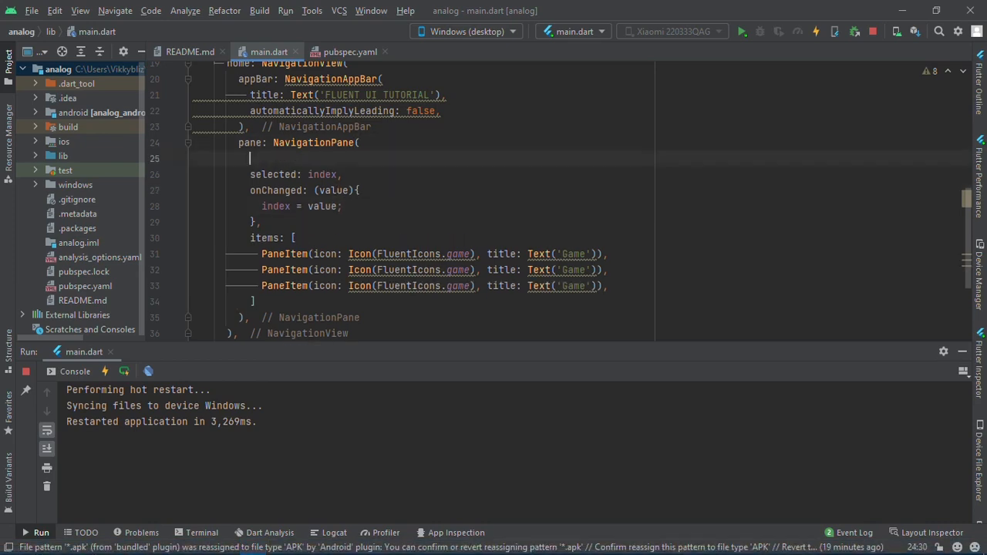
Set displayMode: PaneDisplayMode.compact, reload and toggle the compact pane in the app.
type("displayMode: PaneDisplayMode.,")
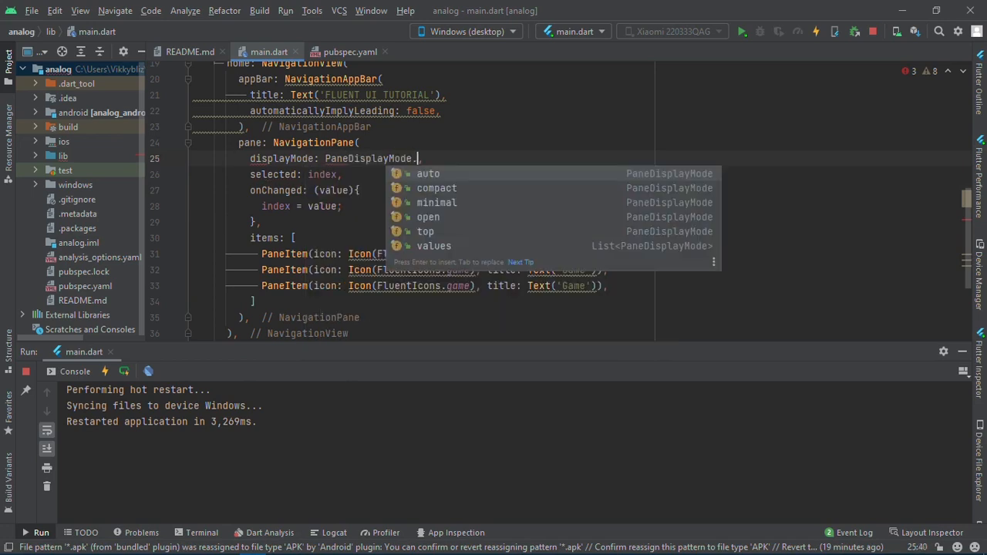
left_click(435, 188)
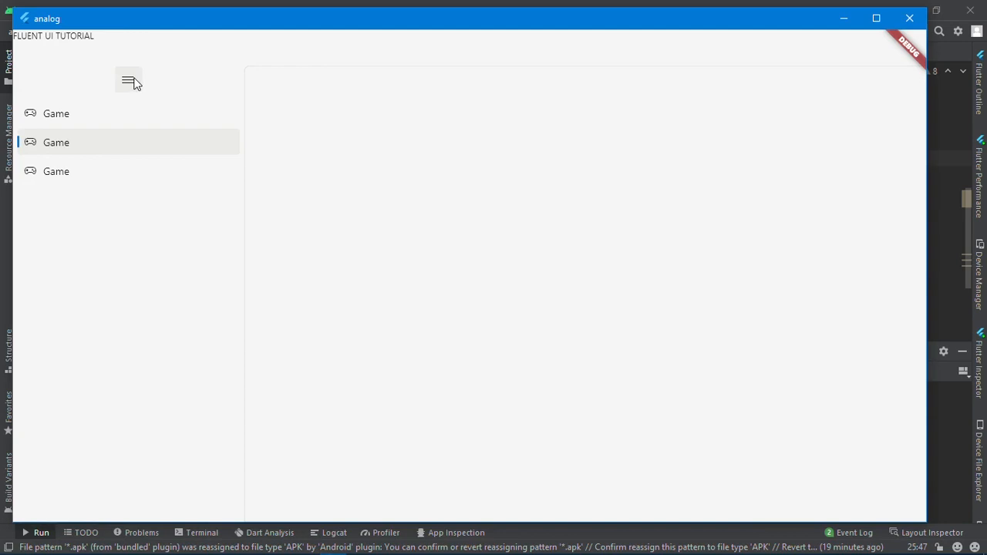
left_click(128, 80)
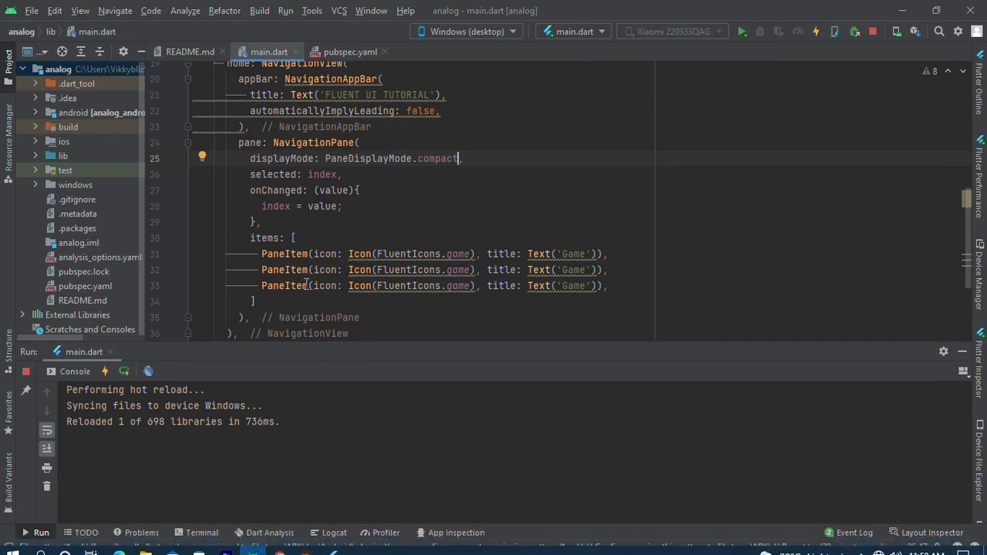
Set NavigationView content to a NavigationBody with index: index.
type("content: Nav,")
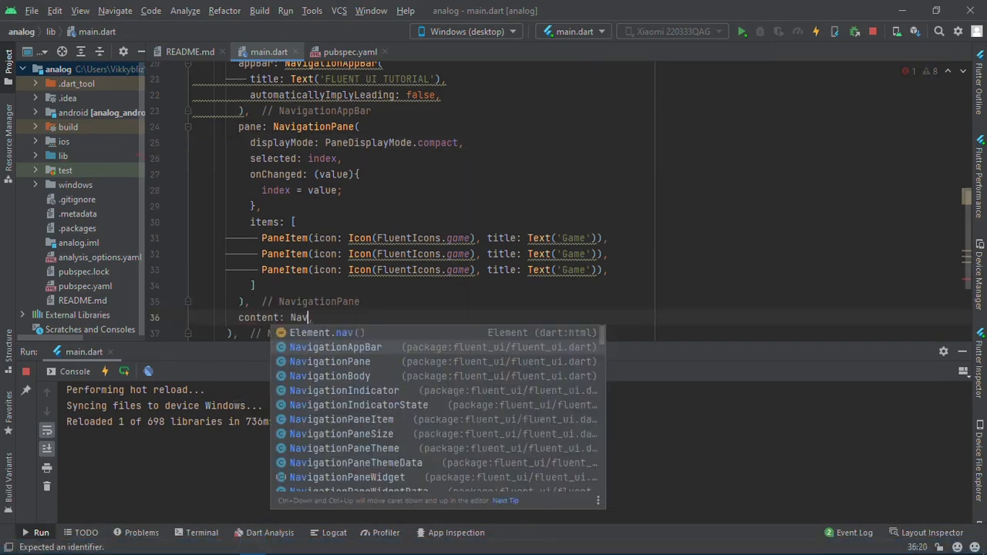
type("igation")
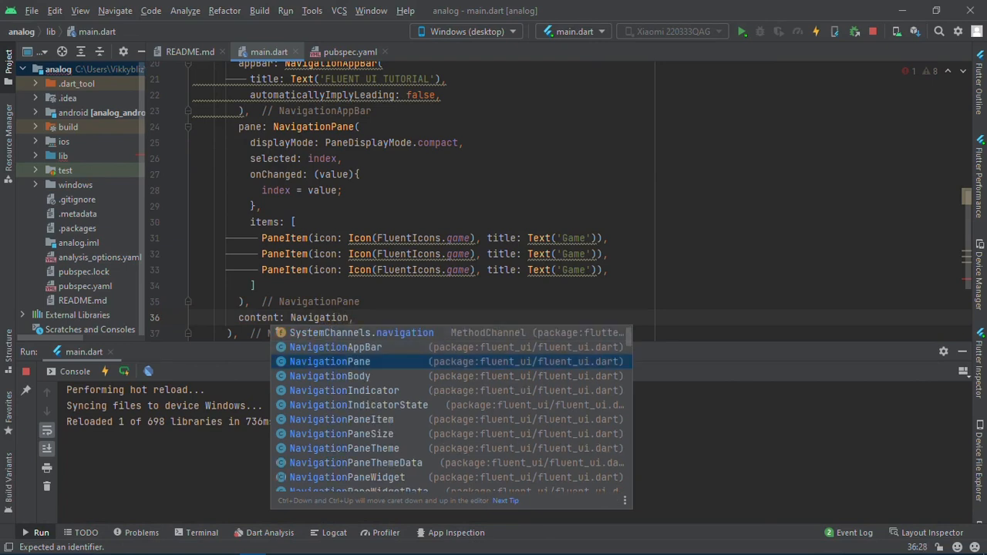
left_click(330, 376)
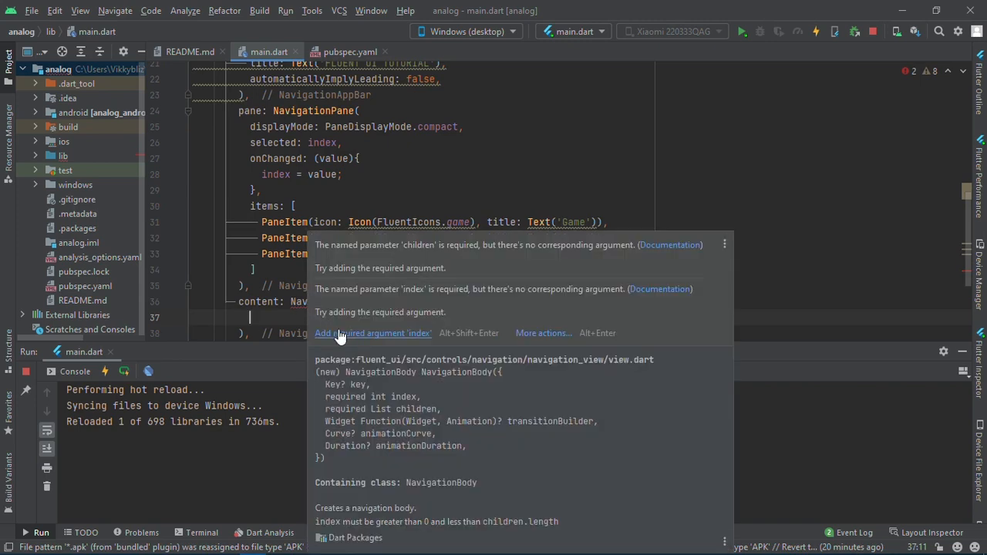
left_click(372, 333)
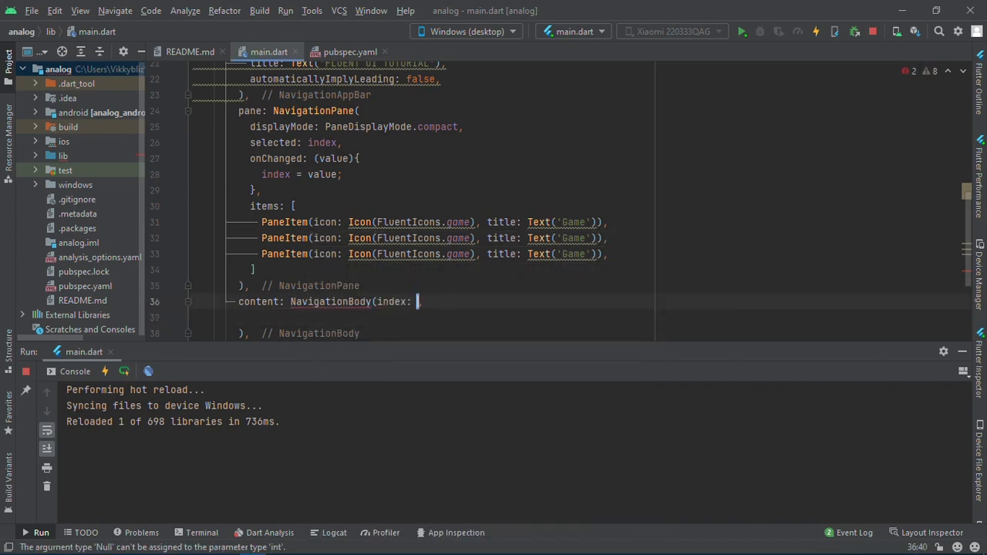
type("index")
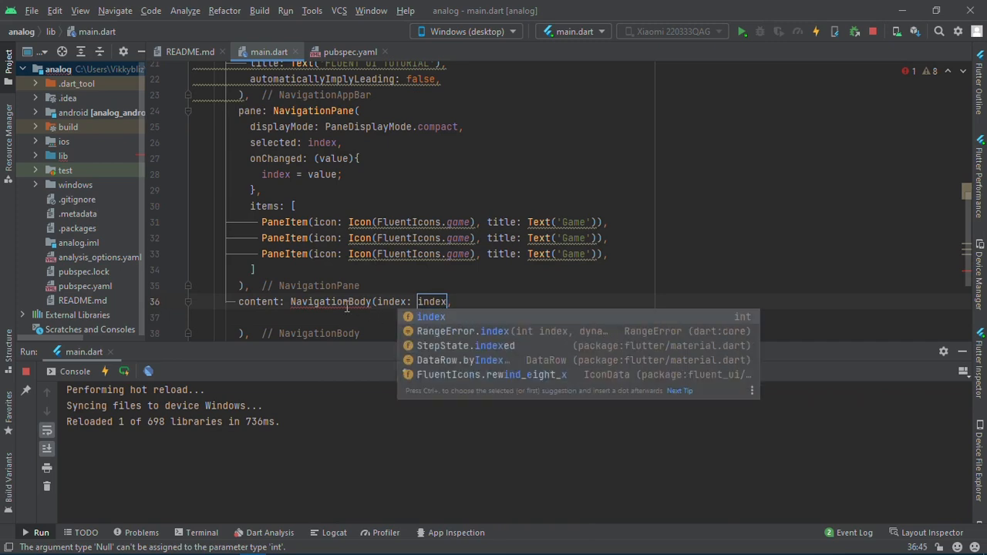
key("Escape")
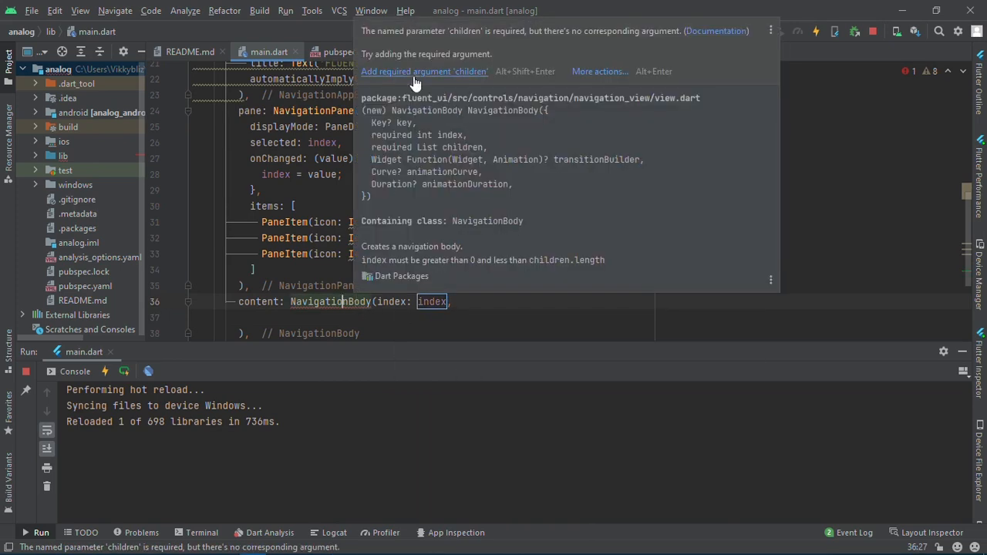
Quick-fix the required children list and start it with ScaffoldPage().
left_click(423, 71)
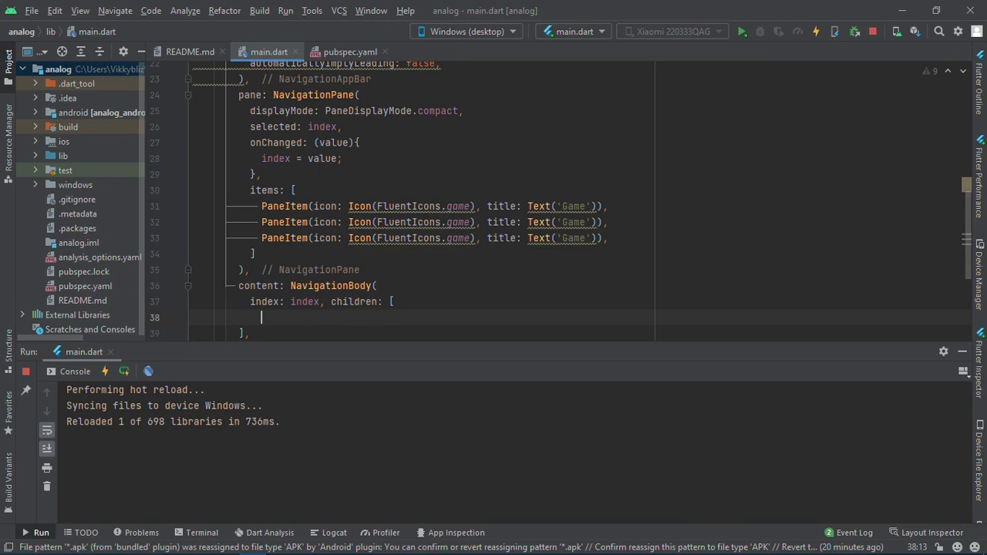
type("ScaffoldPage(")
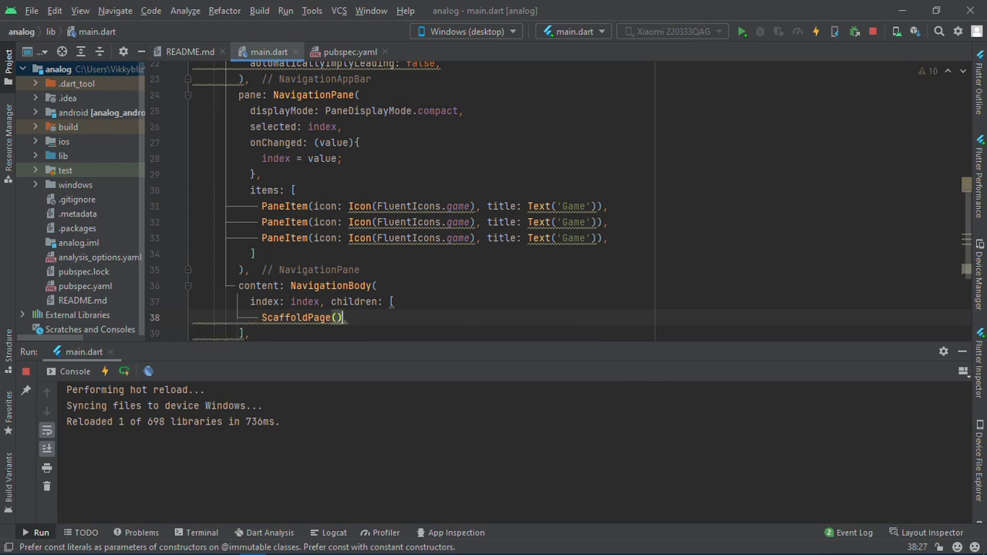
Duplicate ScaffoldPage() so the navigation body lists two ScaffoldPage entries.
double_click(302, 318)
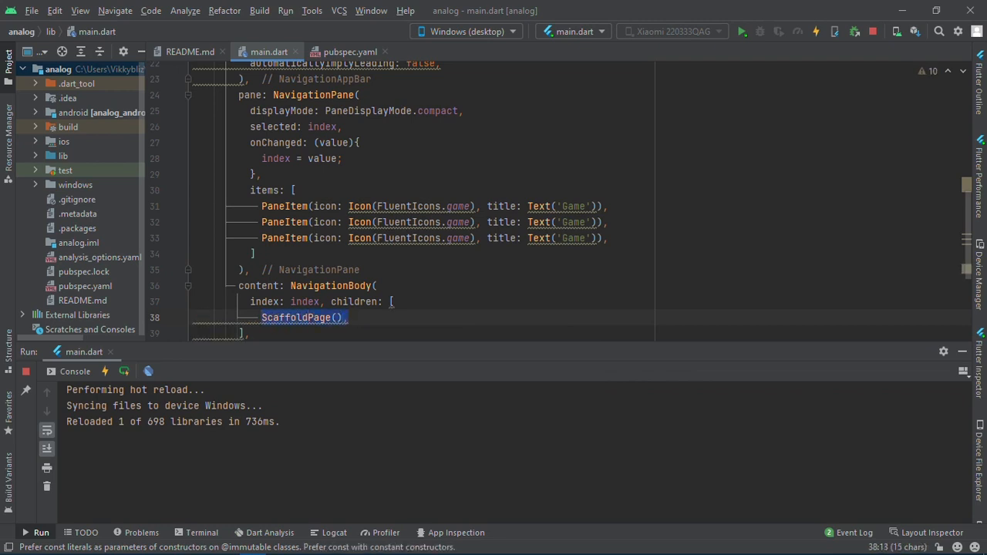
type("ScaffoldPage(),")
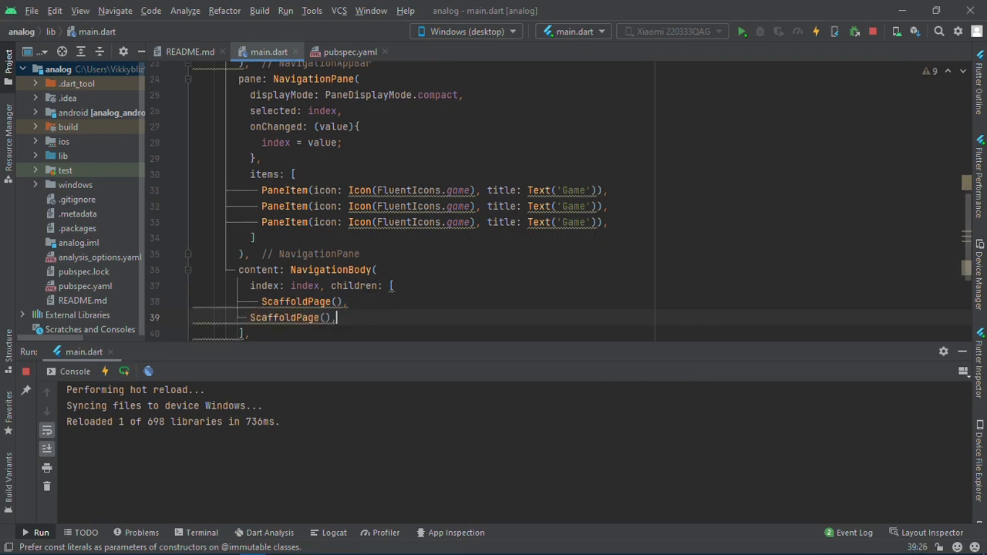
type("ScaffoldPage(),")
type("header:")
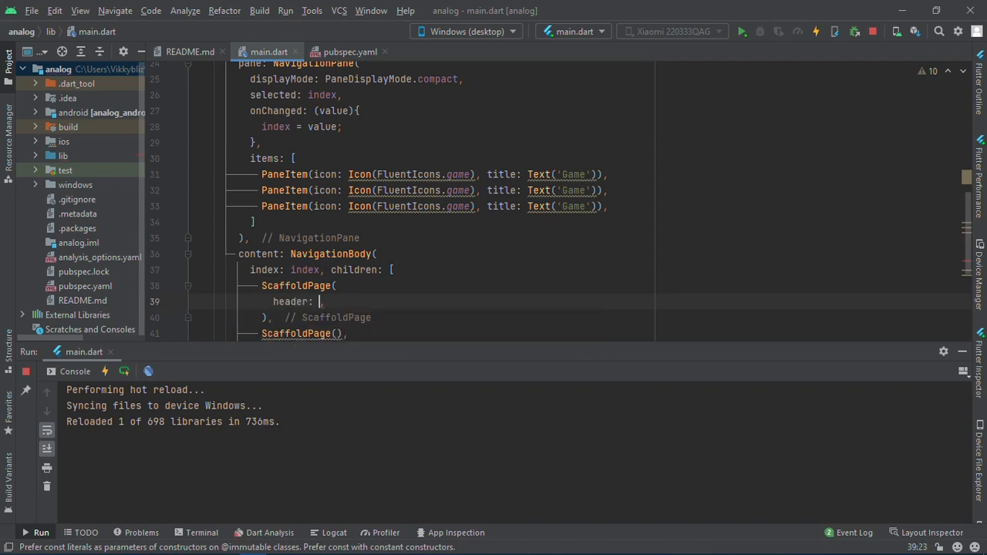
Give the first page header Text('I am the first Page') and content Center with Text('This is the first page').
type("Text('")
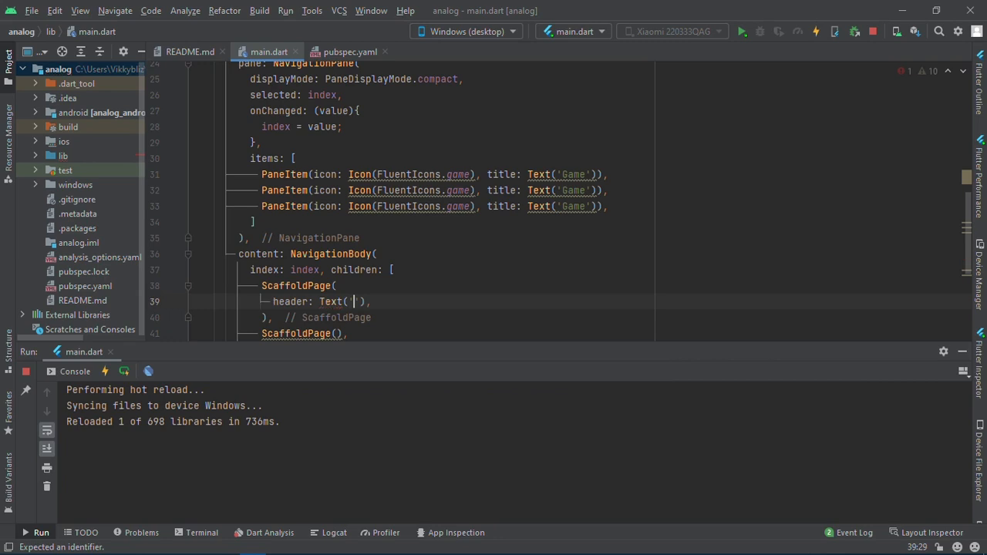
type("I am the first")
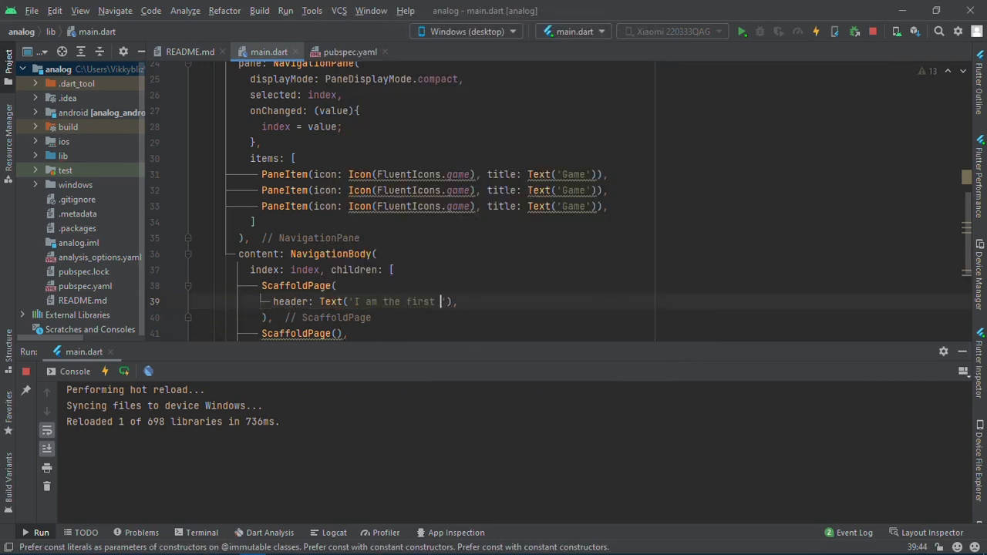
type("Page")
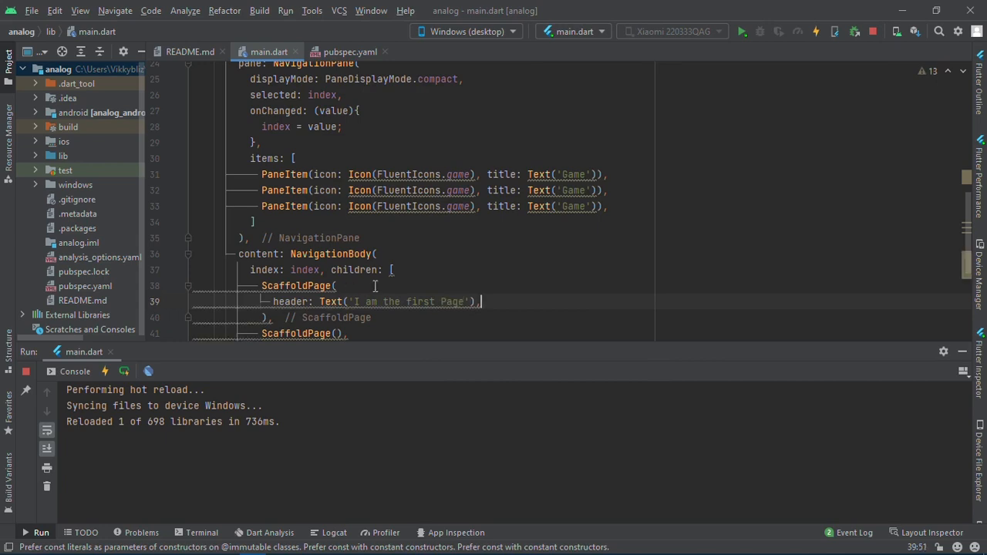
type("content:")
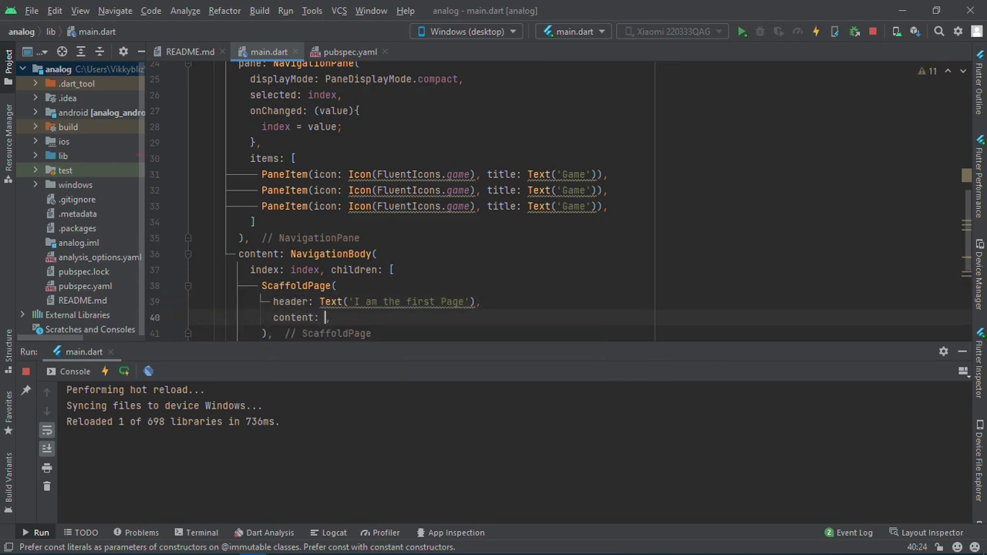
type("Center(")
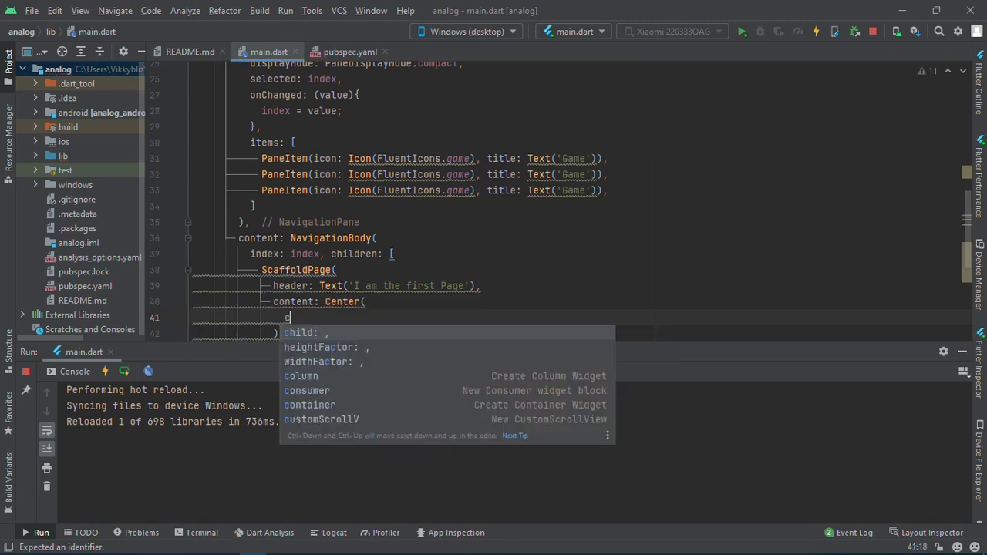
type("child: Text(''),")
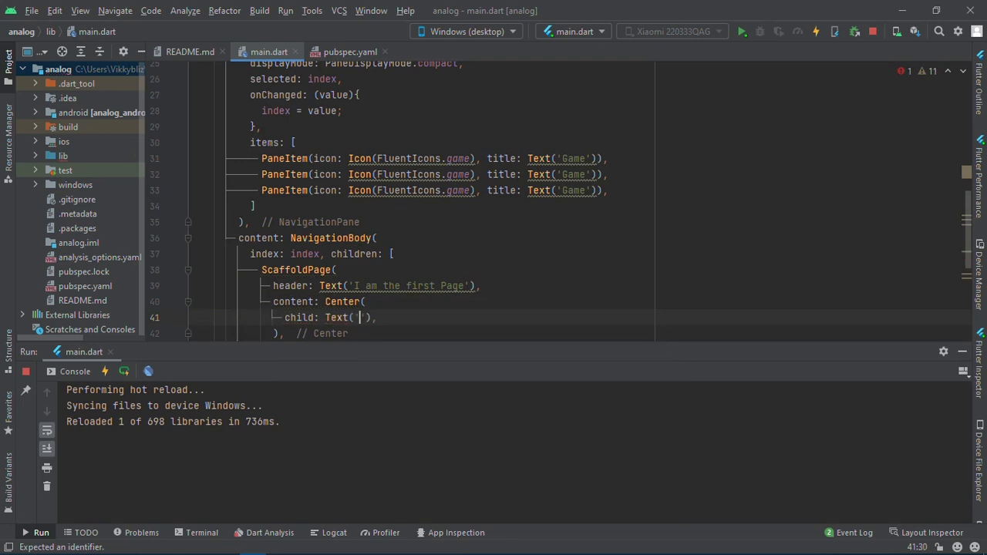
type("Ths")
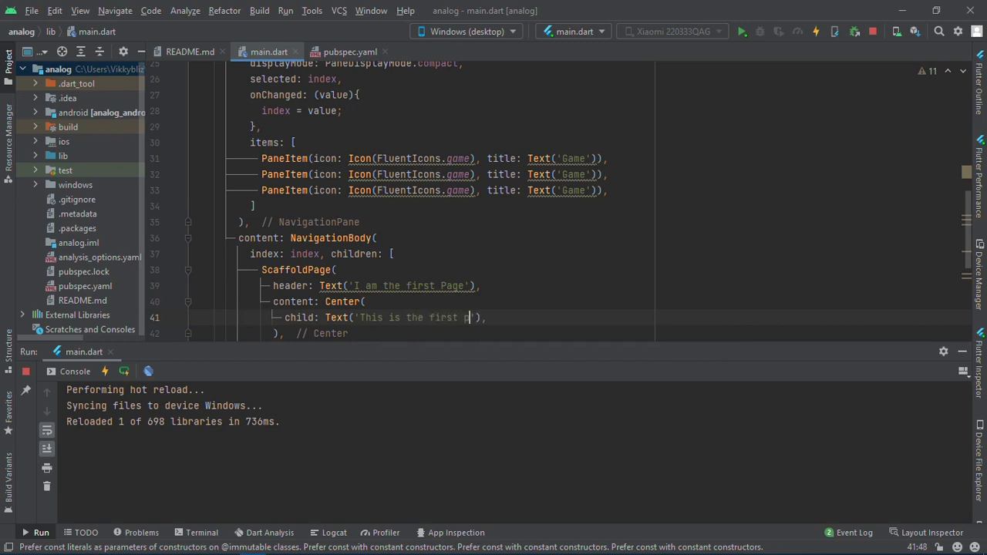
type("age")
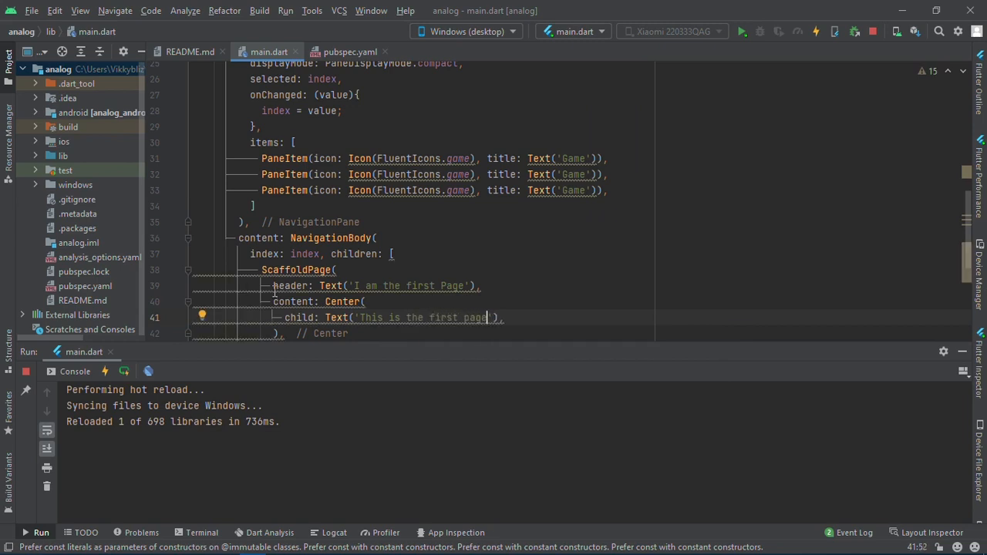
Copy the first page block over the second and change its texts to 'second'.
left_click_drag(274, 286, 285, 334)
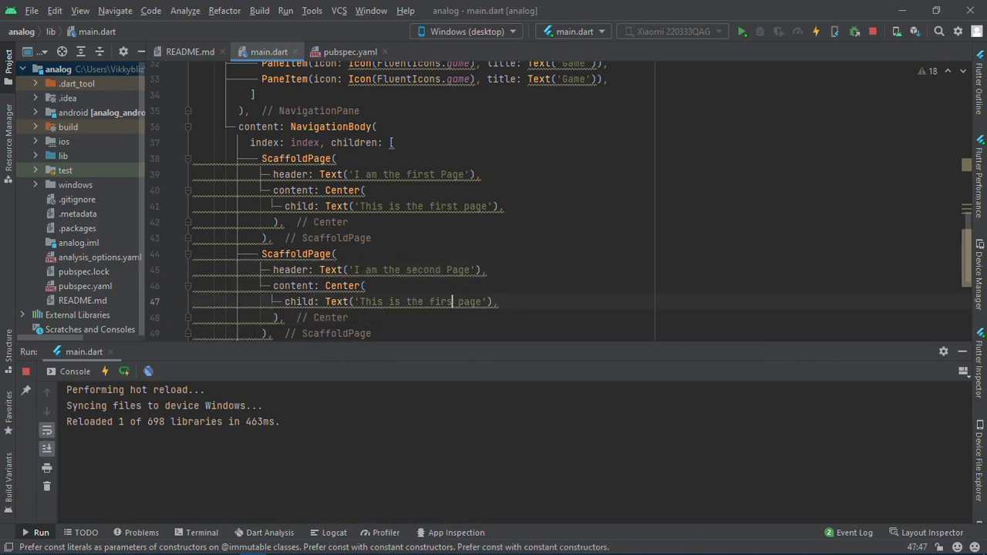
type("second")
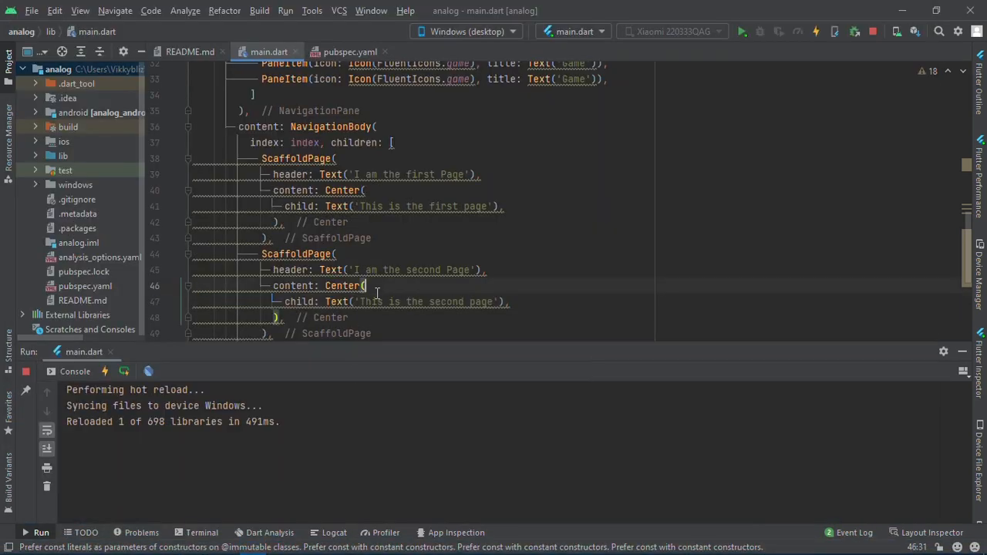
mouse_move(494, 421)
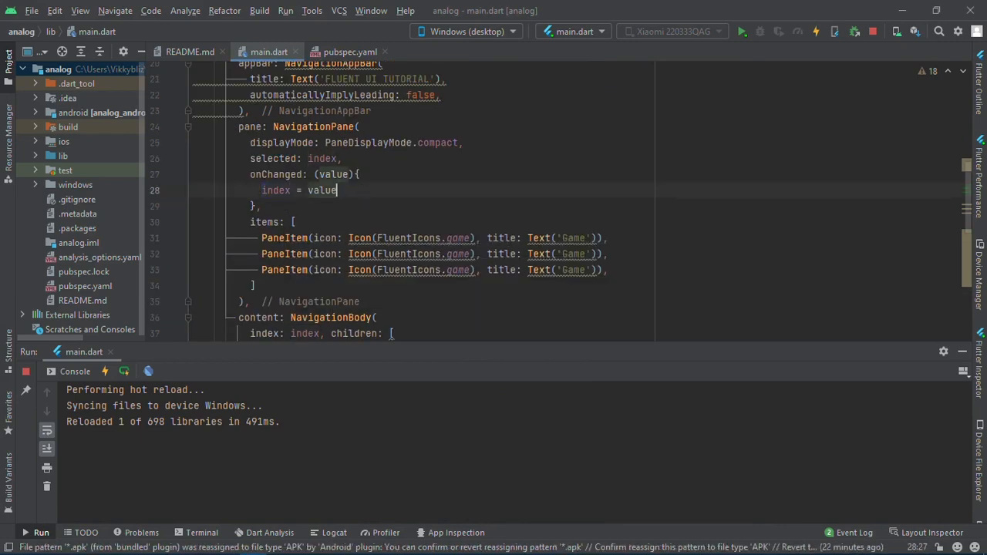
Wrap index = value; in setState(() { ... }) inside the onChanged handler.
type("setState(() {")
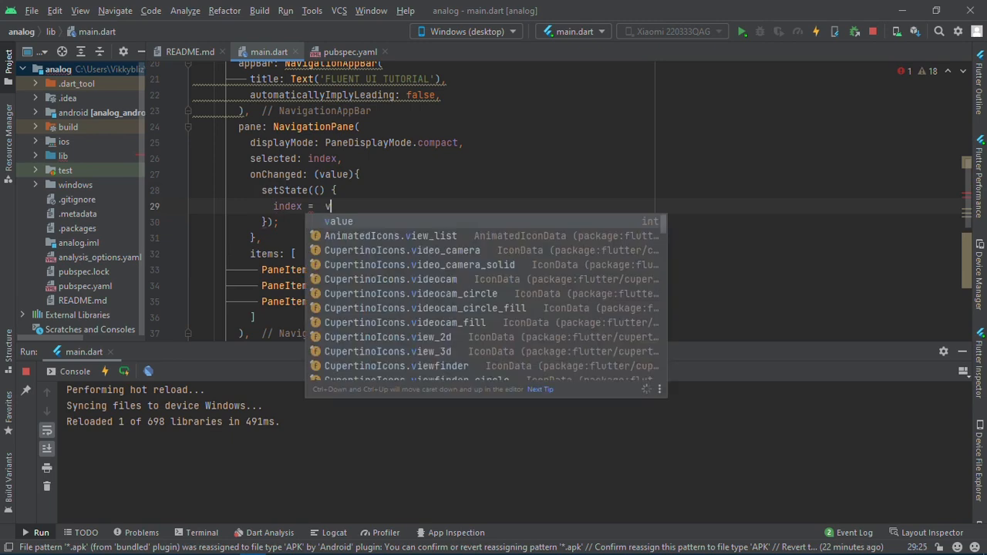
type("alue;")
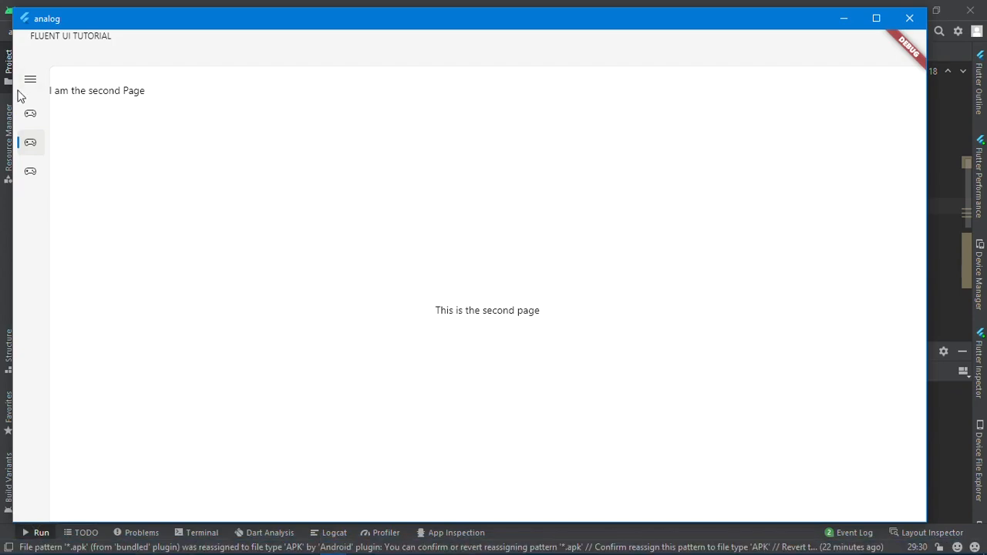
left_click(31, 114)
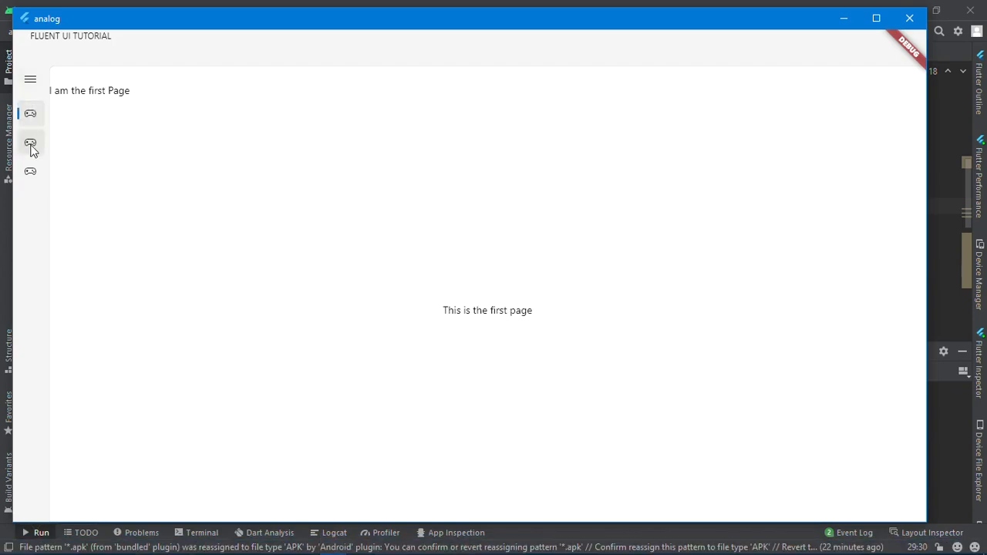
left_click(31, 142)
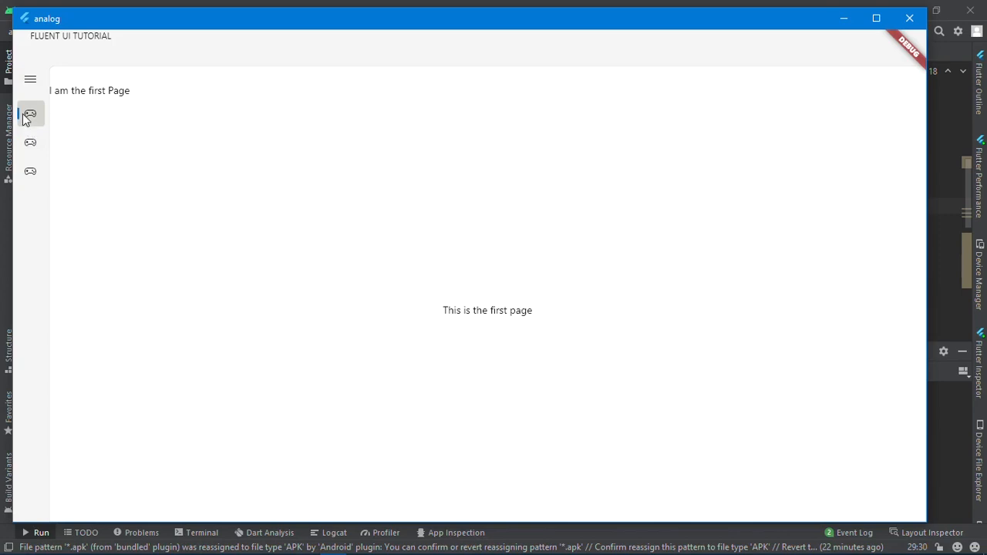
left_click(31, 143)
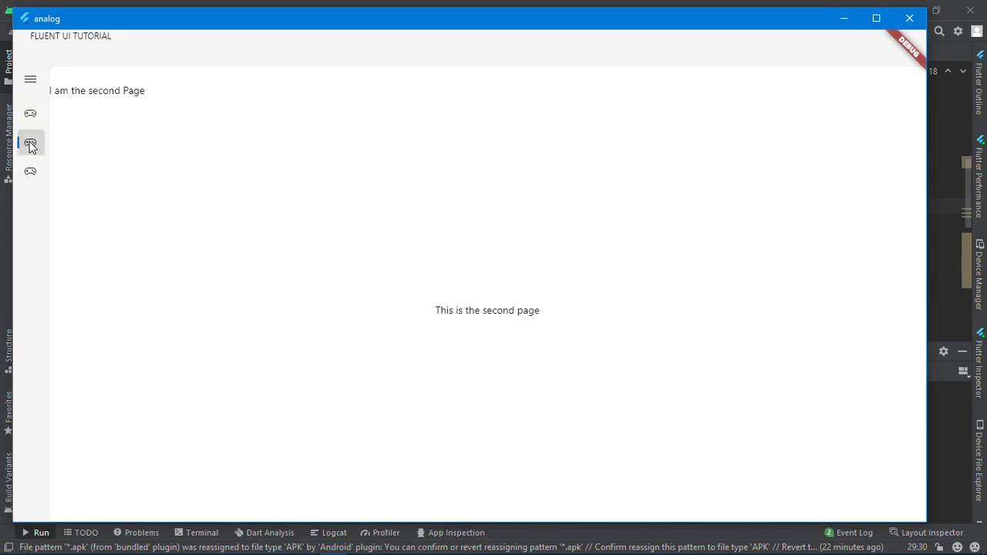
left_click(31, 172)
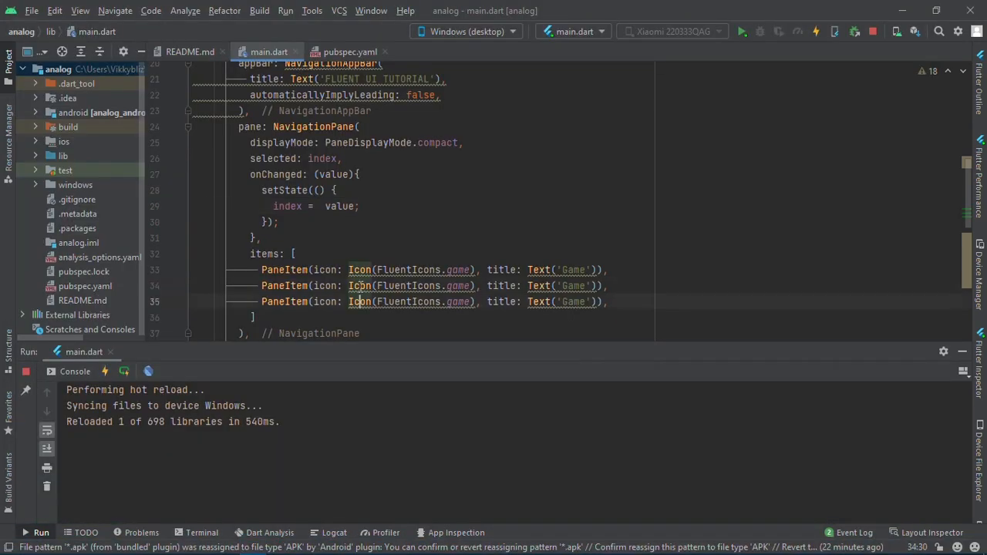
Give the third page header Text('This is the third page') and start its content as TreeView(.
scroll("down", 3)
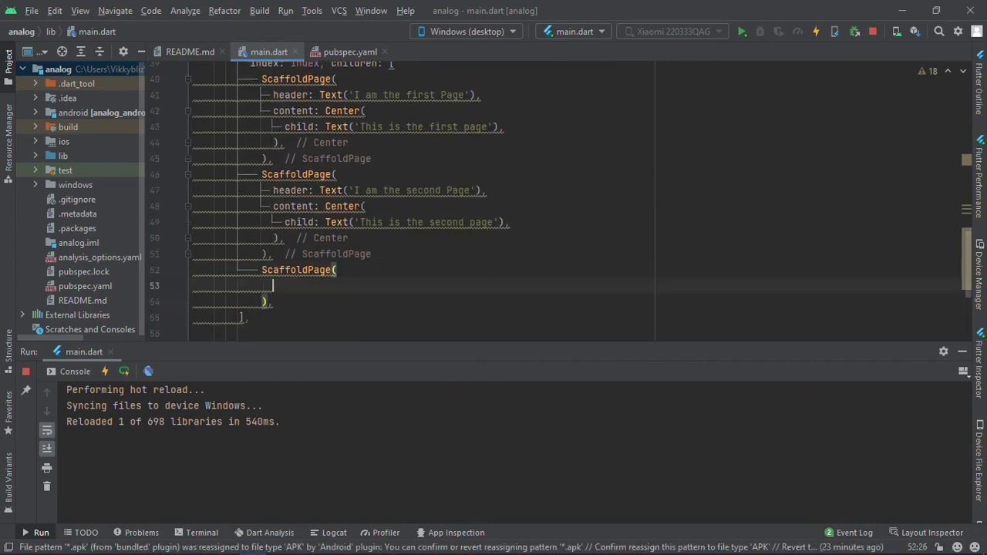
type("header: Text(''),")
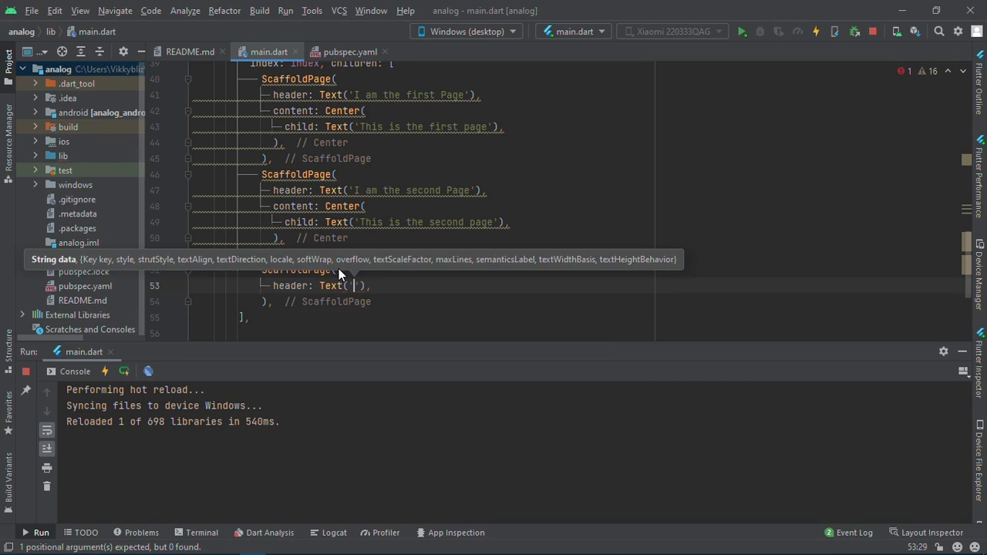
type("This is the third page")
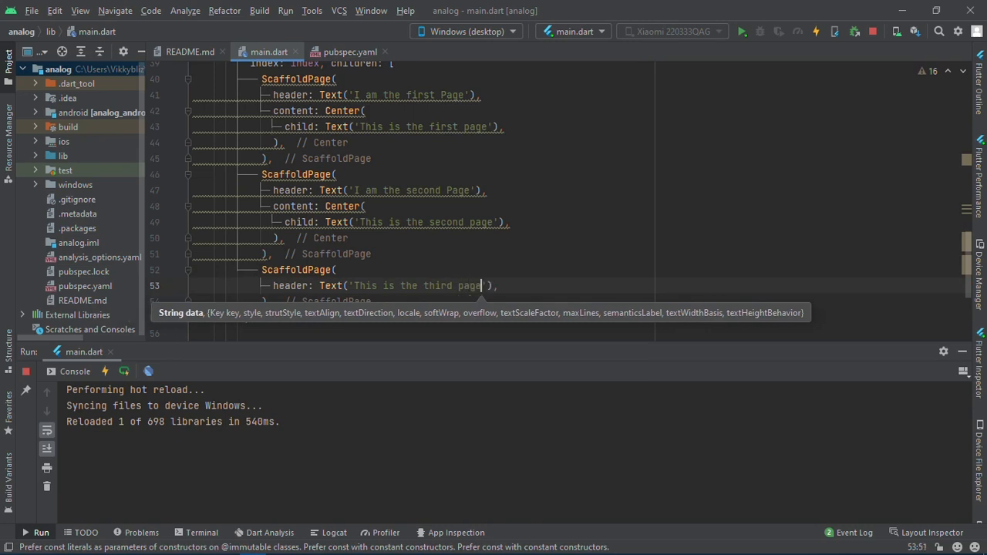
type("con")
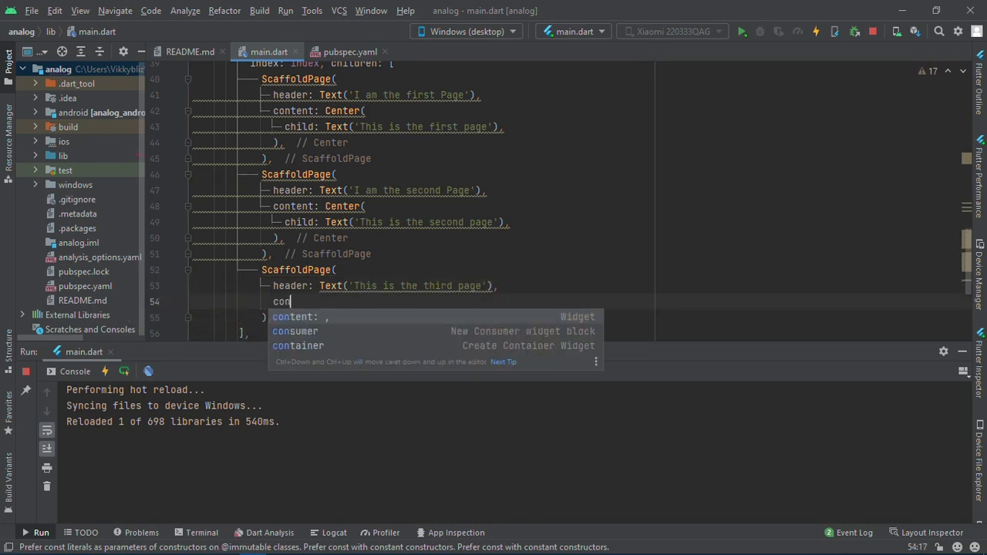
type("content: Tr,")
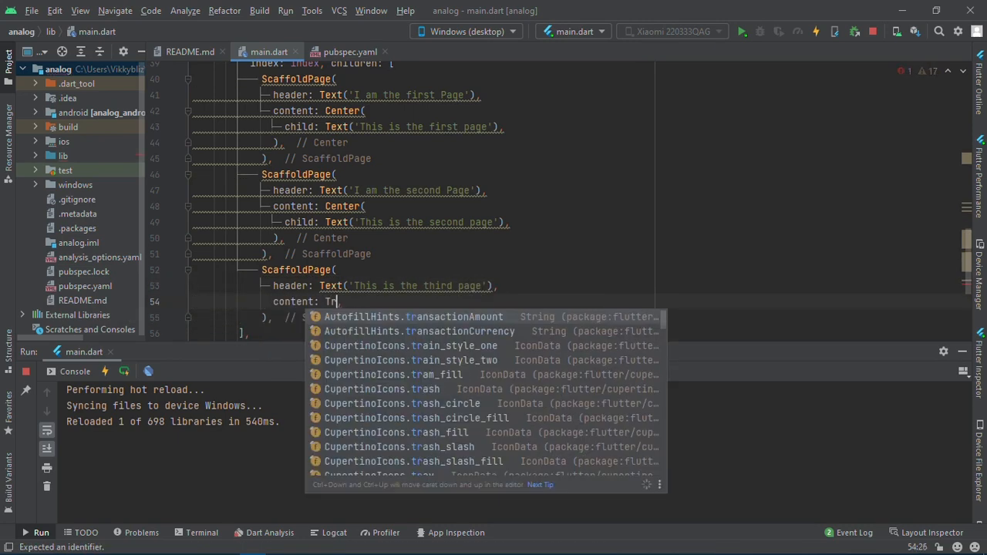
type("eeView(")
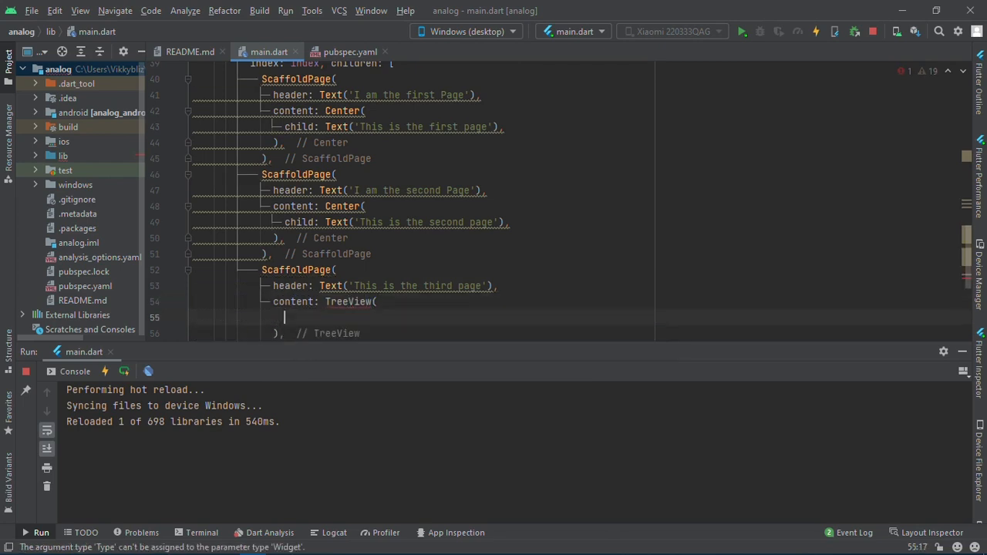
Add a TreeViewItem with content Text('Flutter platforms') and a children list to the TreeView items.
type("con")
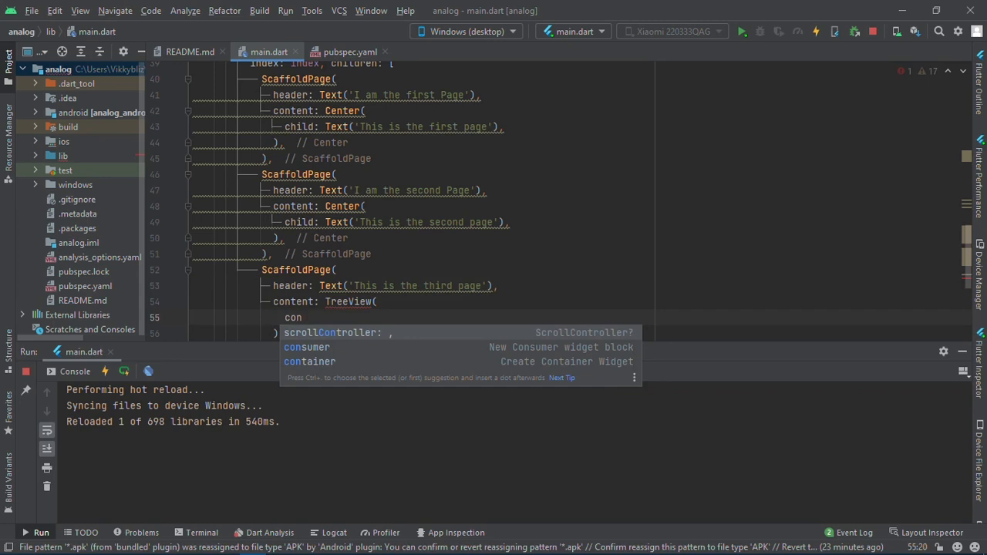
type("ch")
left_click(424, 301)
type("items: [")
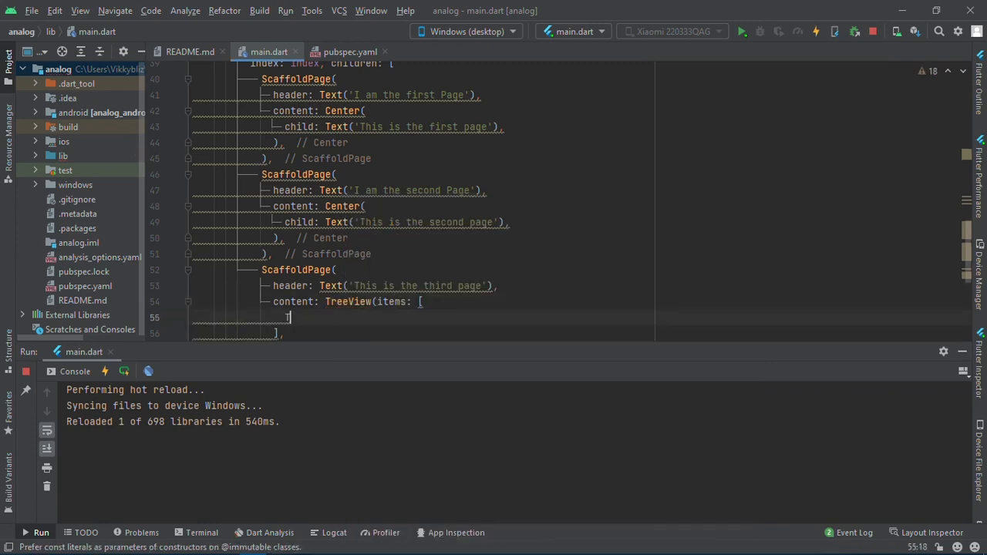
type("TreeViewItem(")
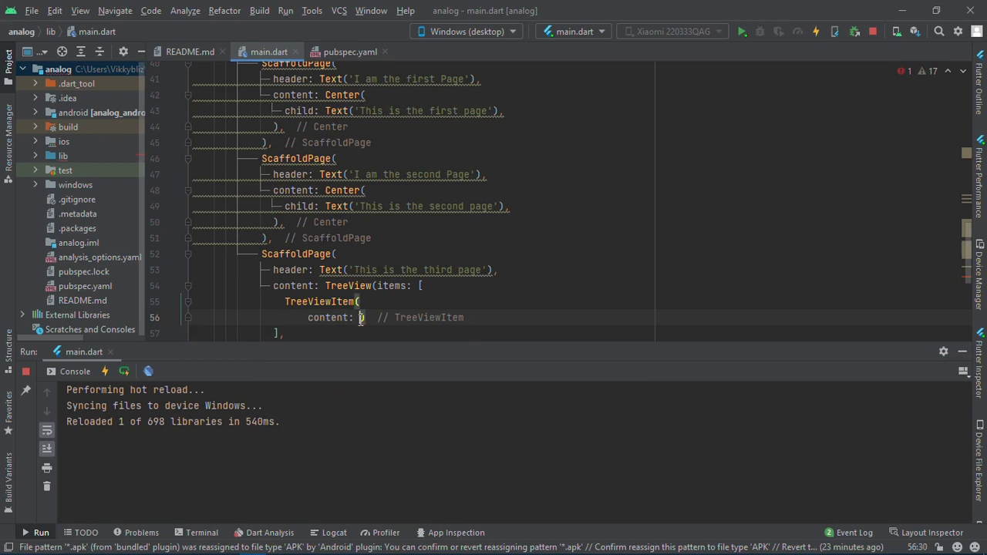
type("Text('")
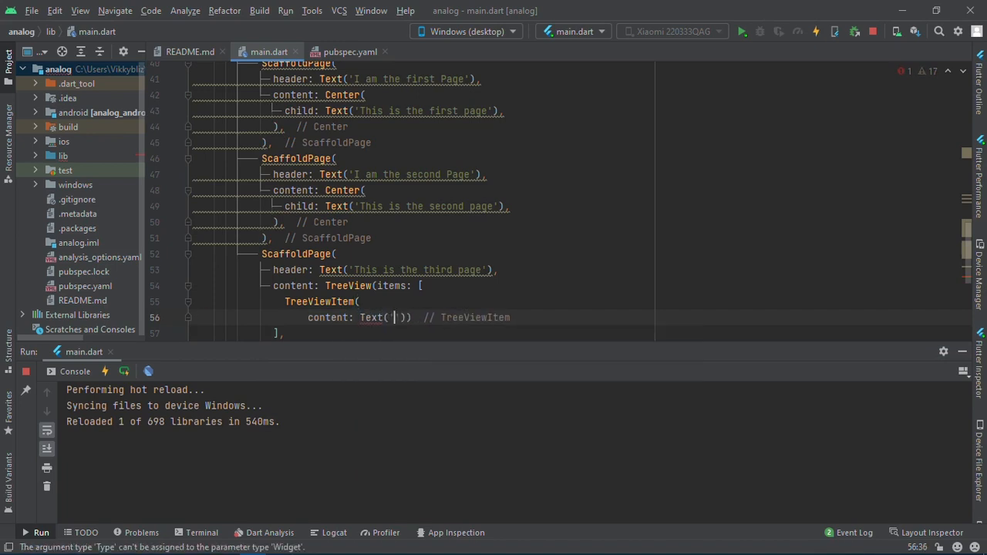
type("'")
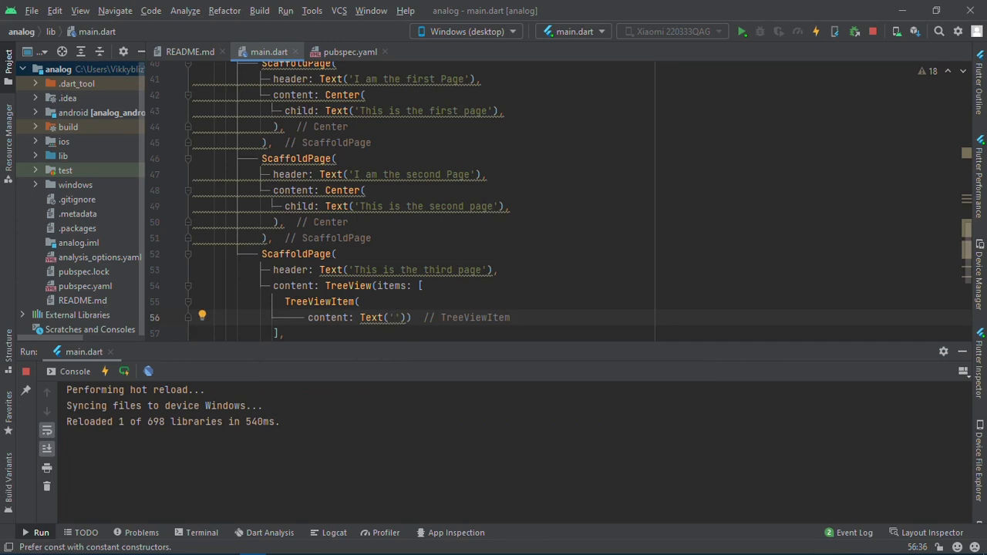
type("Flutter platforms")
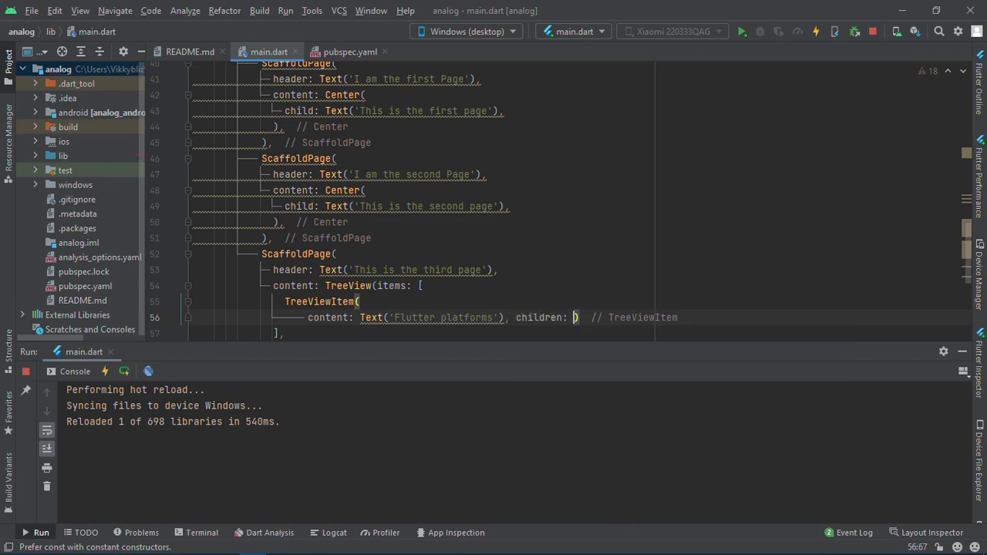
type("{")
type("Tr")
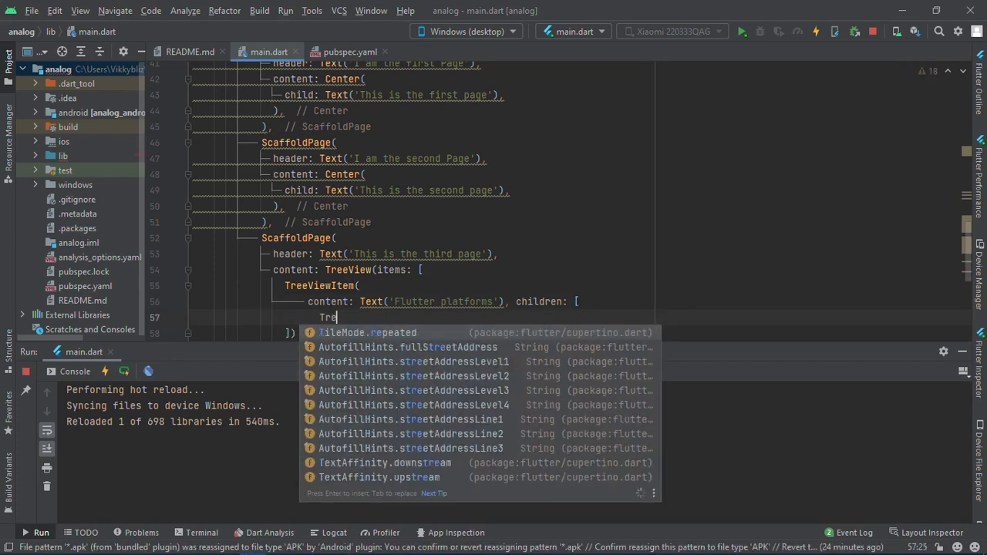
type("eeViewItem(content: content")
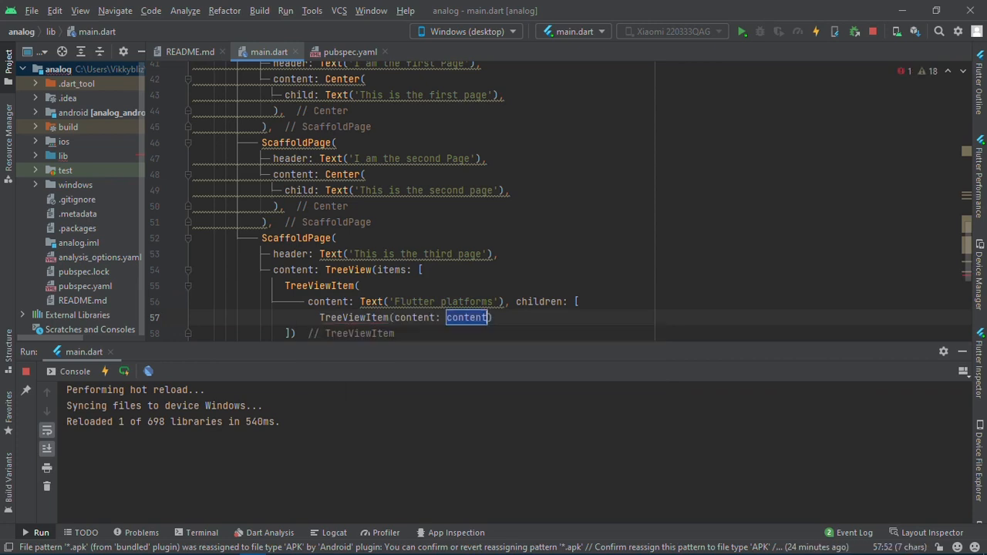
Fill the children with TreeViewItems for Windows, Mac and Android.
key("Delete")
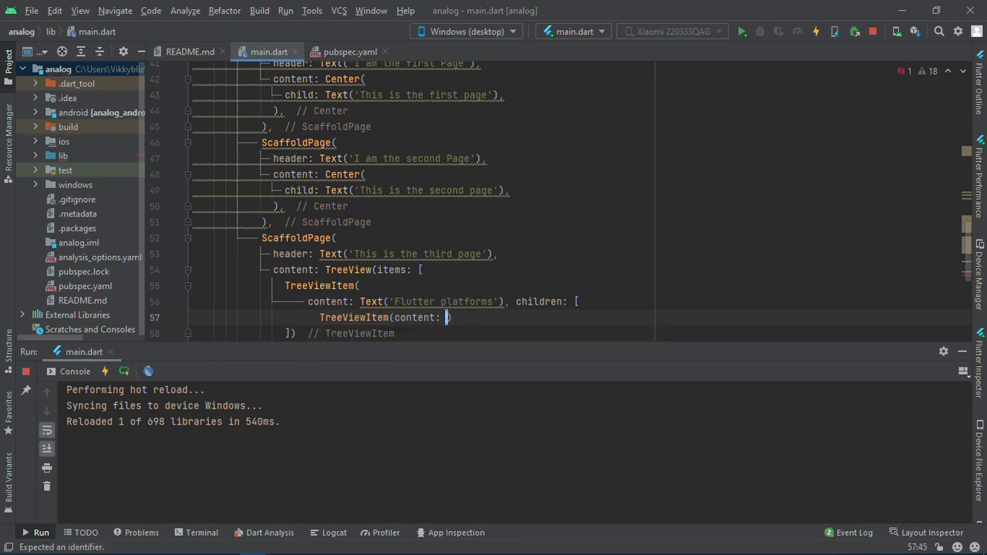
type("Text('')")
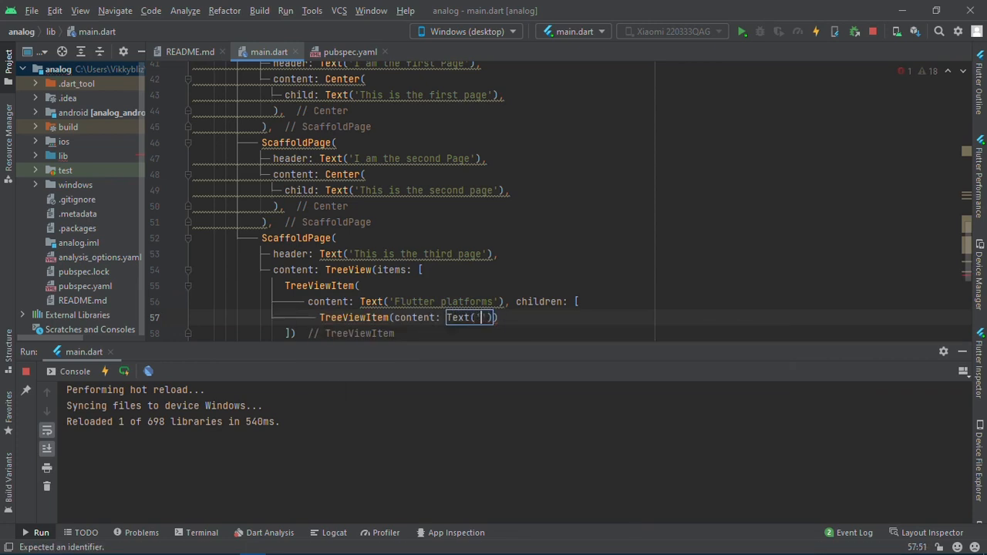
type("Windows")
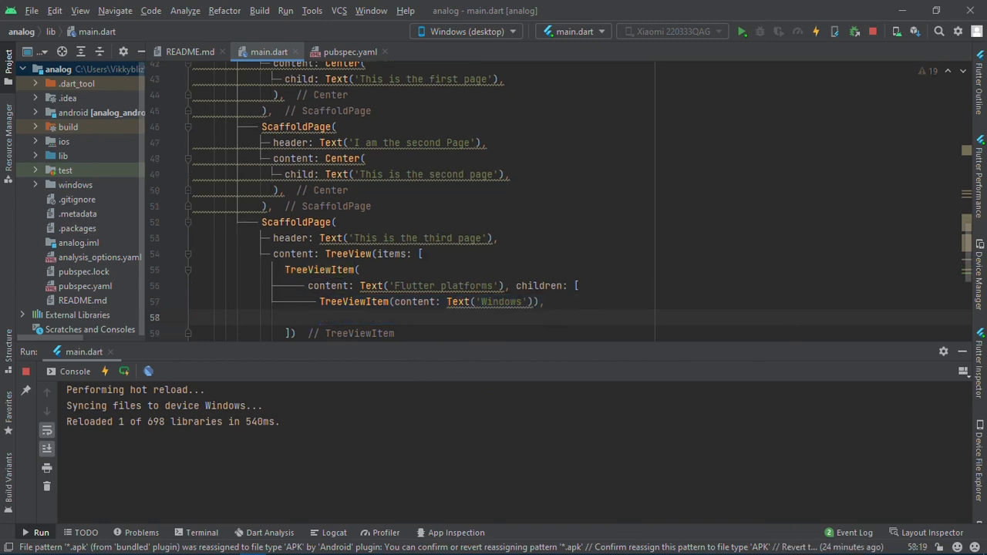
type("TreeViewItem(content: Text('Windows')),")
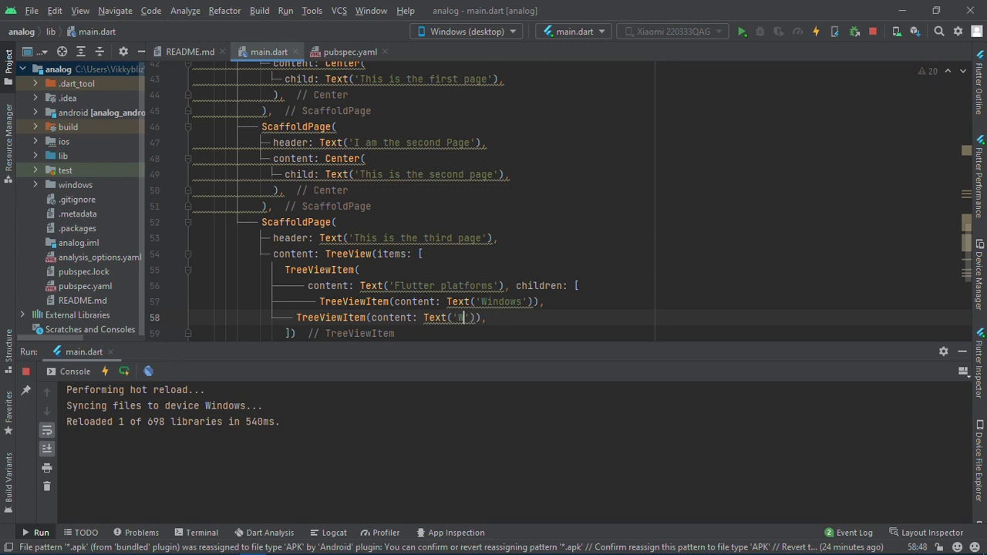
type("Mac")
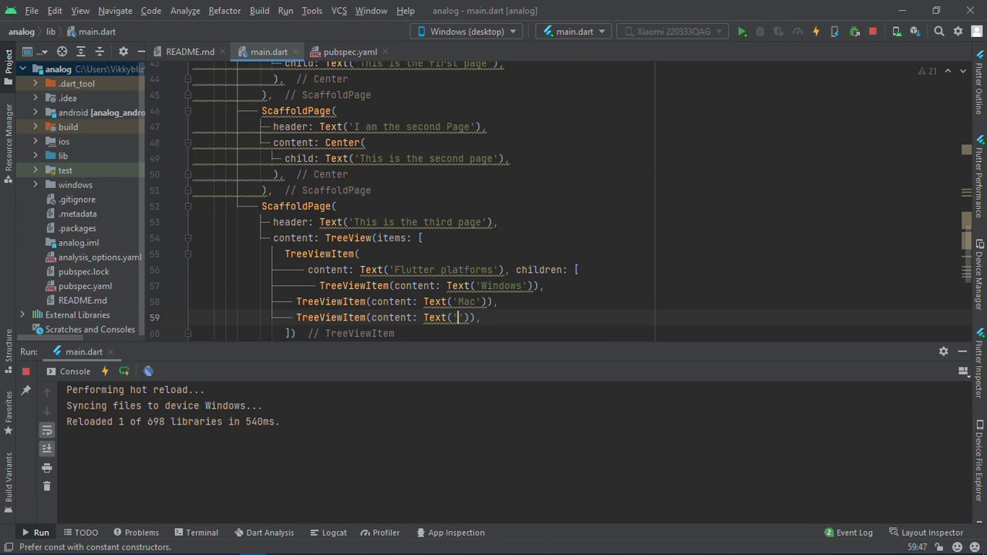
type("Android")
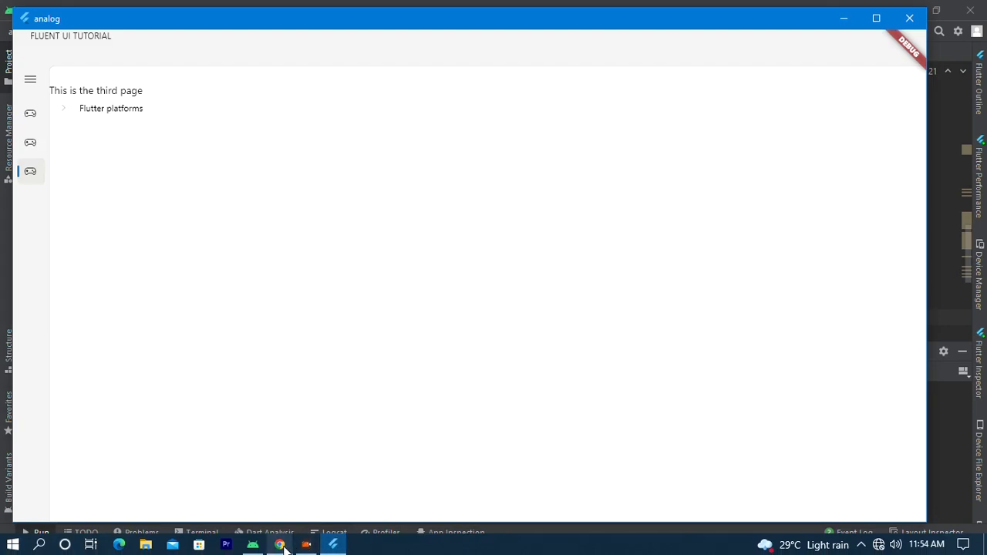
left_click(283, 543)
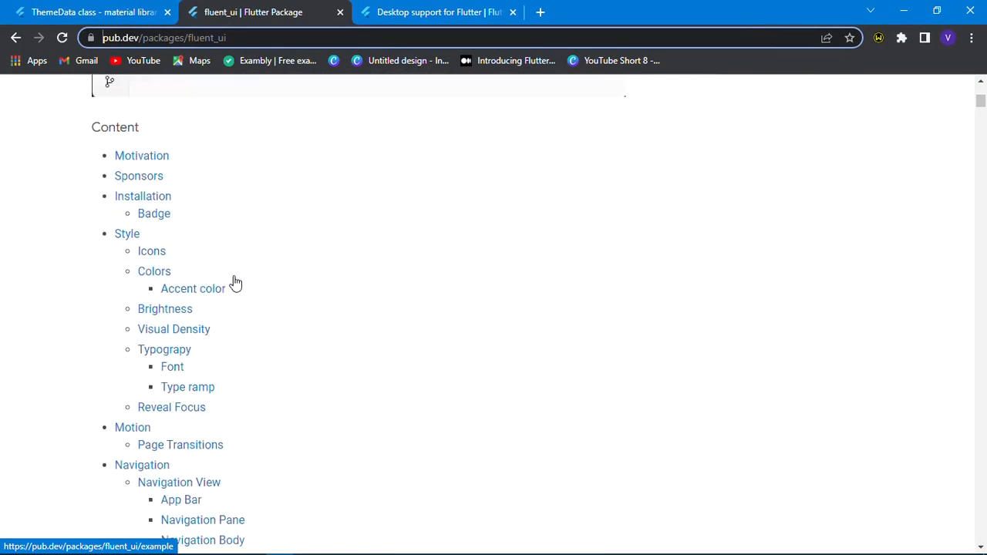
scroll("down", 3)
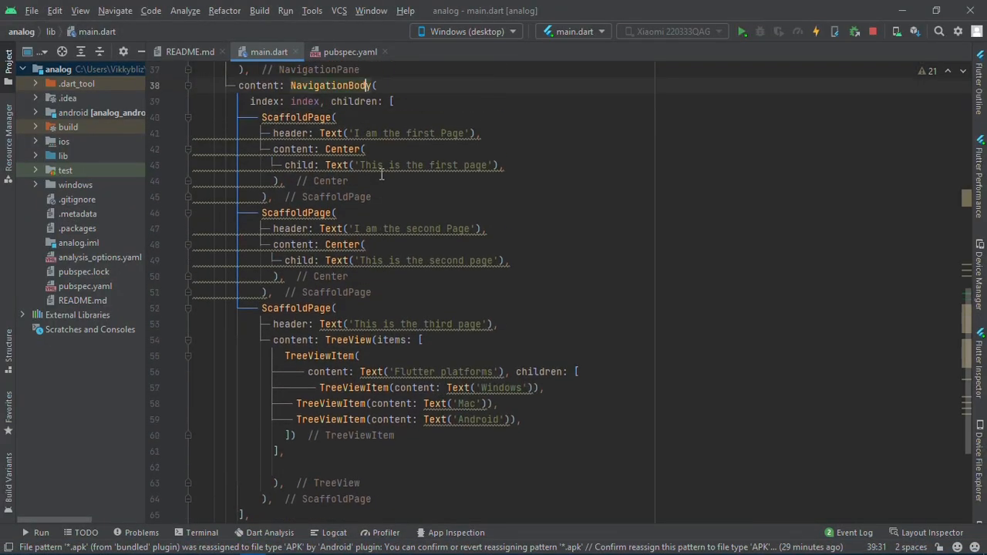
scroll("up", 3)
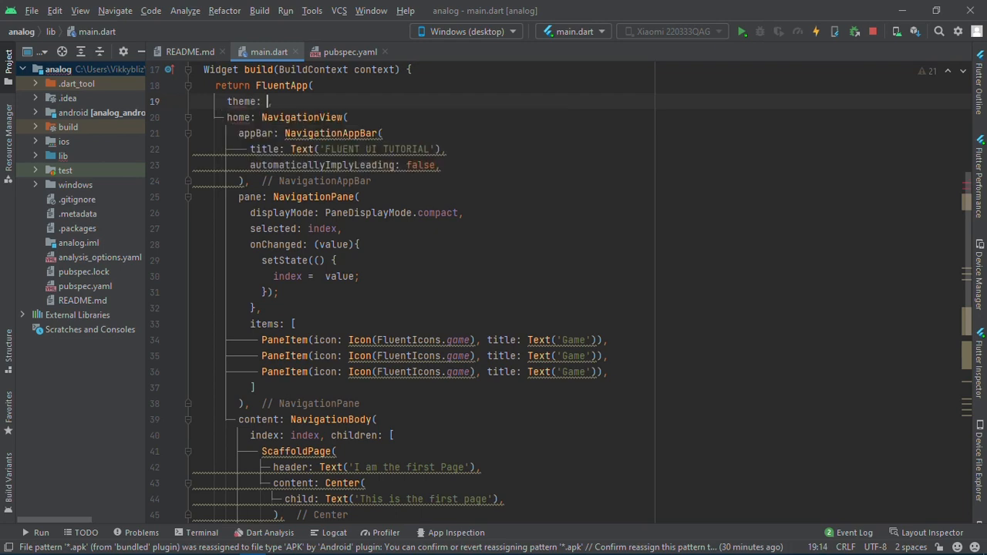
Set theme: ThemeData.dark() on the FluentApp.
type("Theme")
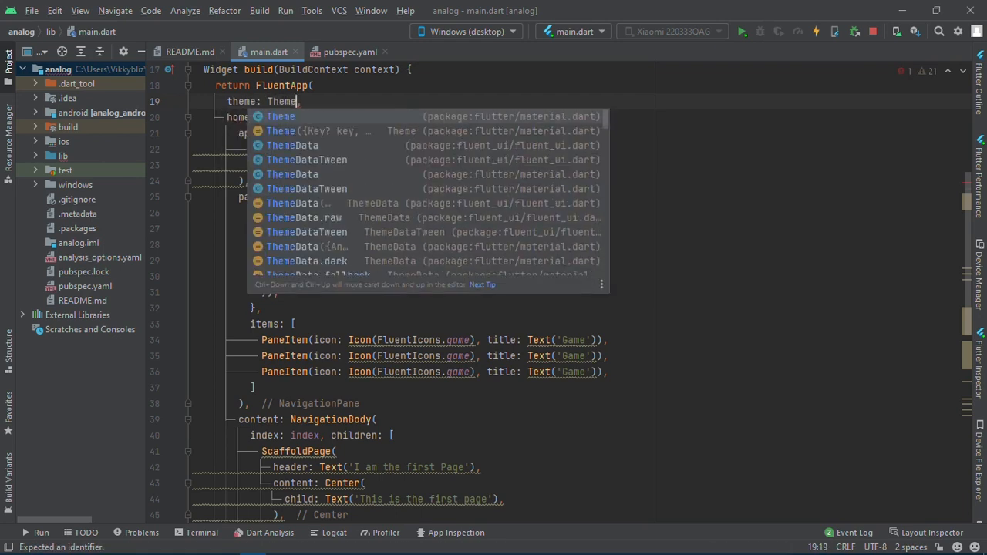
type("ThemeData.da")
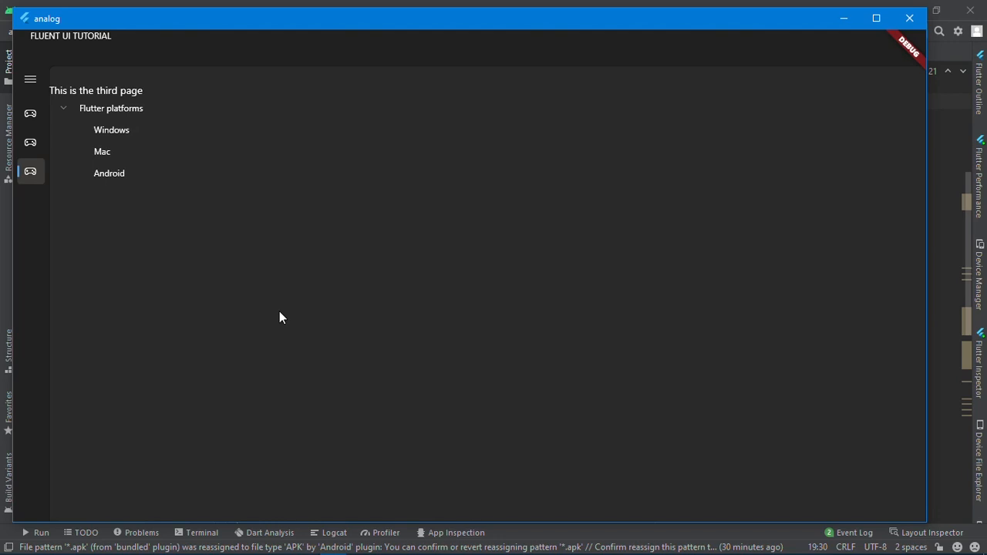
left_click(33, 142)
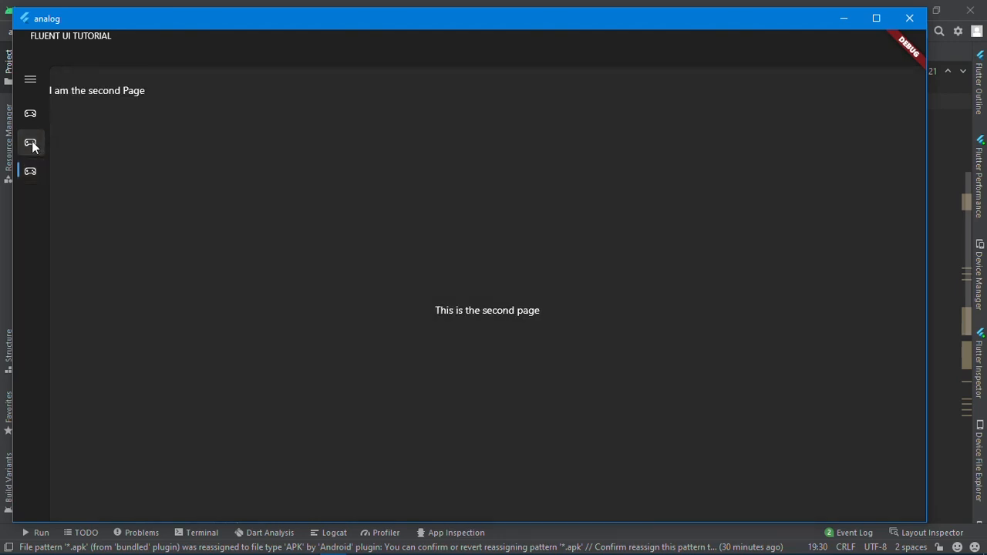
left_click(34, 114)
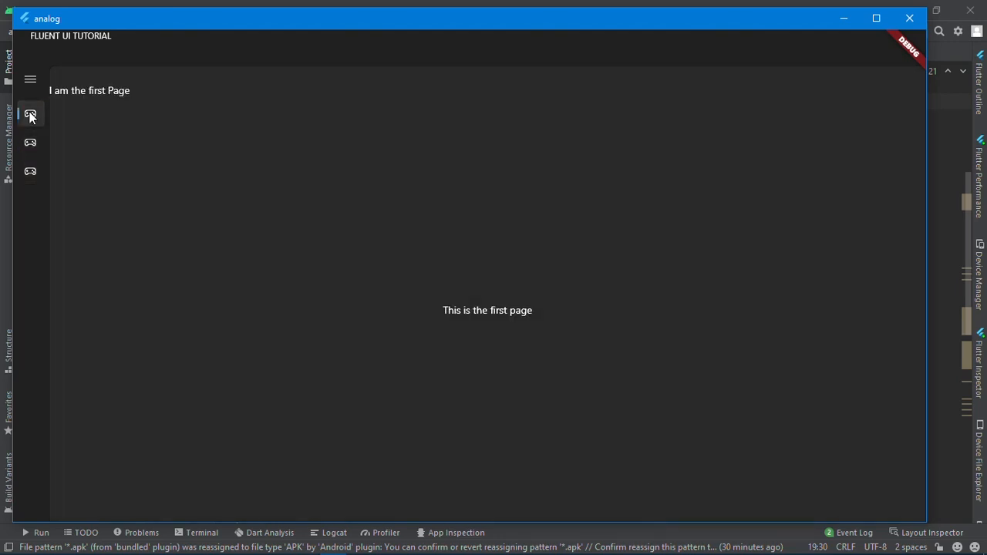
left_click(31, 142)
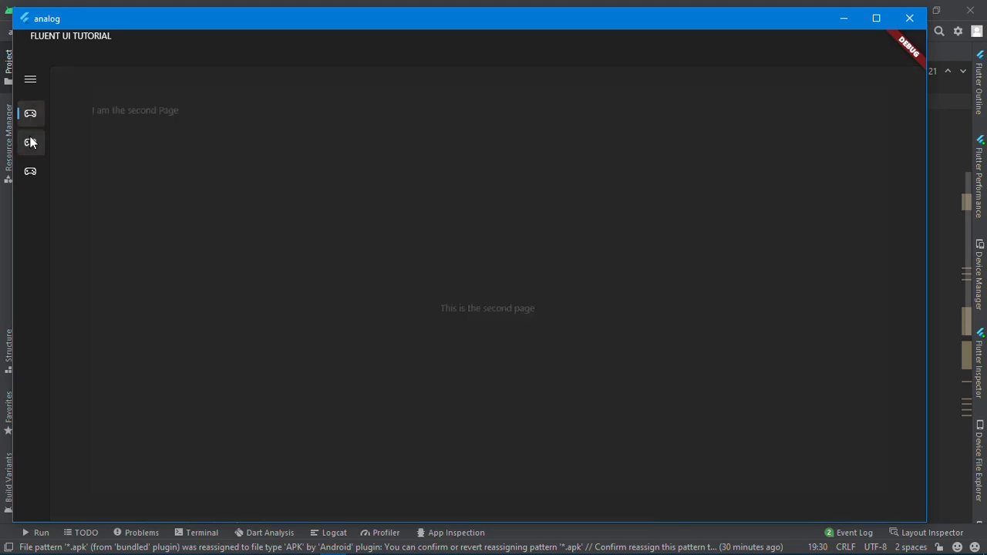
left_click(37, 170)
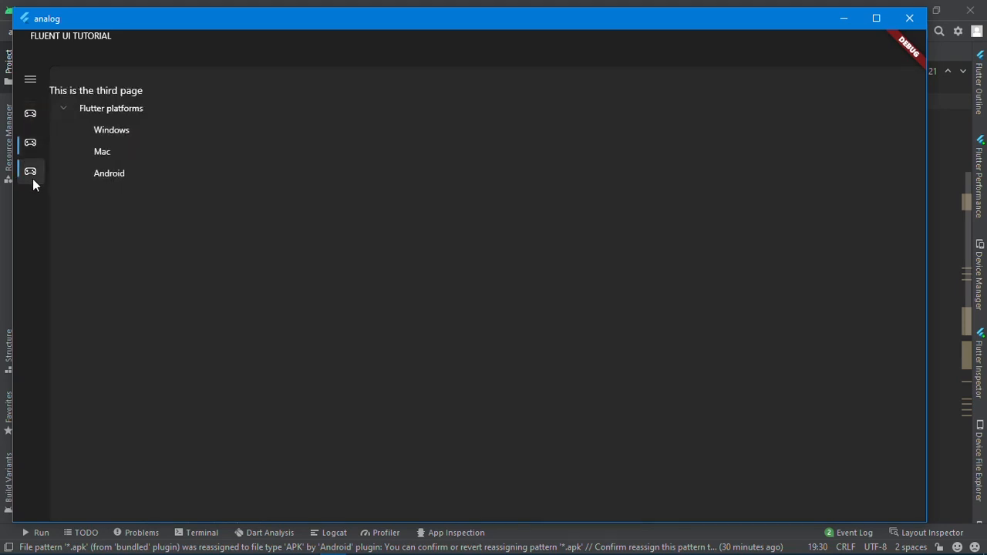